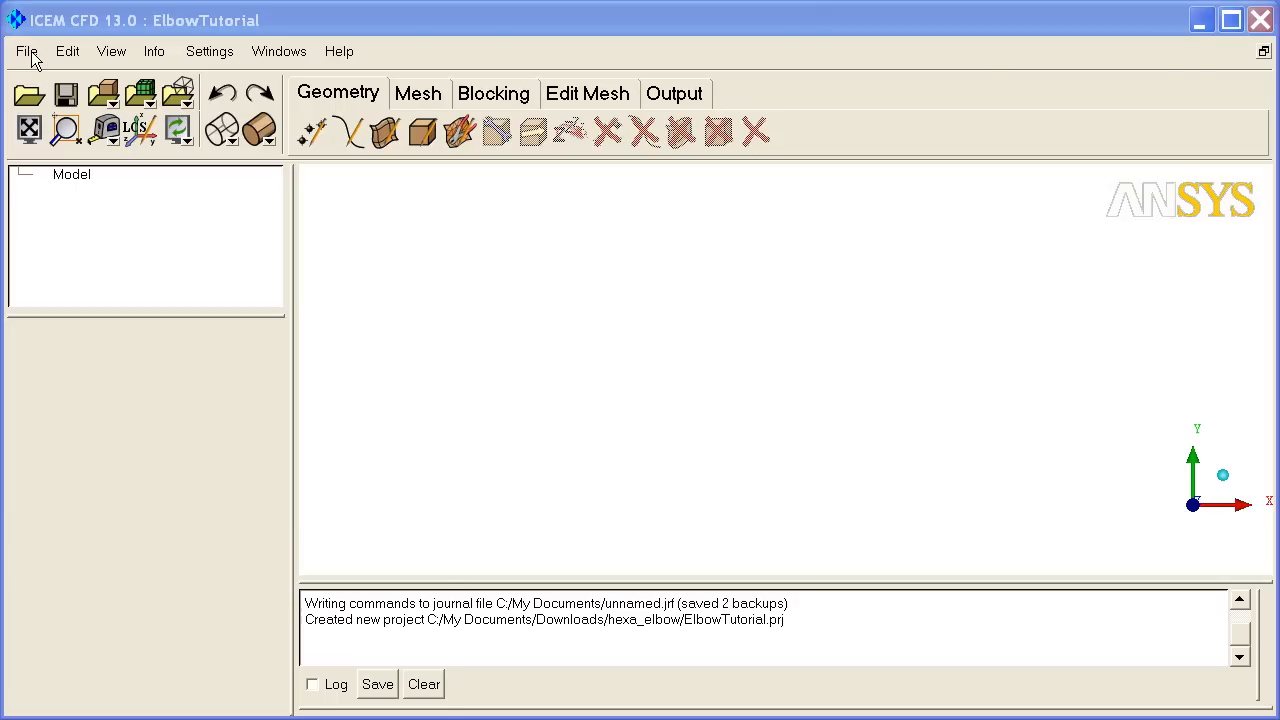
# Choose hexa_elbow.agdb as an ANSYS-type geometry file for Workbench Readers import.
pyautogui.click(26, 52)
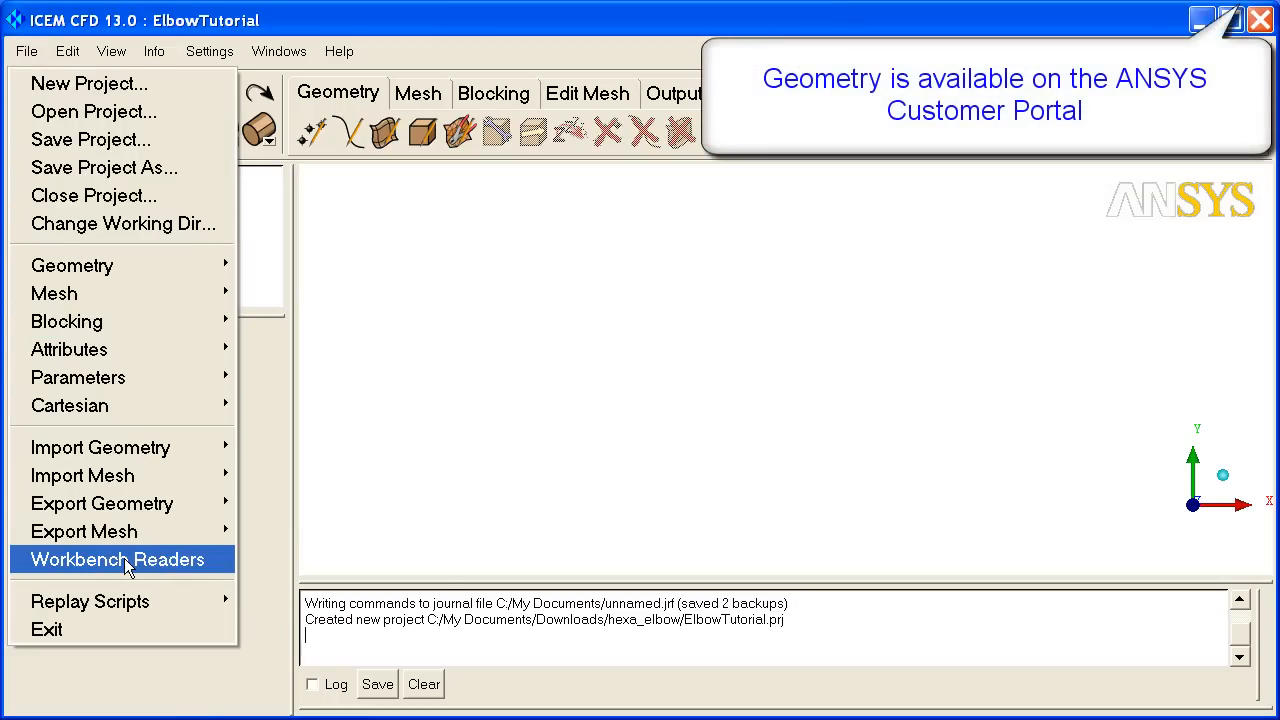
pyautogui.click(116, 560)
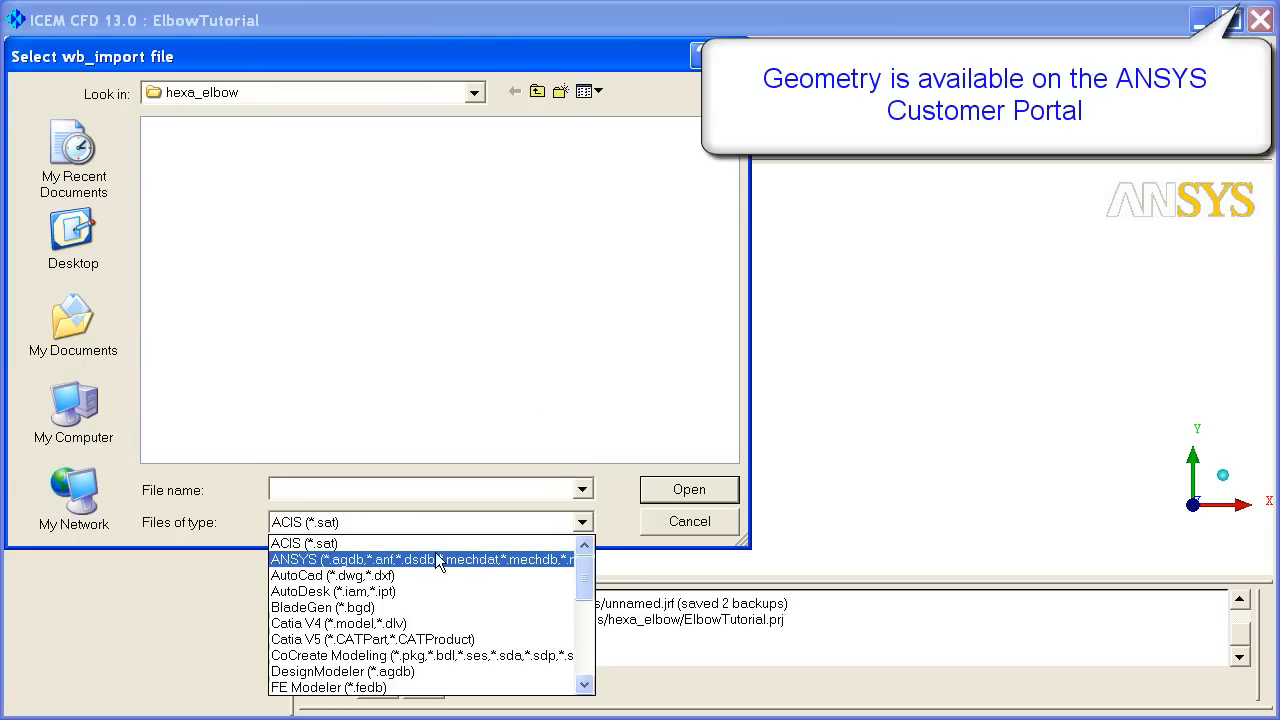
pyautogui.click(420, 560)
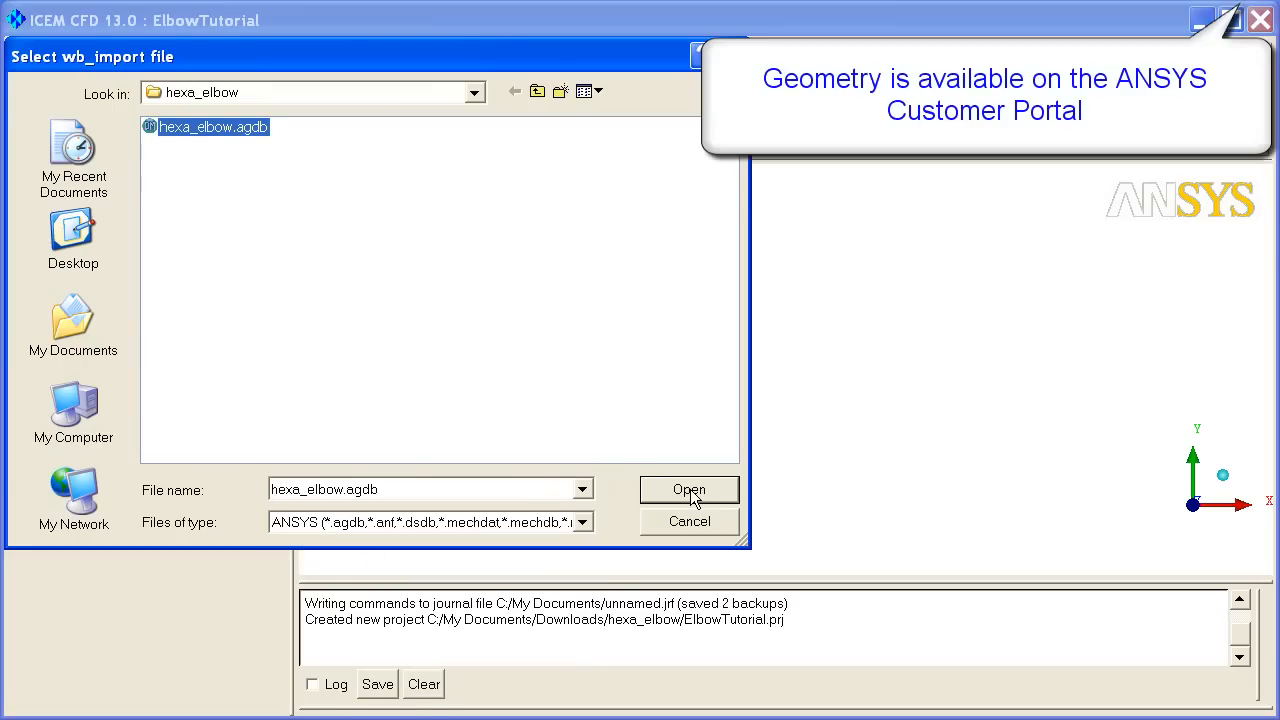
pyautogui.click(688, 488)
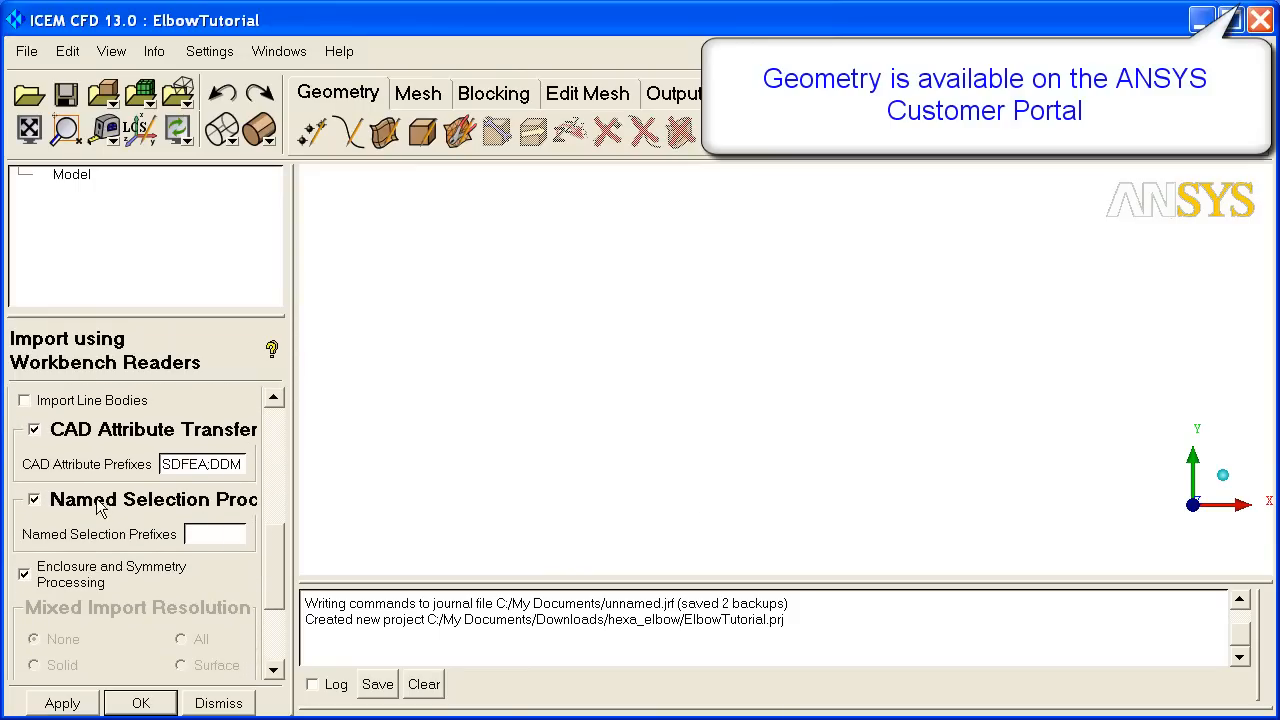
pyautogui.moveTo(224, 514)
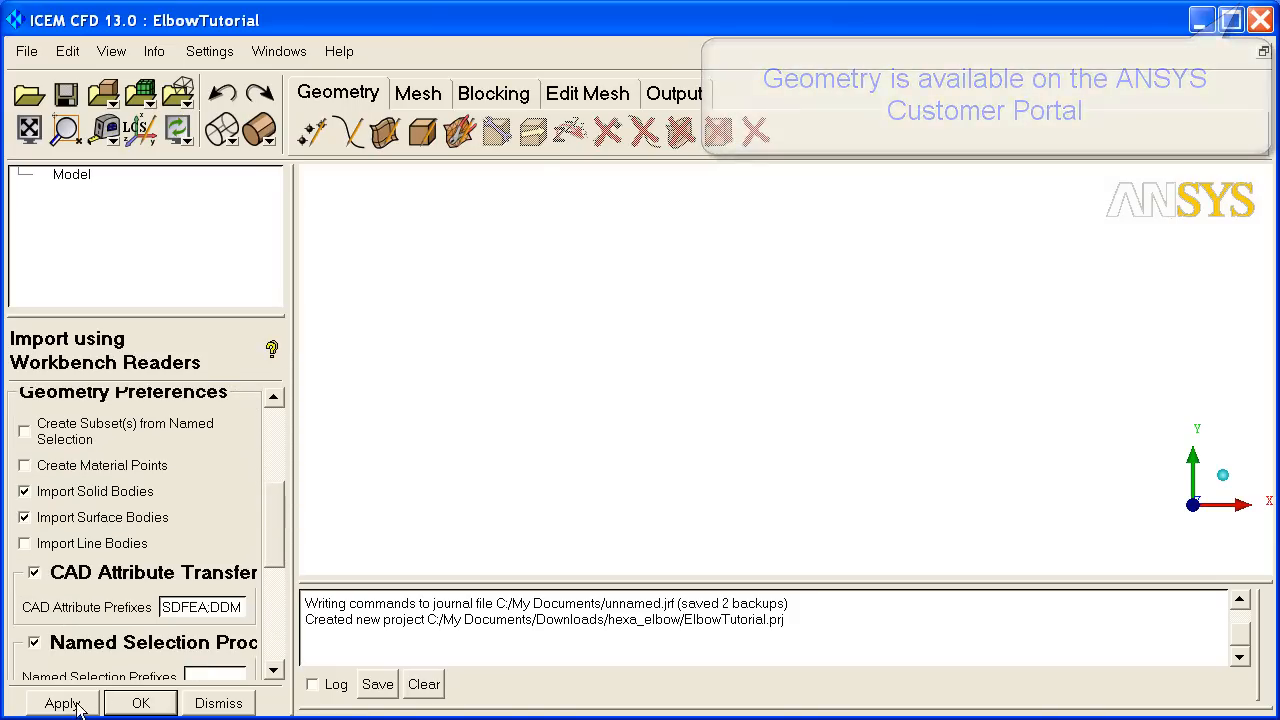
# Import the elbow geometry with default reader options and orbit to view its other side.
pyautogui.click(62, 702)
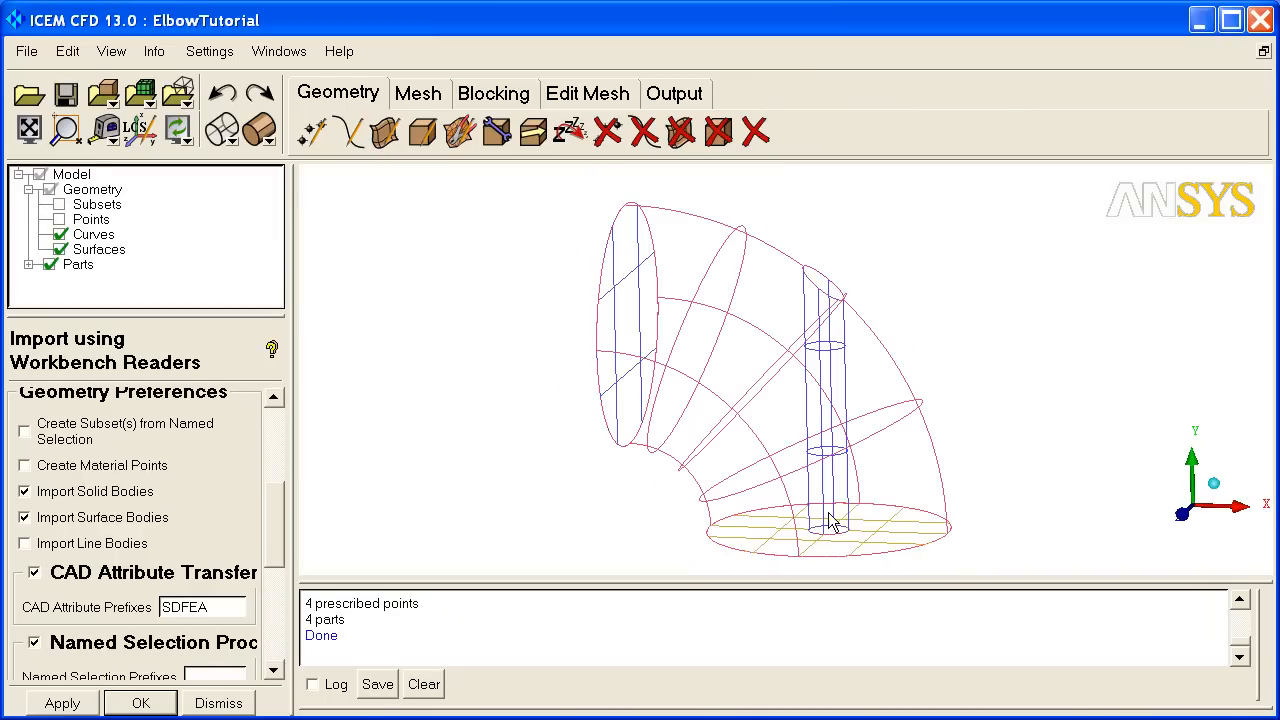
pyautogui.moveTo(842, 518)
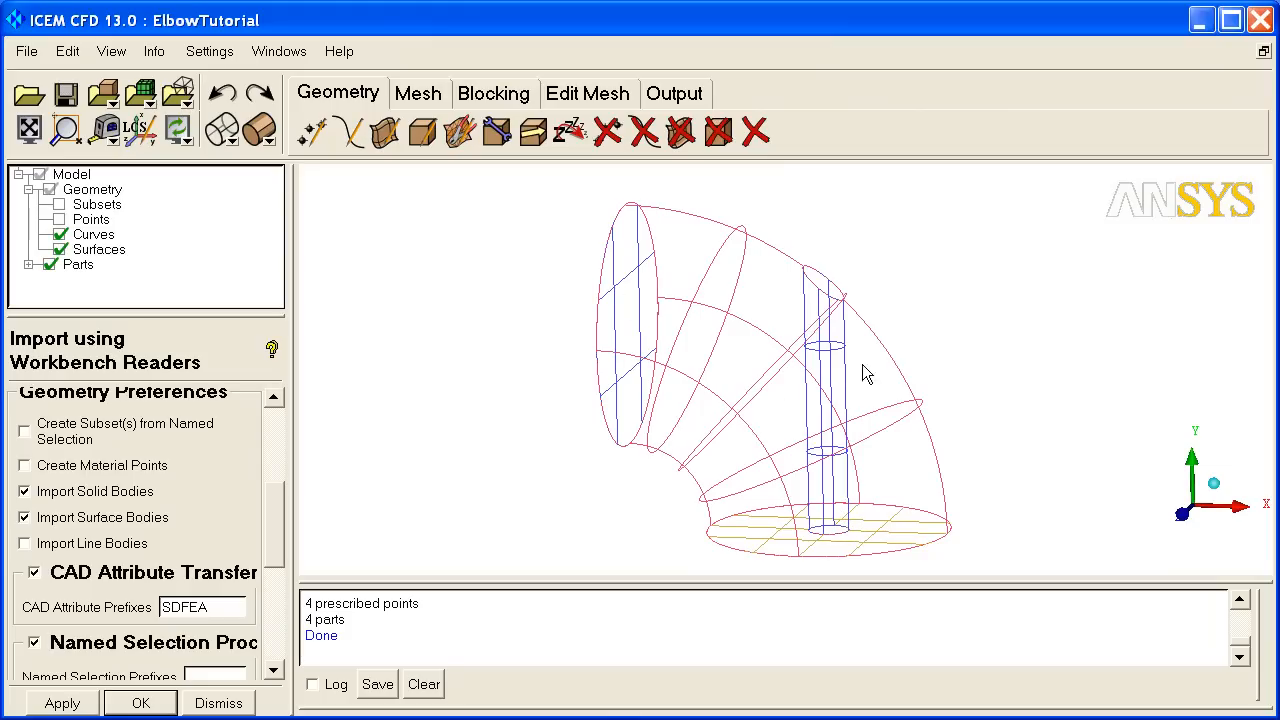
pyautogui.moveTo(868, 374); pyautogui.dragTo(1008, 442)
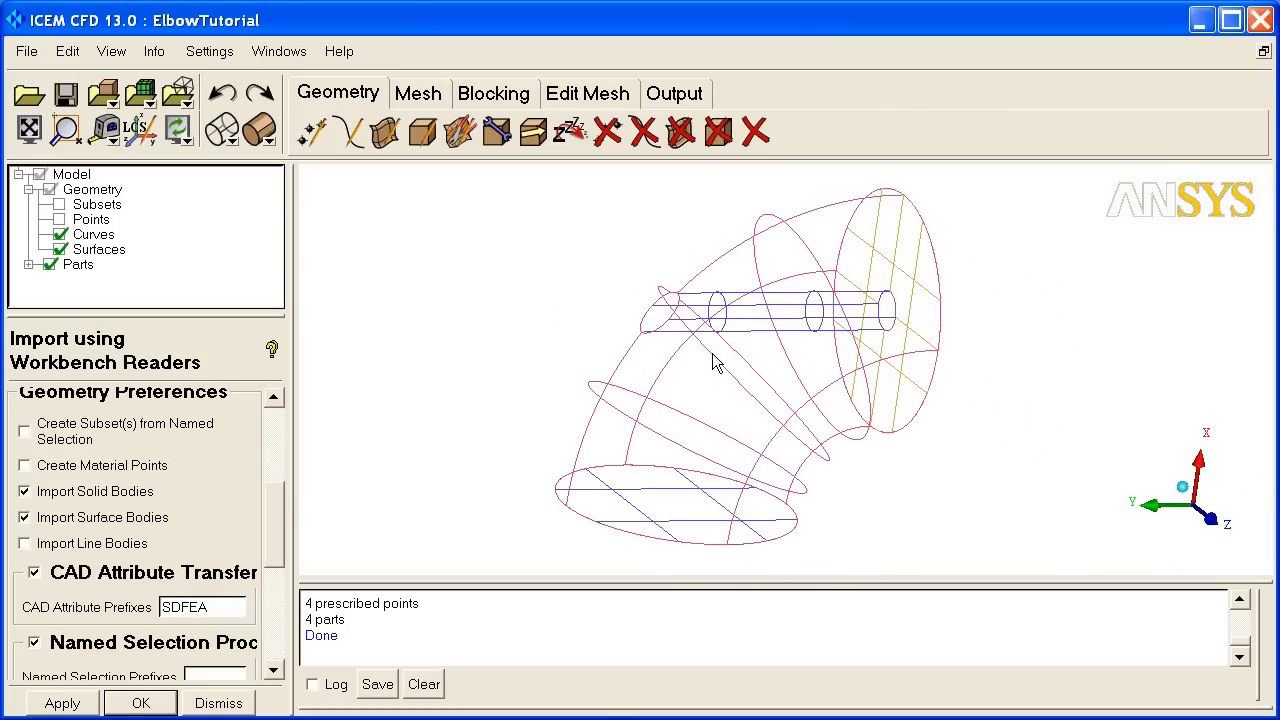
pyautogui.moveTo(704, 420)
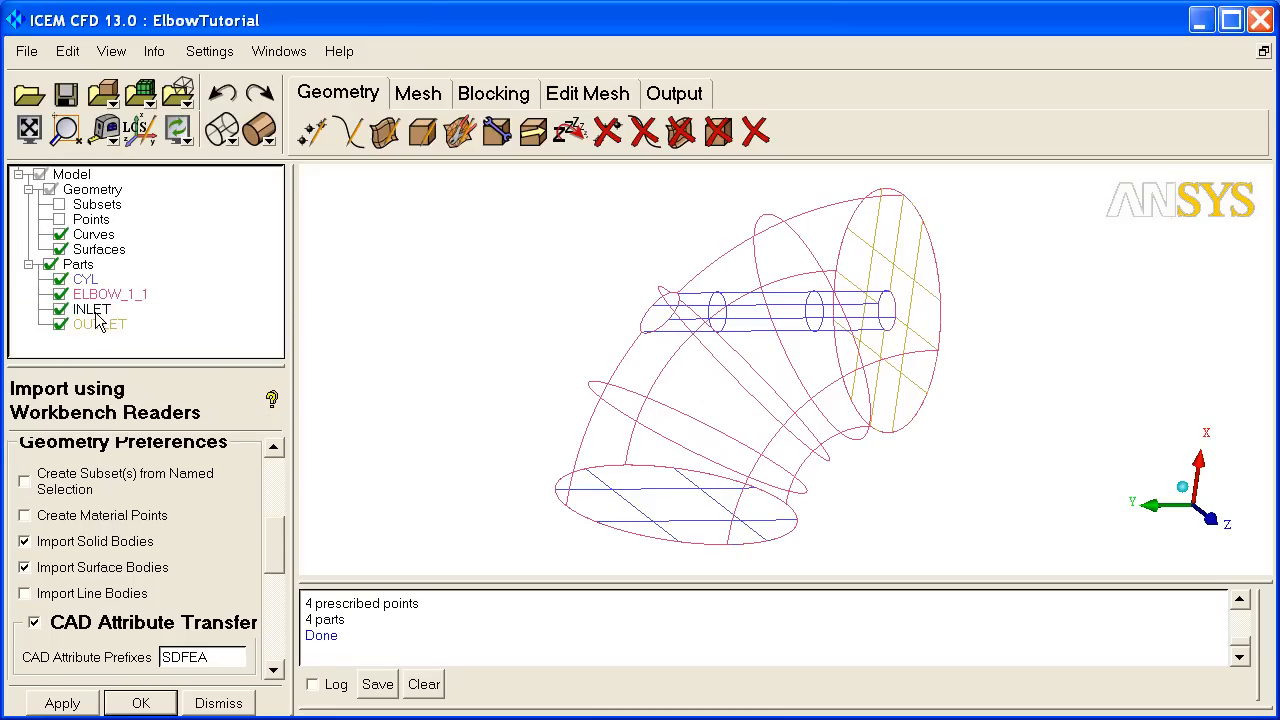
# Change the ELBOW_1_1 part colour to yellow-orange.
pyautogui.rightClick(110, 294)
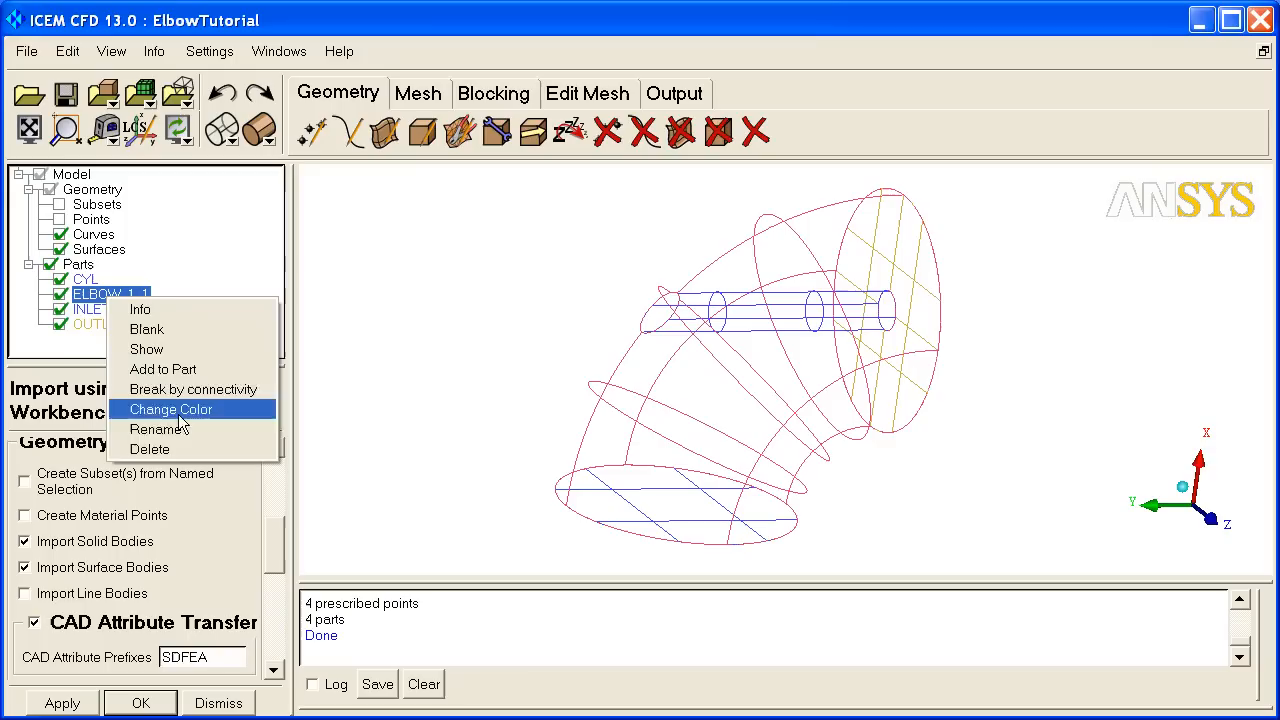
pyautogui.click(170, 408)
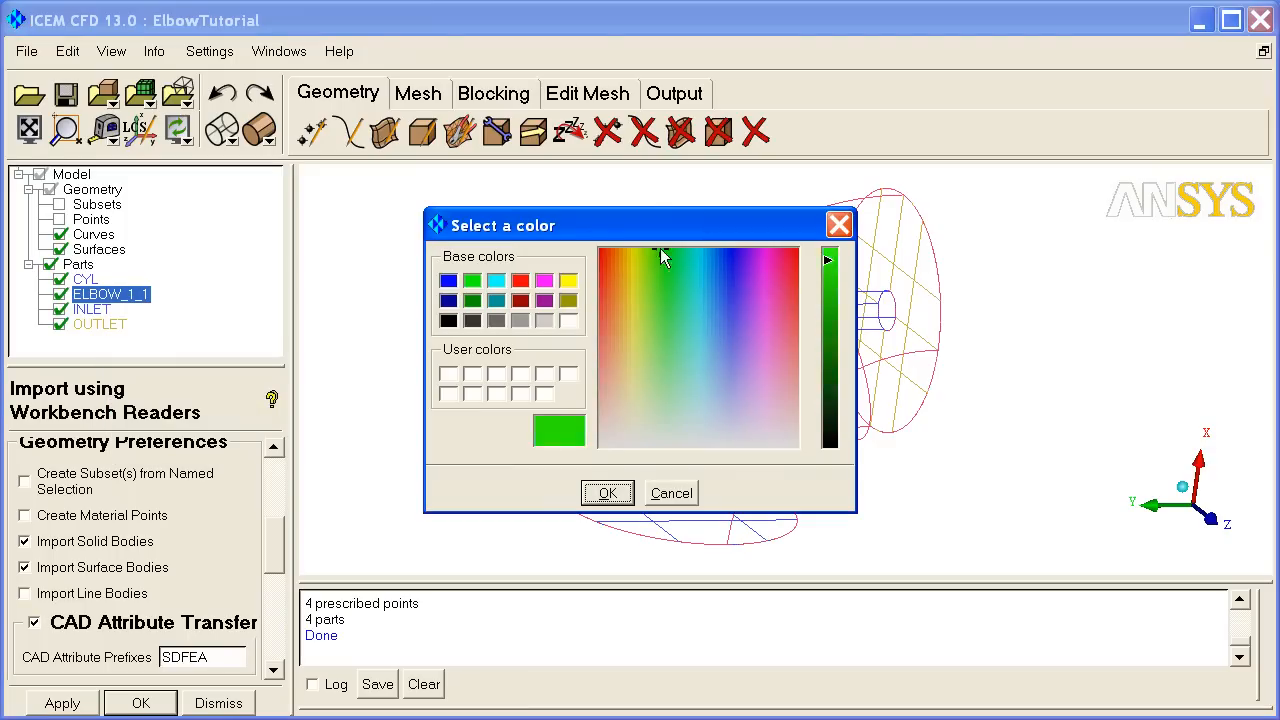
pyautogui.click(624, 256)
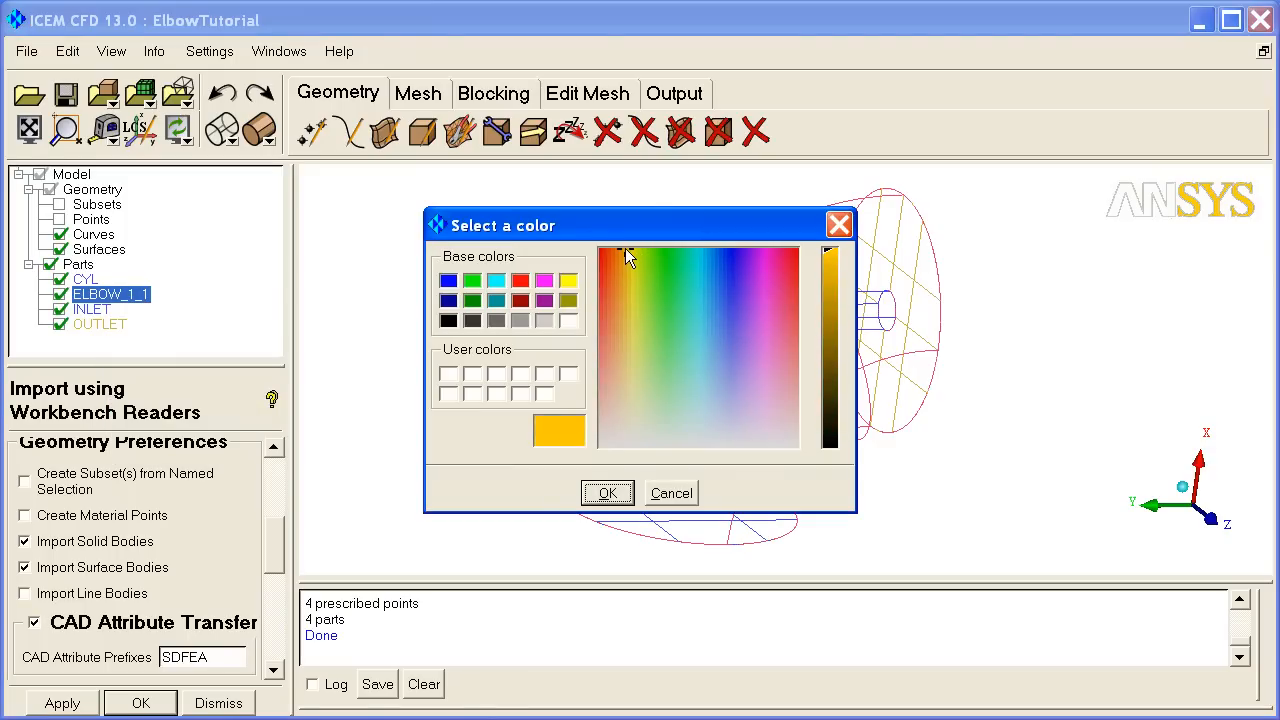
pyautogui.click(608, 492)
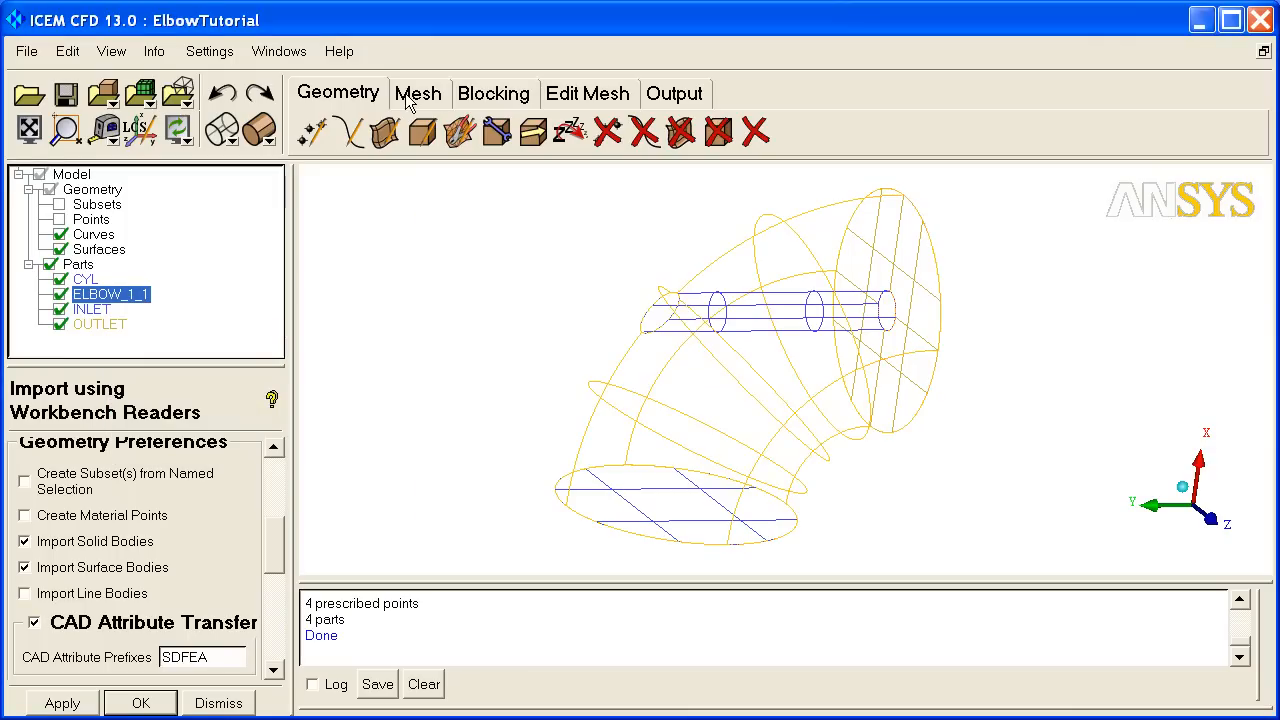
# In Part Mesh Setup give all four parts max size 5, height 1 and a common height ratio.
pyautogui.click(416, 94)
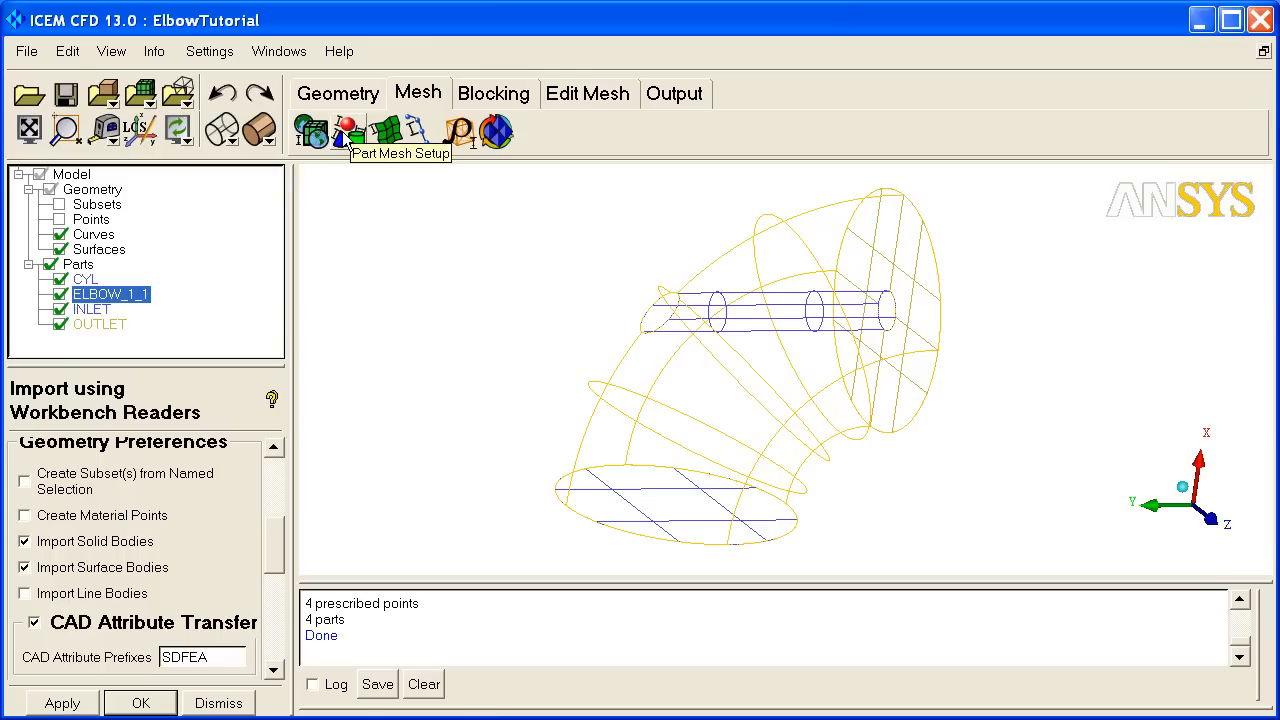
pyautogui.click(344, 132)
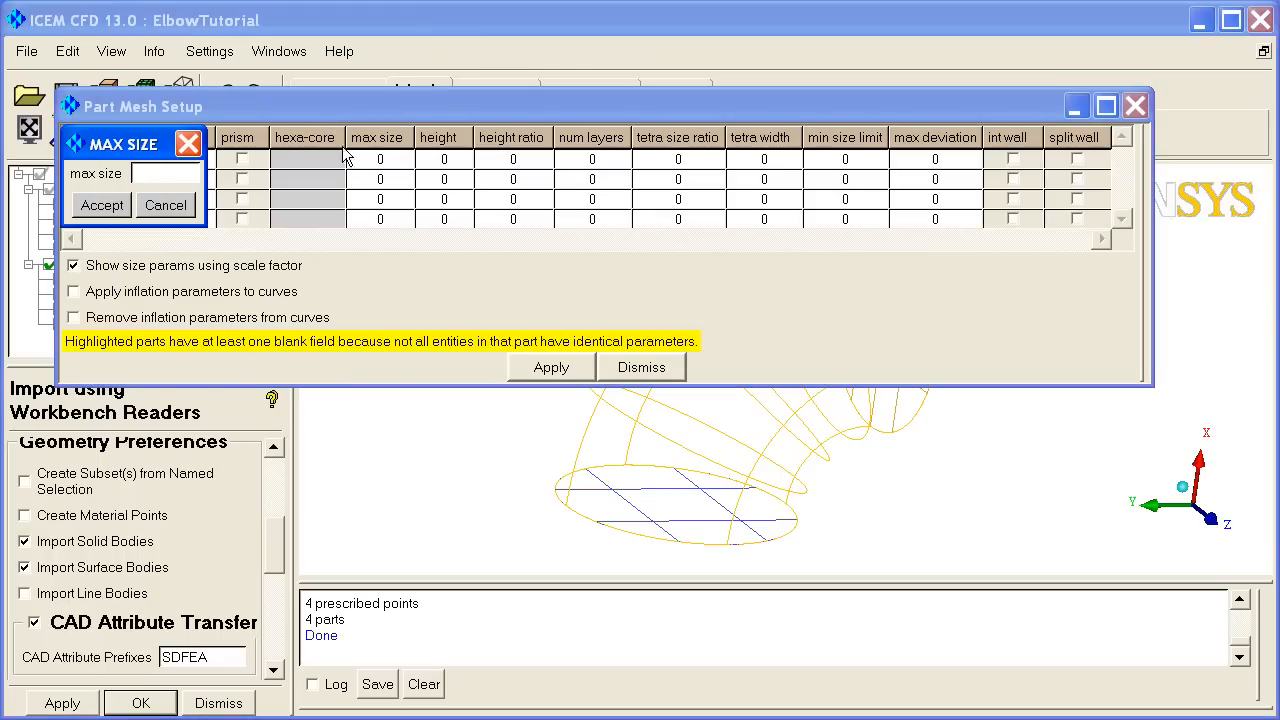
pyautogui.click(100, 204)
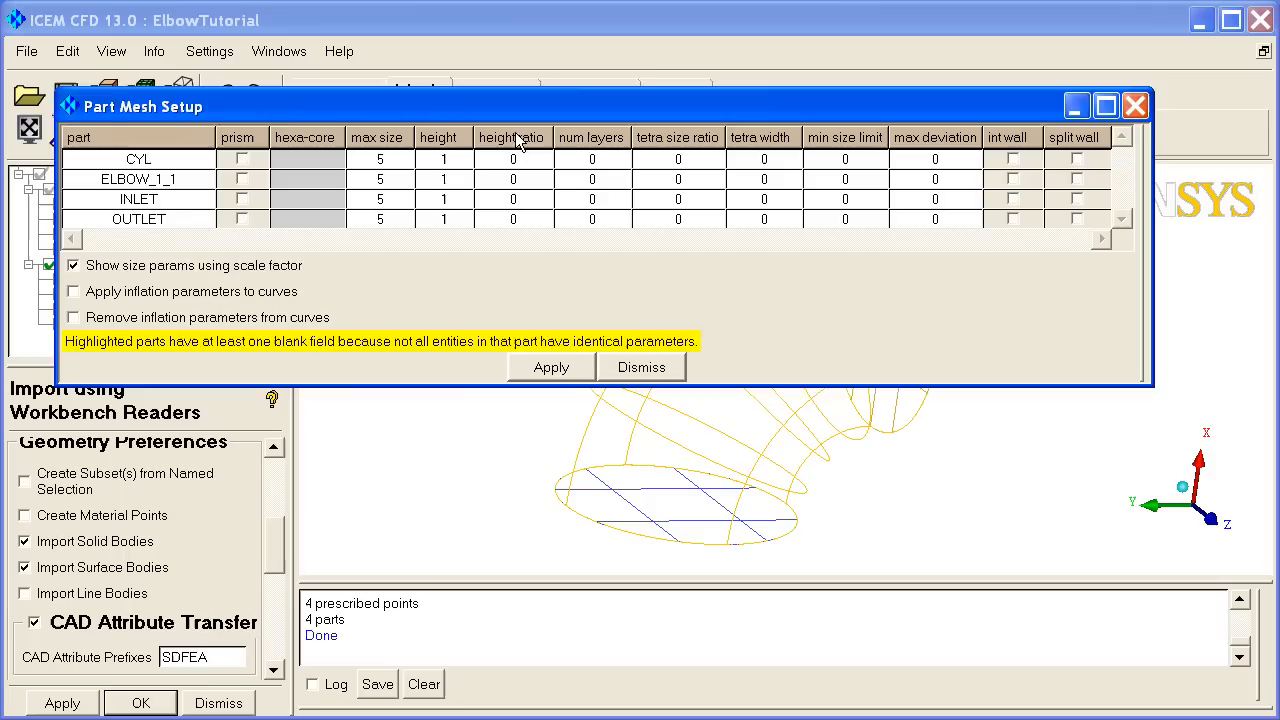
pyautogui.click(512, 136)
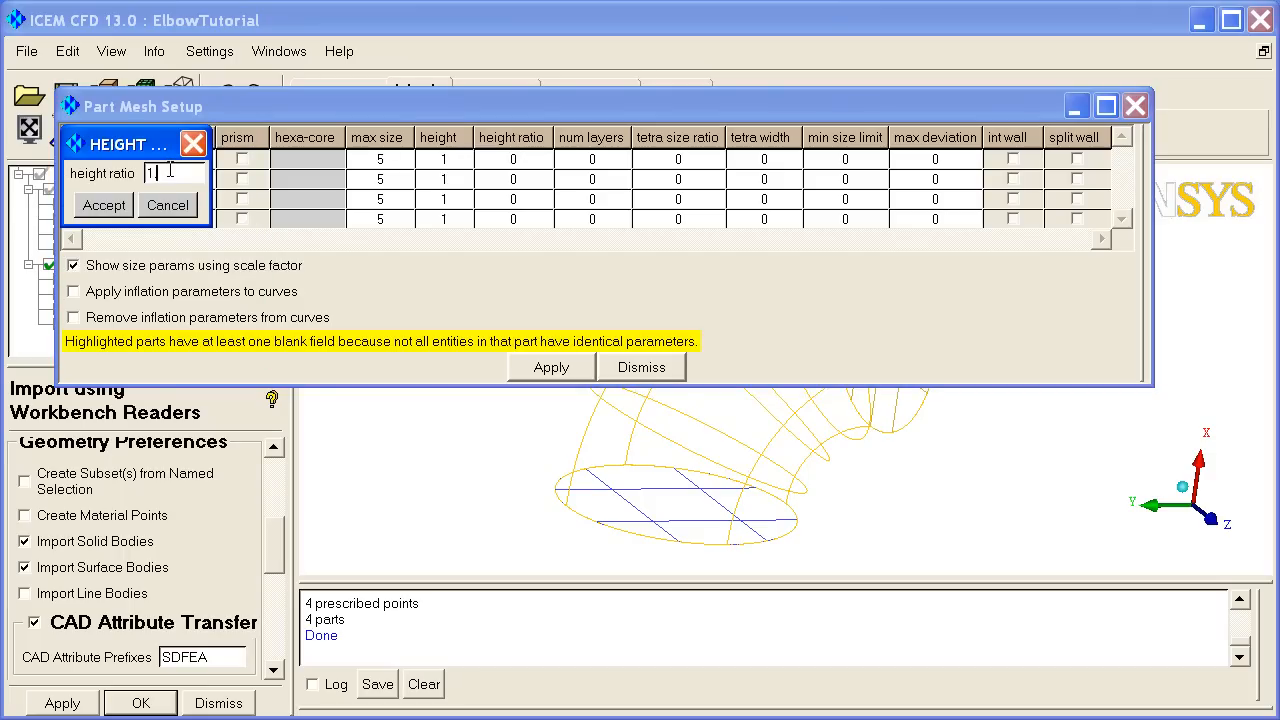
pyautogui.click(104, 204)
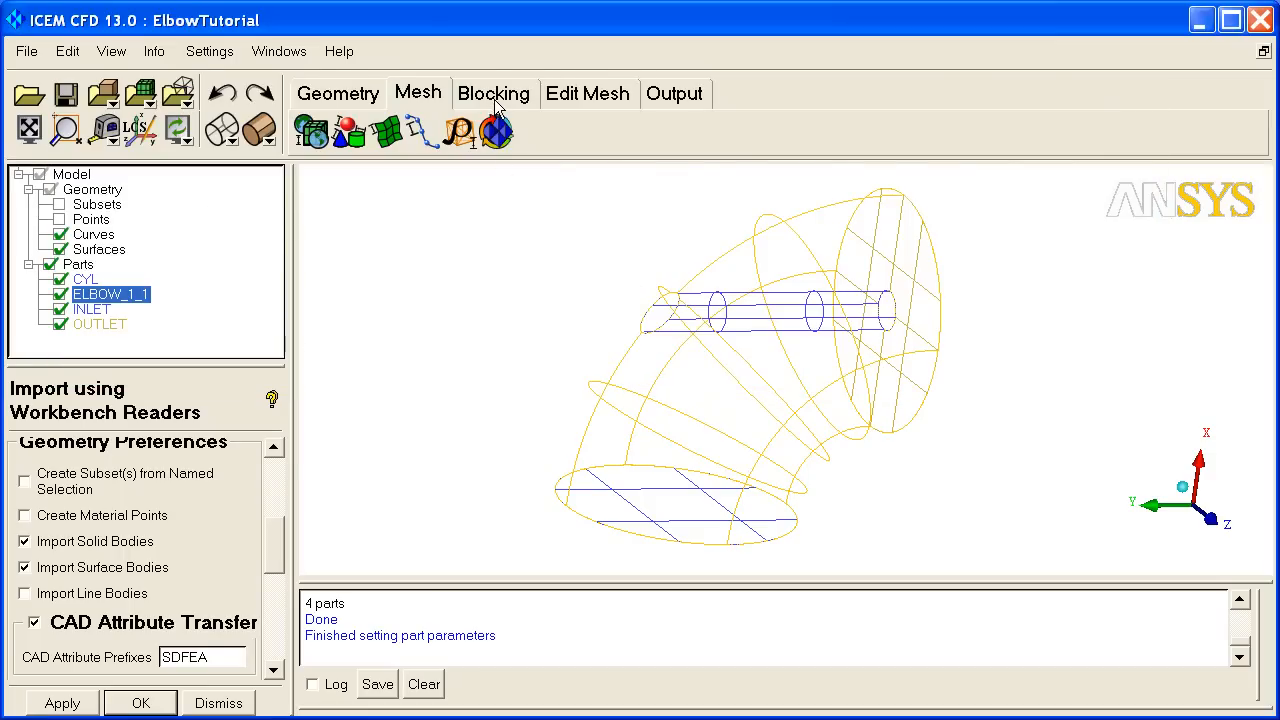
# Create an initial 3D Bounding Box block enclosing the whole elbow geometry.
pyautogui.click(492, 94)
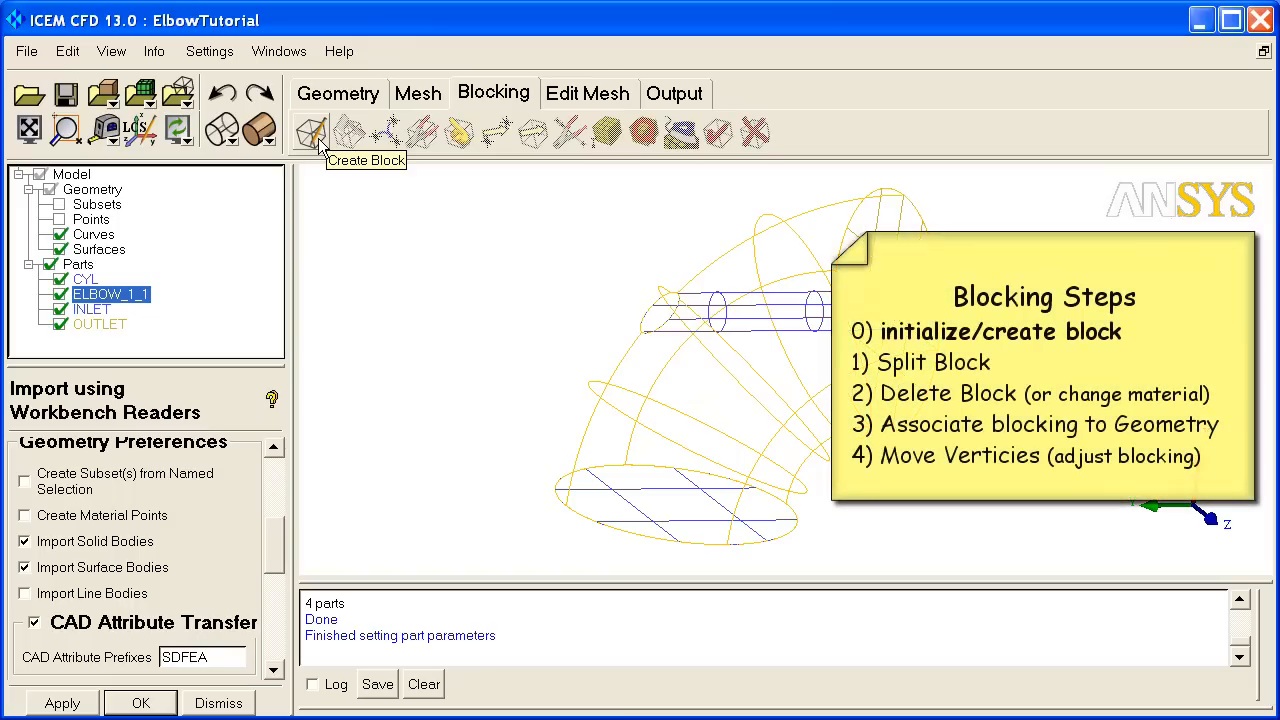
pyautogui.click(312, 132)
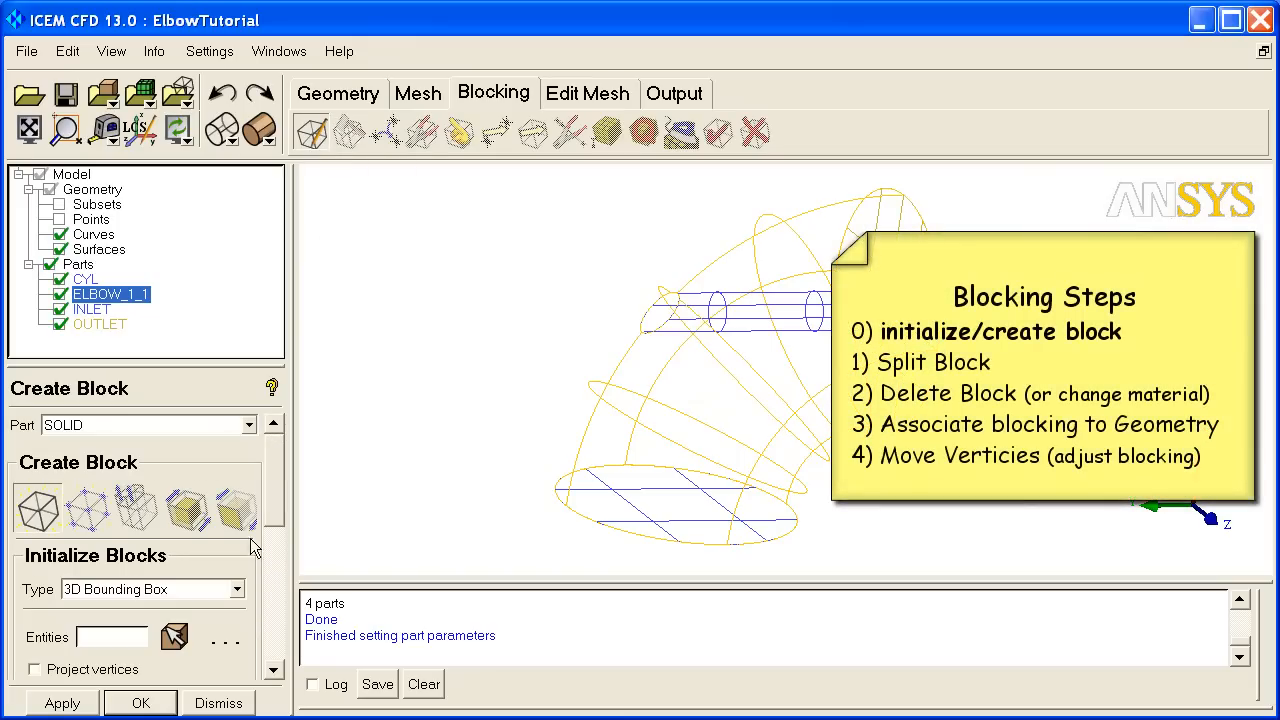
pyautogui.moveTo(278, 508)
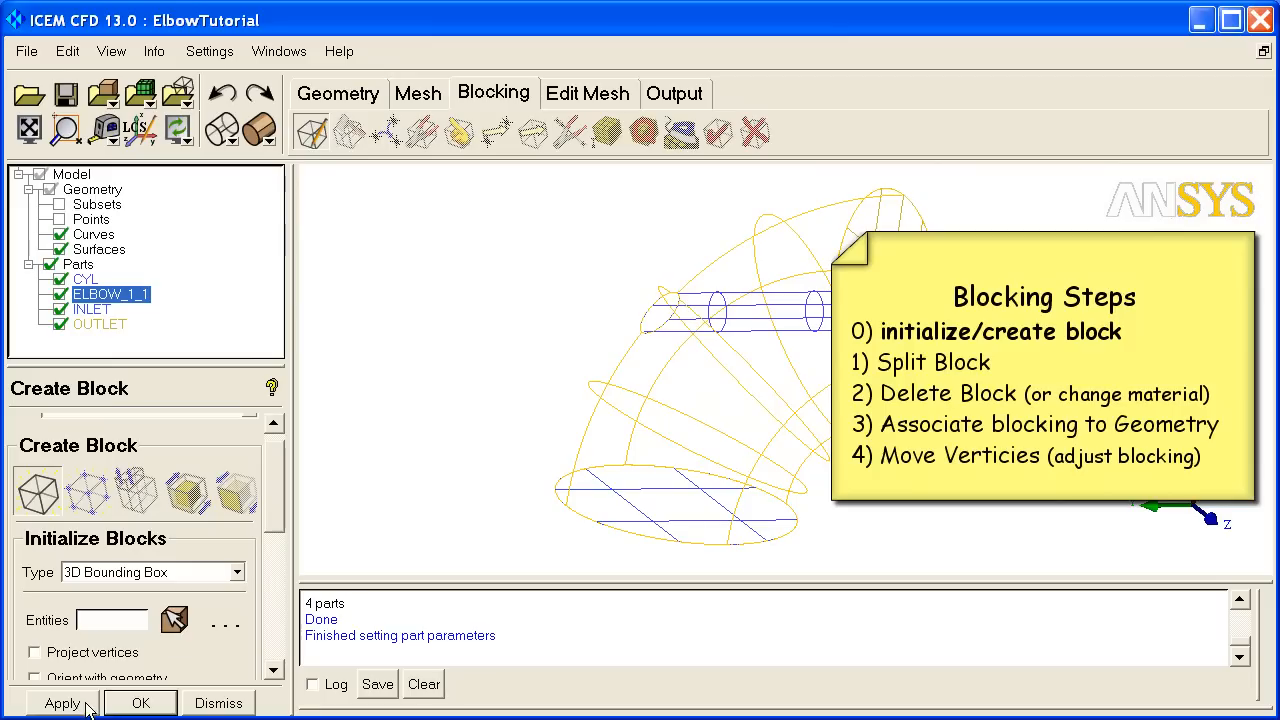
pyautogui.click(62, 704)
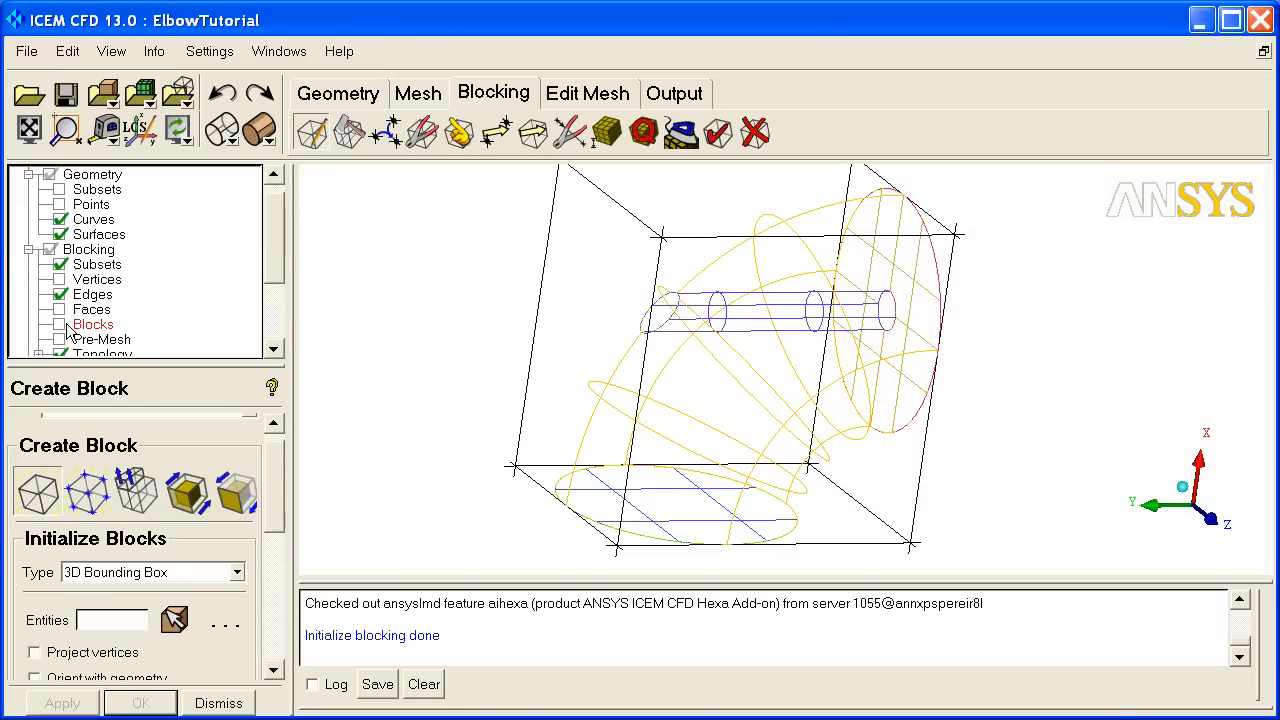
pyautogui.rightClick(92, 324)
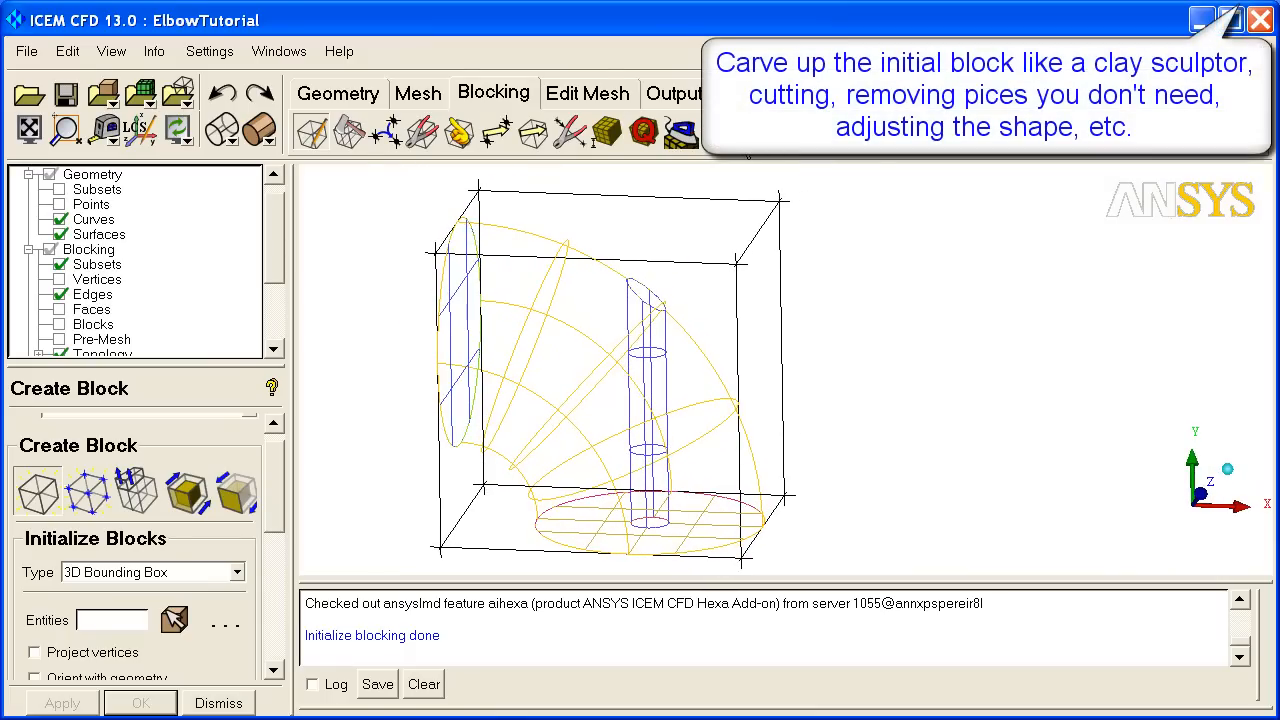
pyautogui.moveTo(756, 132)
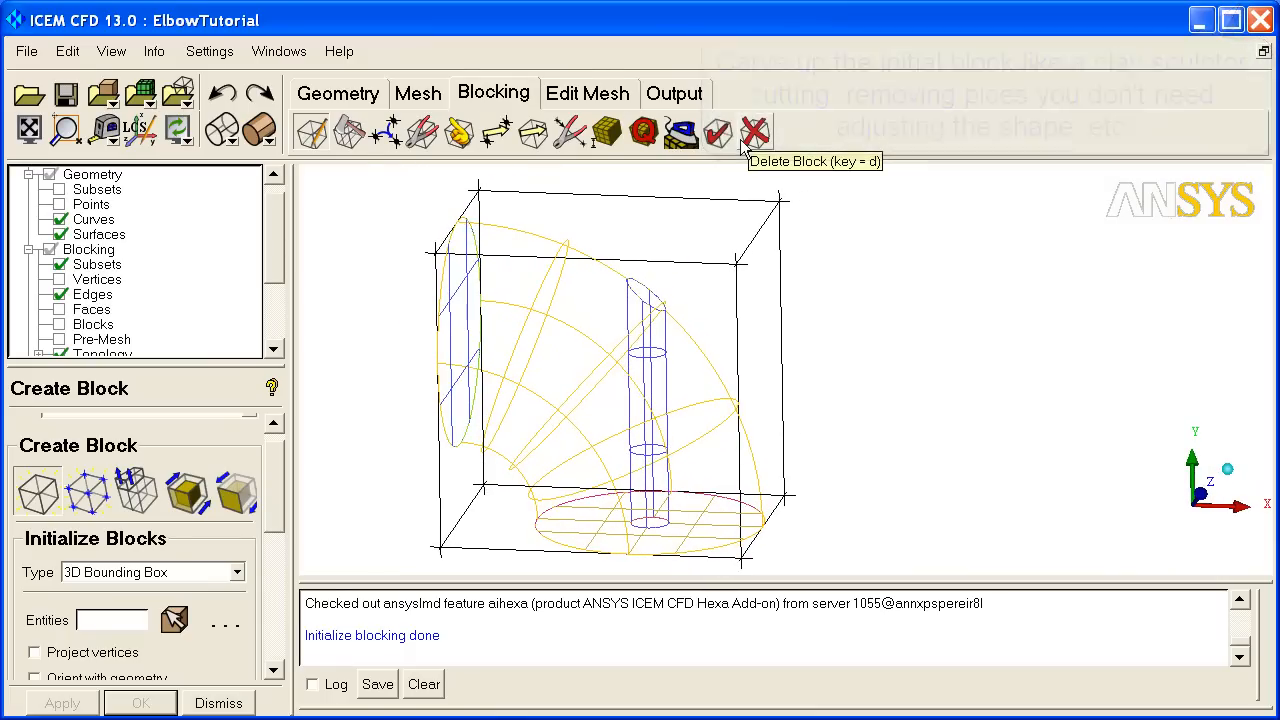
# Split the bounding block along its bottom edge, dividing it into sub-blocks.
pyautogui.click(348, 132)
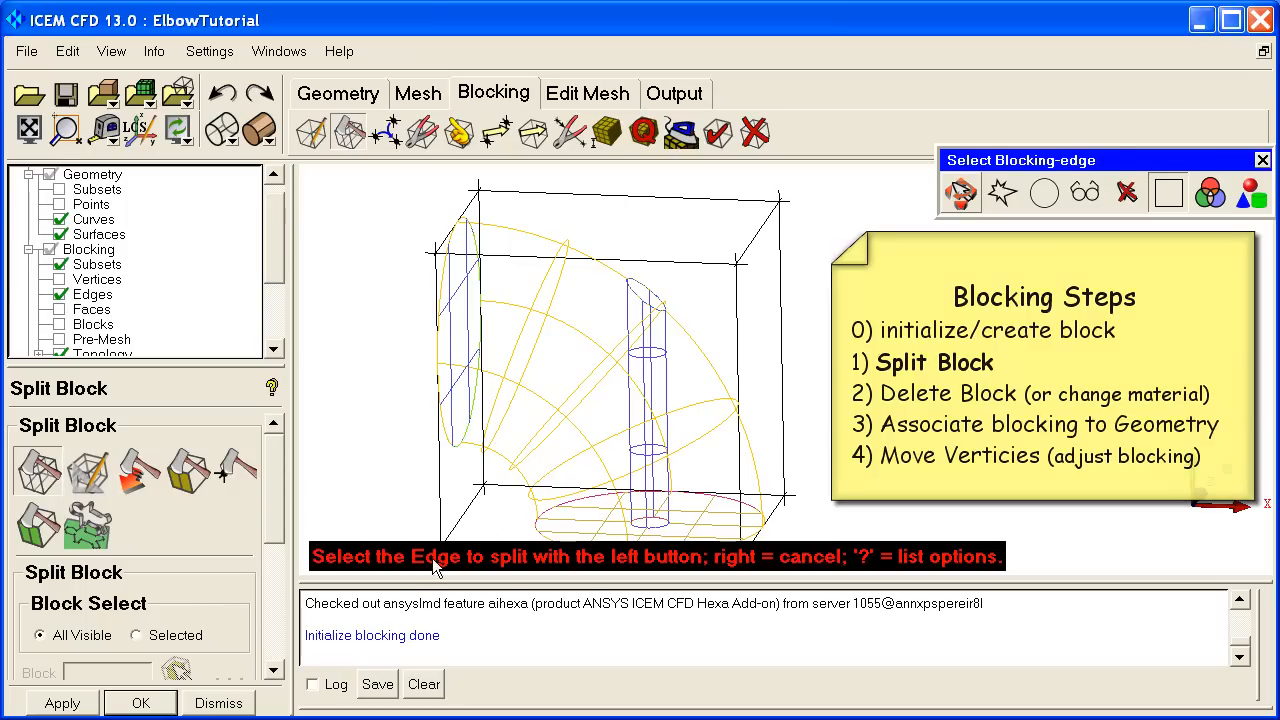
pyautogui.click(570, 490)
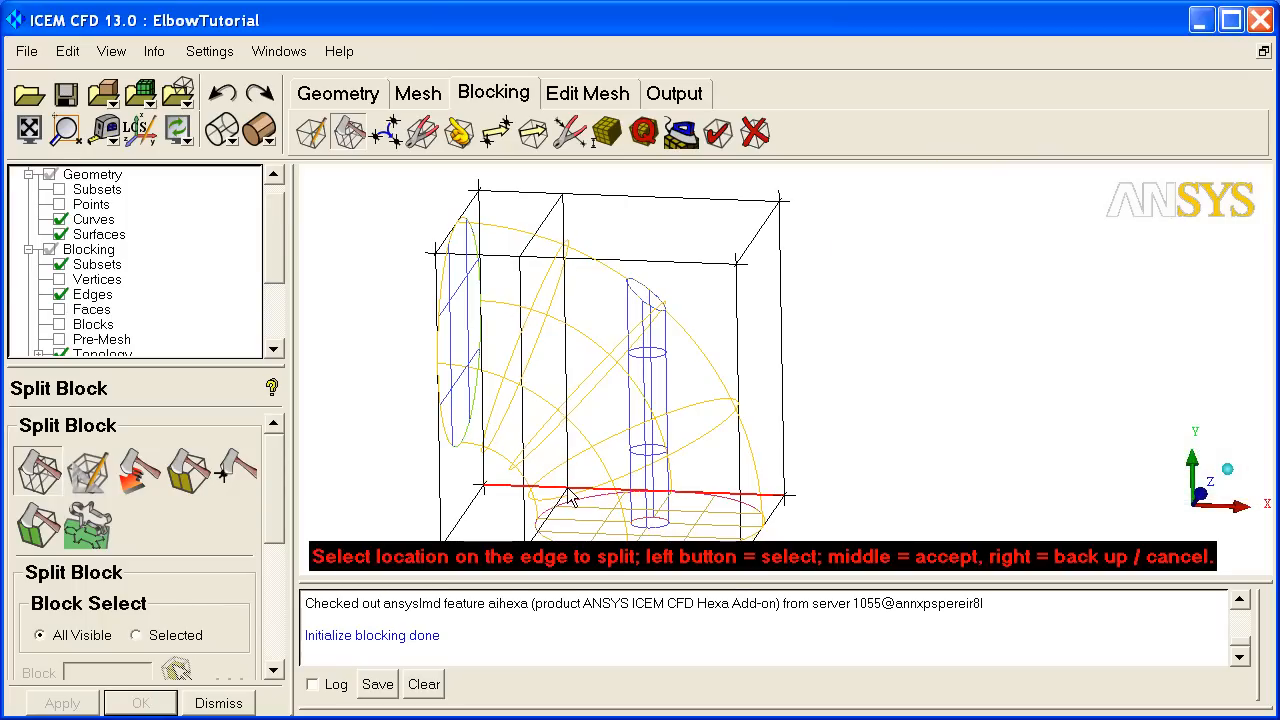
pyautogui.click(570, 490)
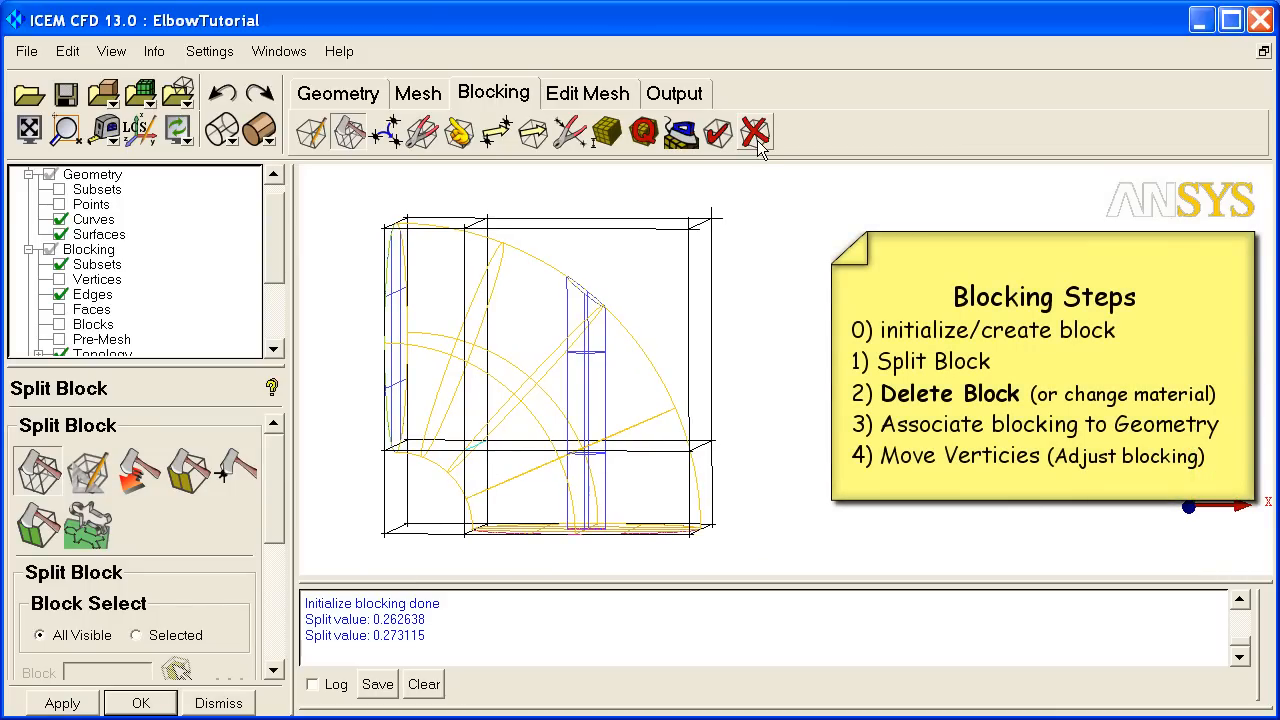
# Delete unneeded block 13, leaving an L-shaped blocking along the elbow.
pyautogui.click(756, 132)
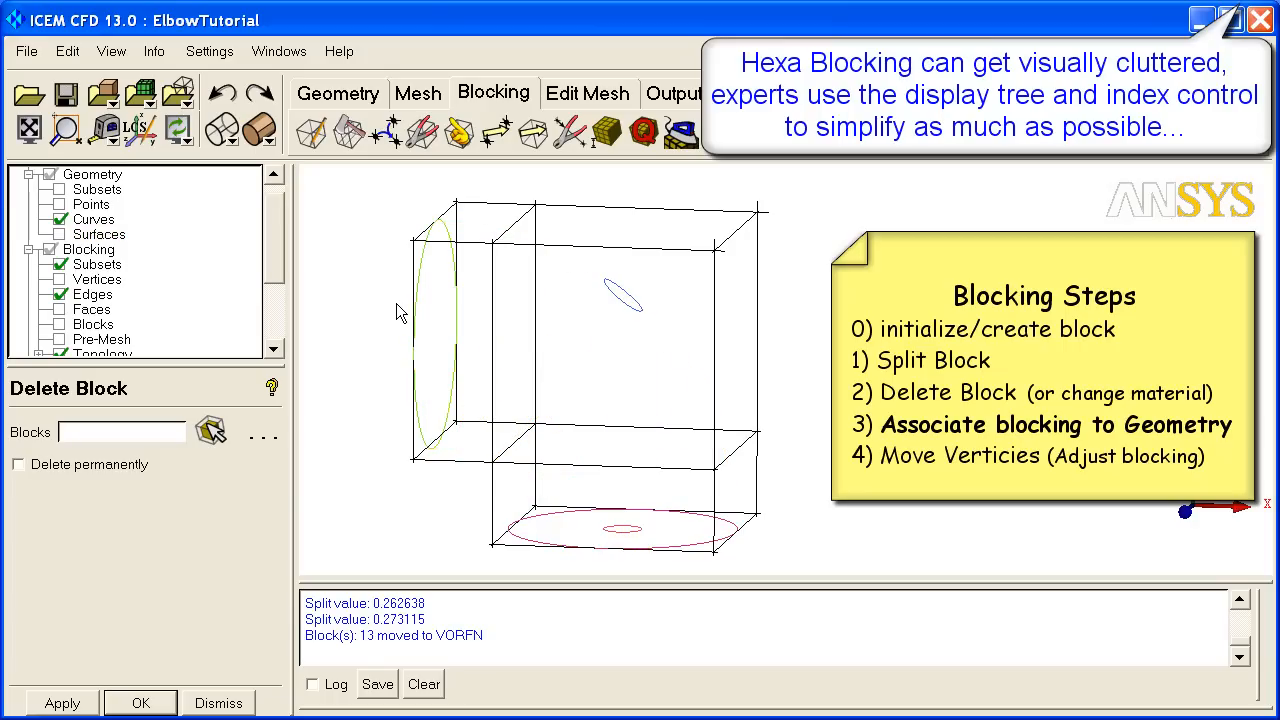
# Associate the block edges with the elbow pipe curves.
pyautogui.click(460, 132)
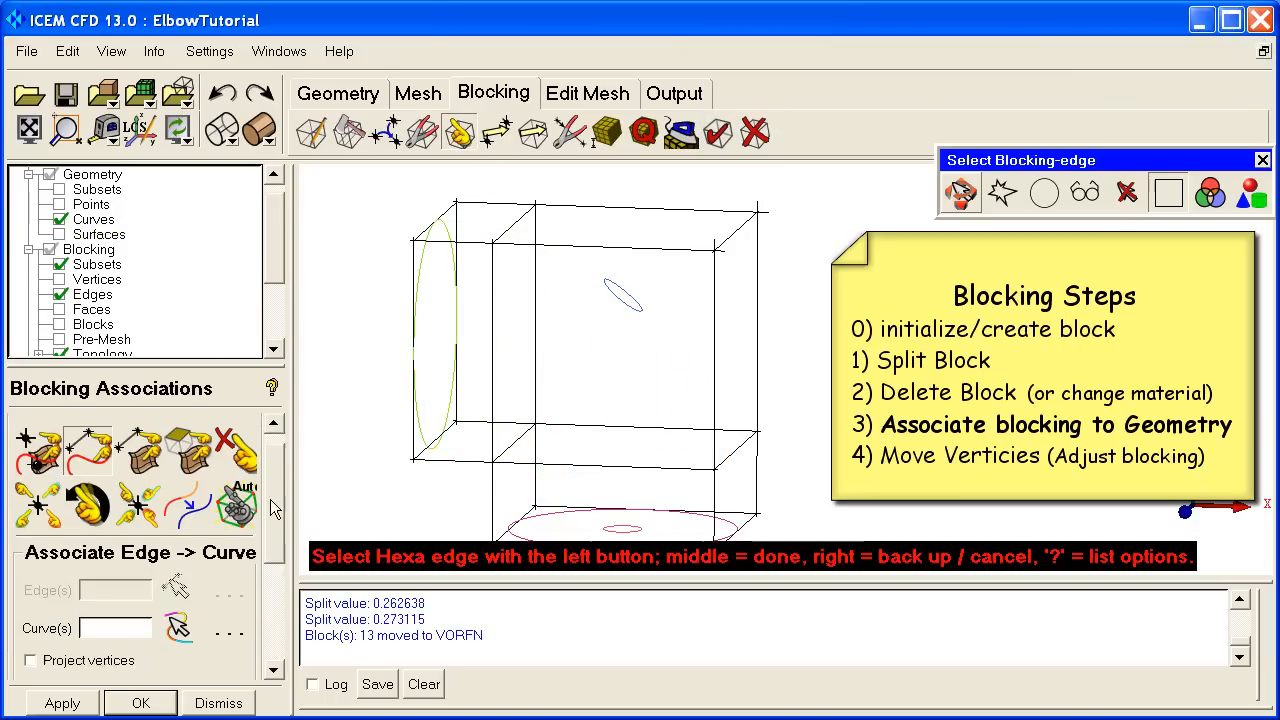
pyautogui.click(32, 640)
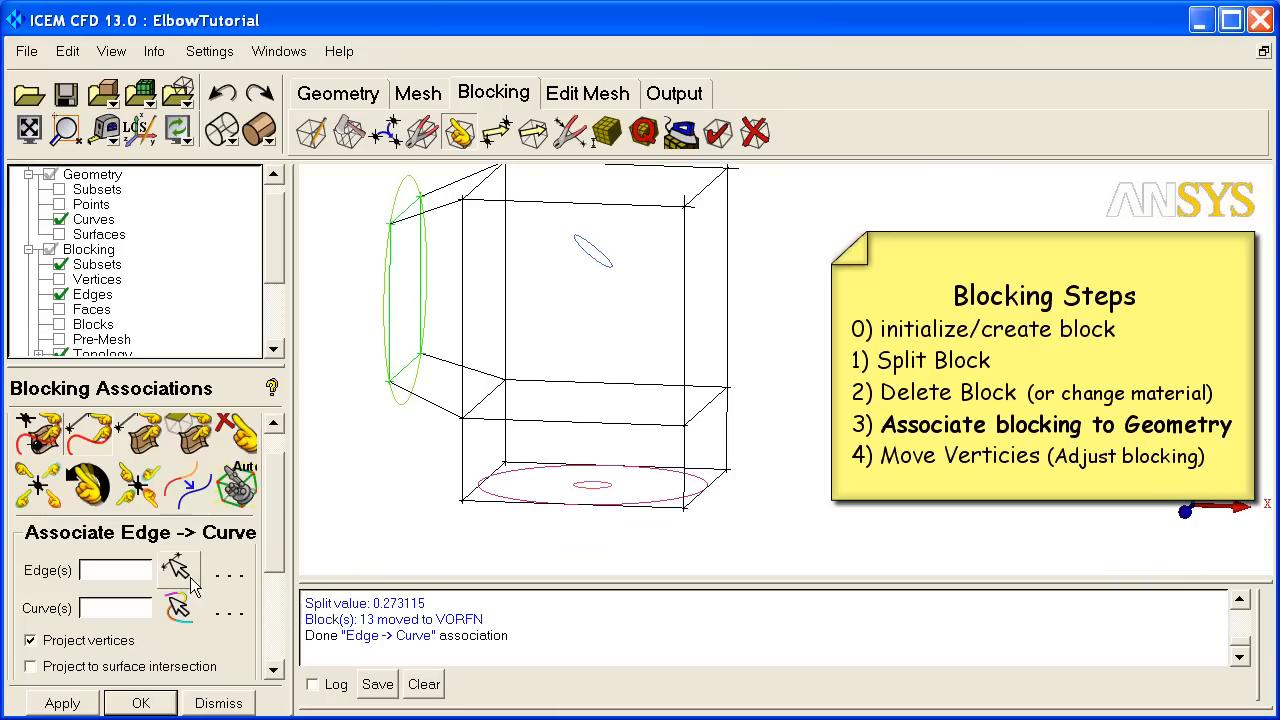
pyautogui.click(178, 568)
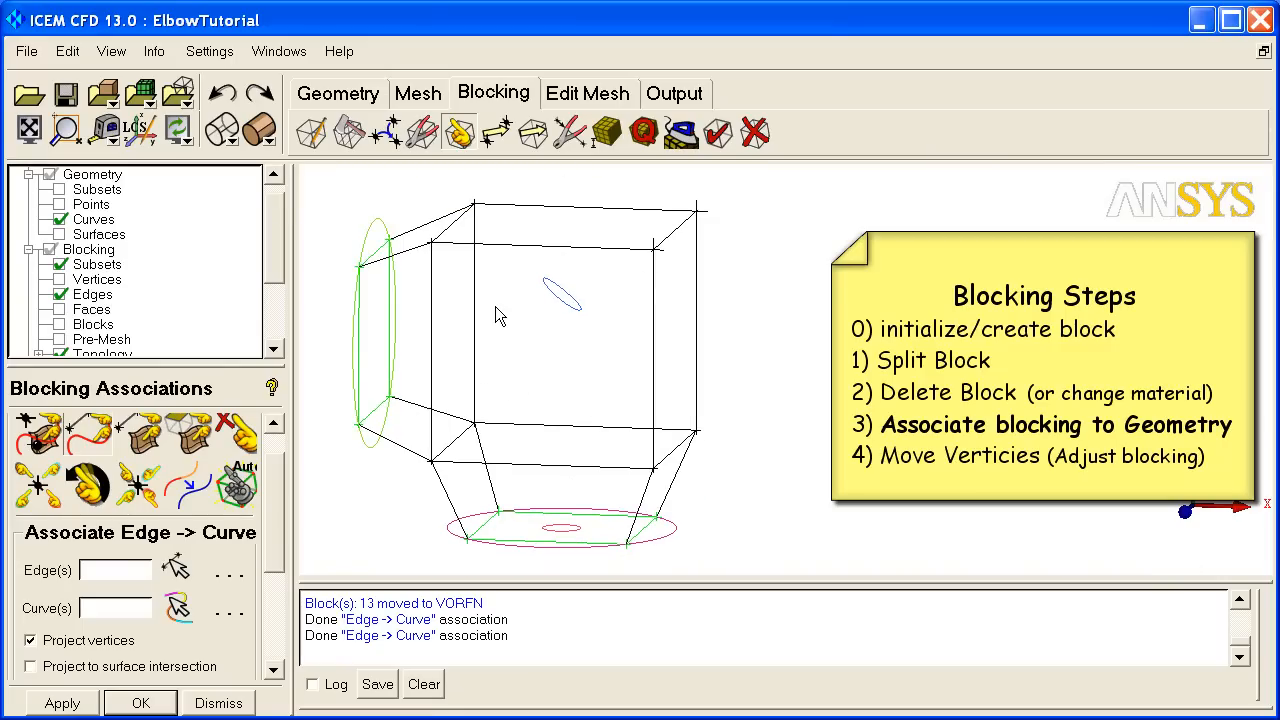
# Hide the edge association arrows and snap-project all visible vertices onto the geometry.
pyautogui.rightClick(92, 294)
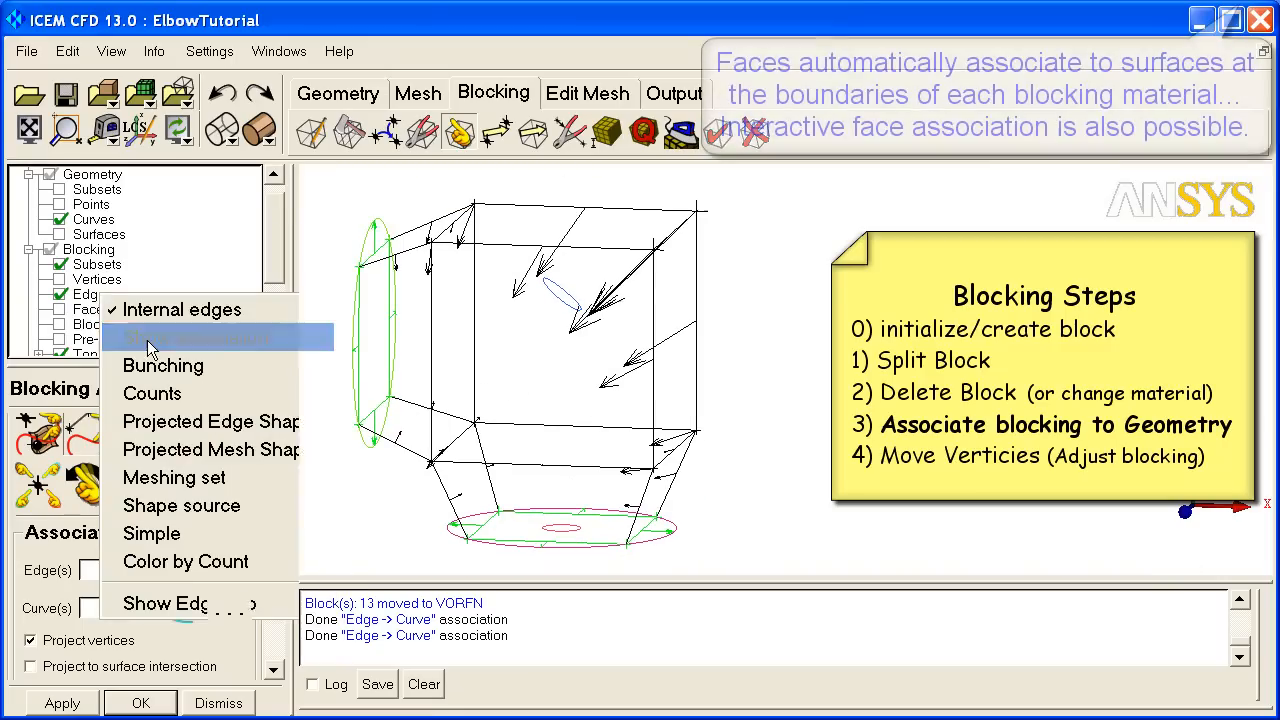
pyautogui.click(184, 336)
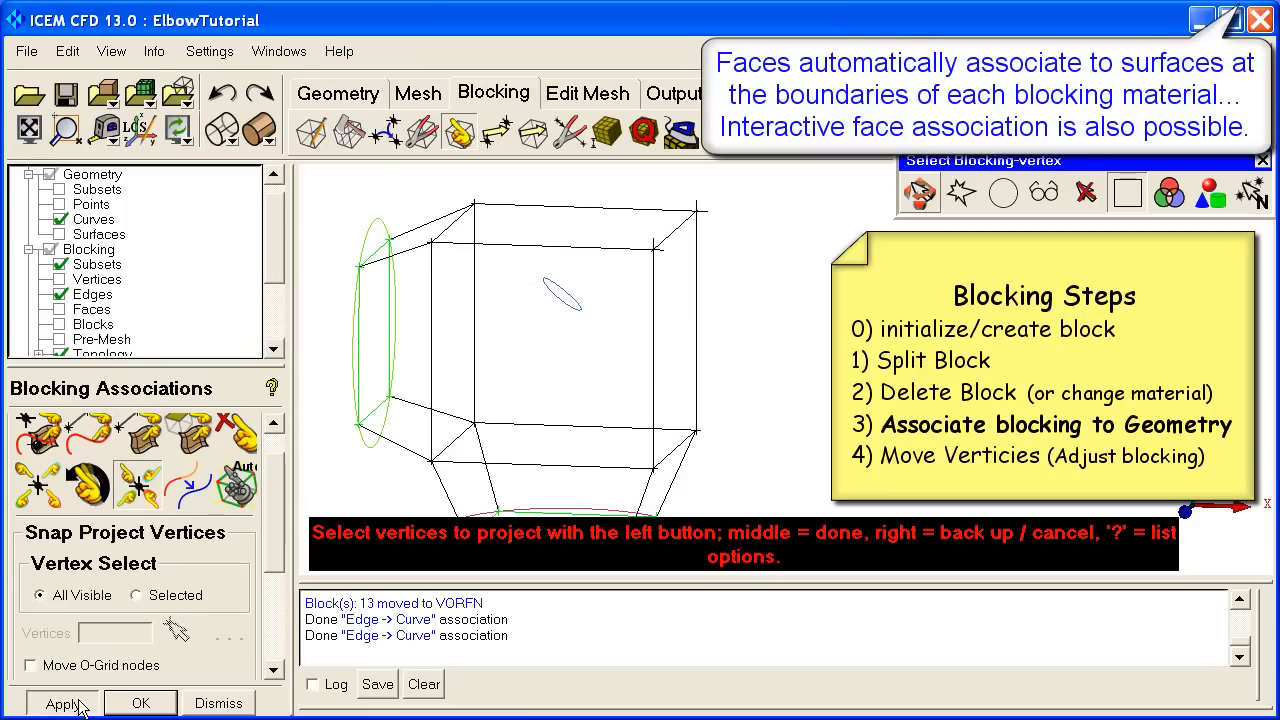
pyautogui.click(62, 704)
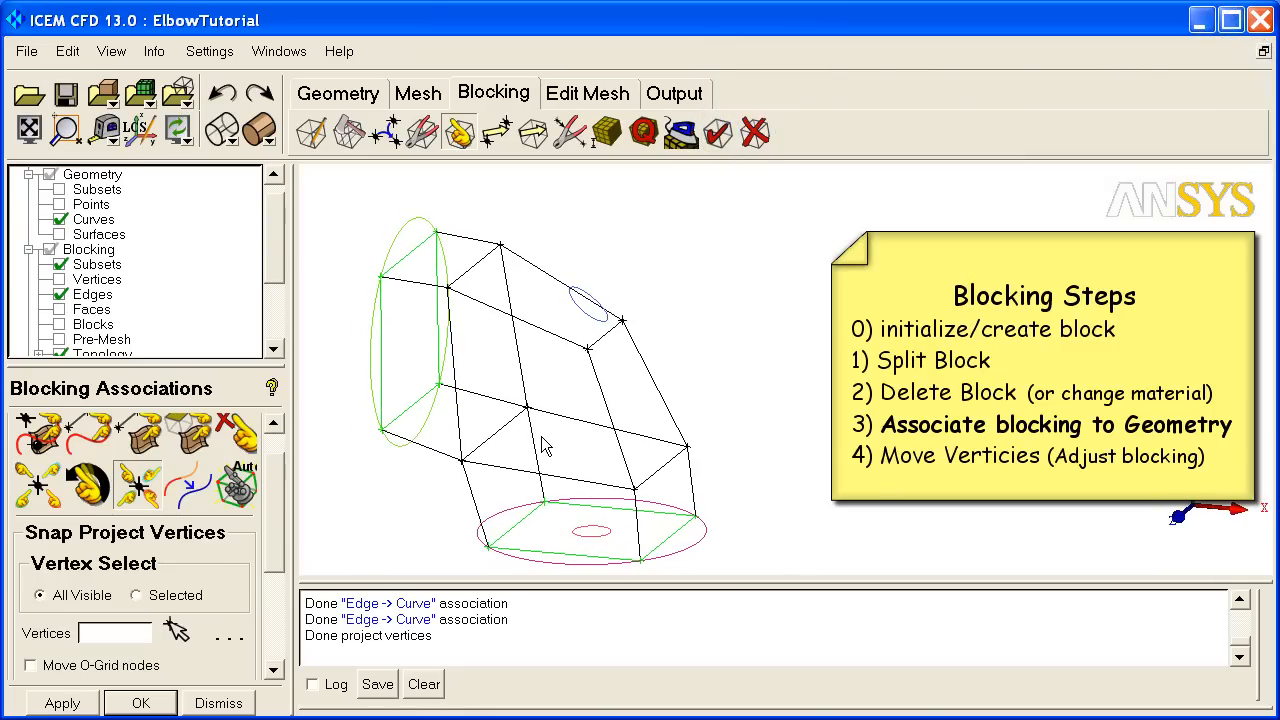
pyautogui.click(640, 132)
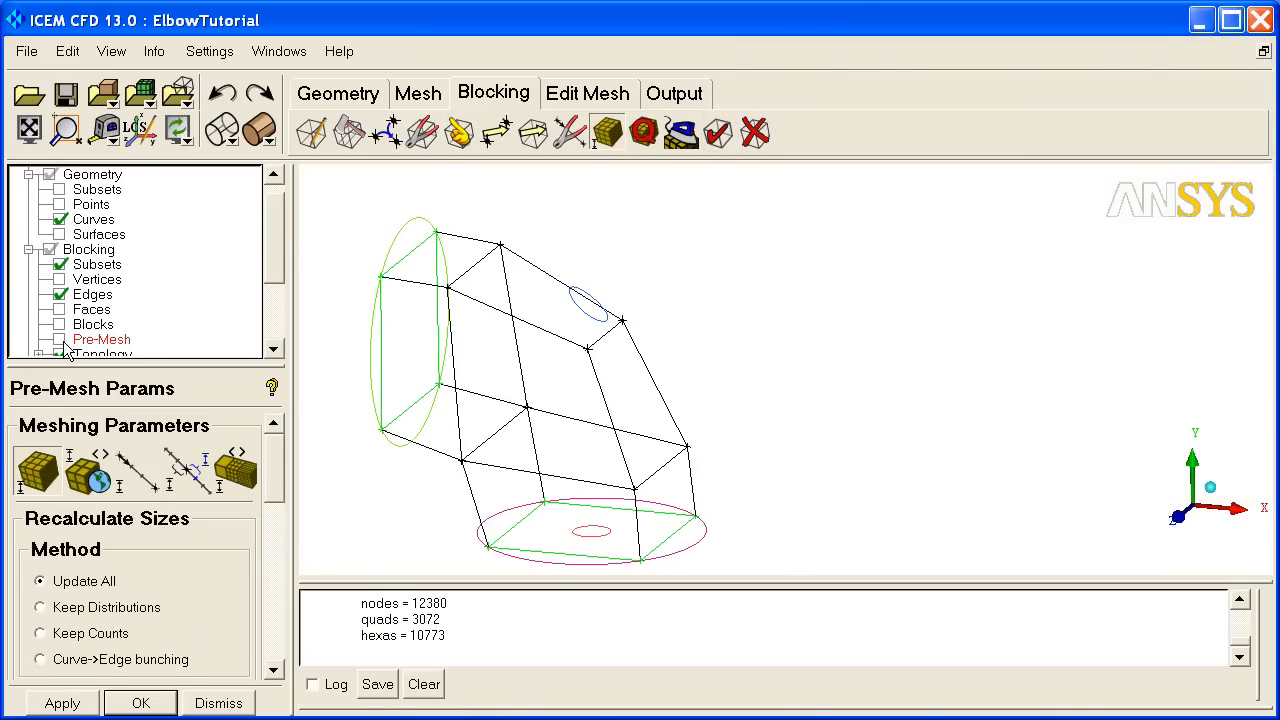
# Recompute pre-mesh sizes with Update All, giving 12380 nodes and 10773 hexas.
pyautogui.click(58, 340)
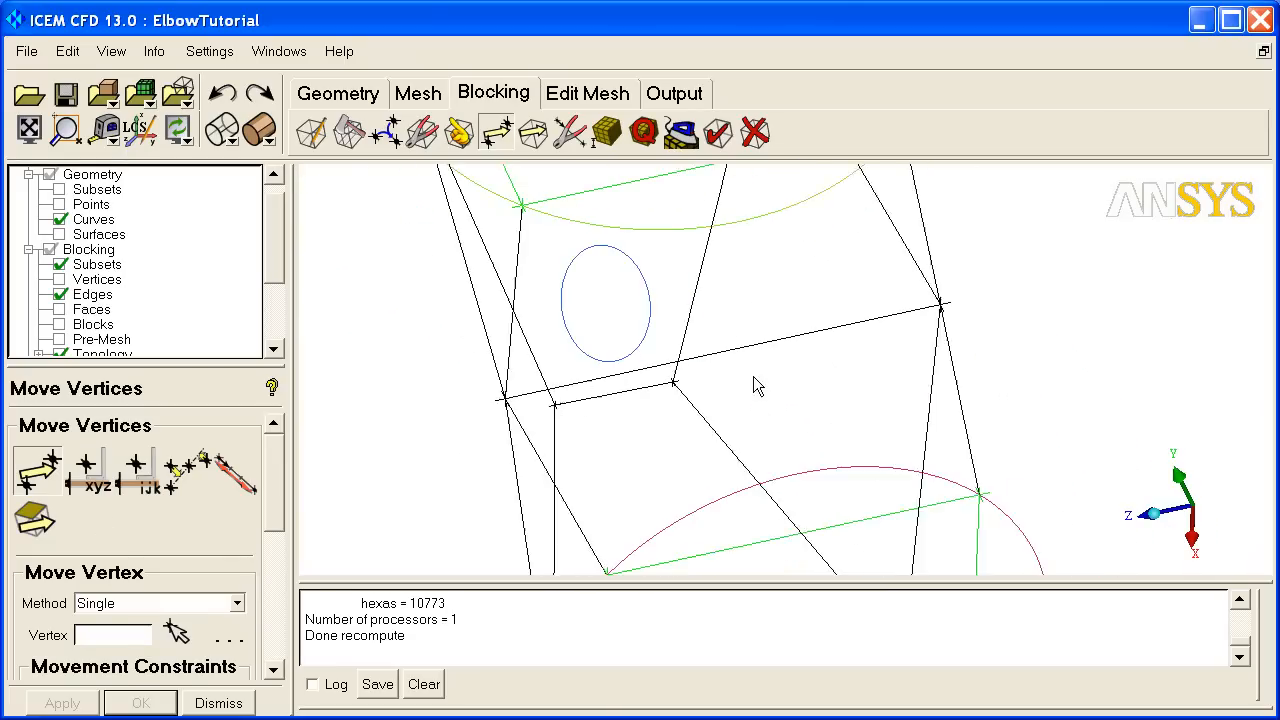
# Move a single block vertex below the valve stem around the stem circle, checking from another angle.
pyautogui.moveTo(756, 386); pyautogui.dragTo(718, 446)
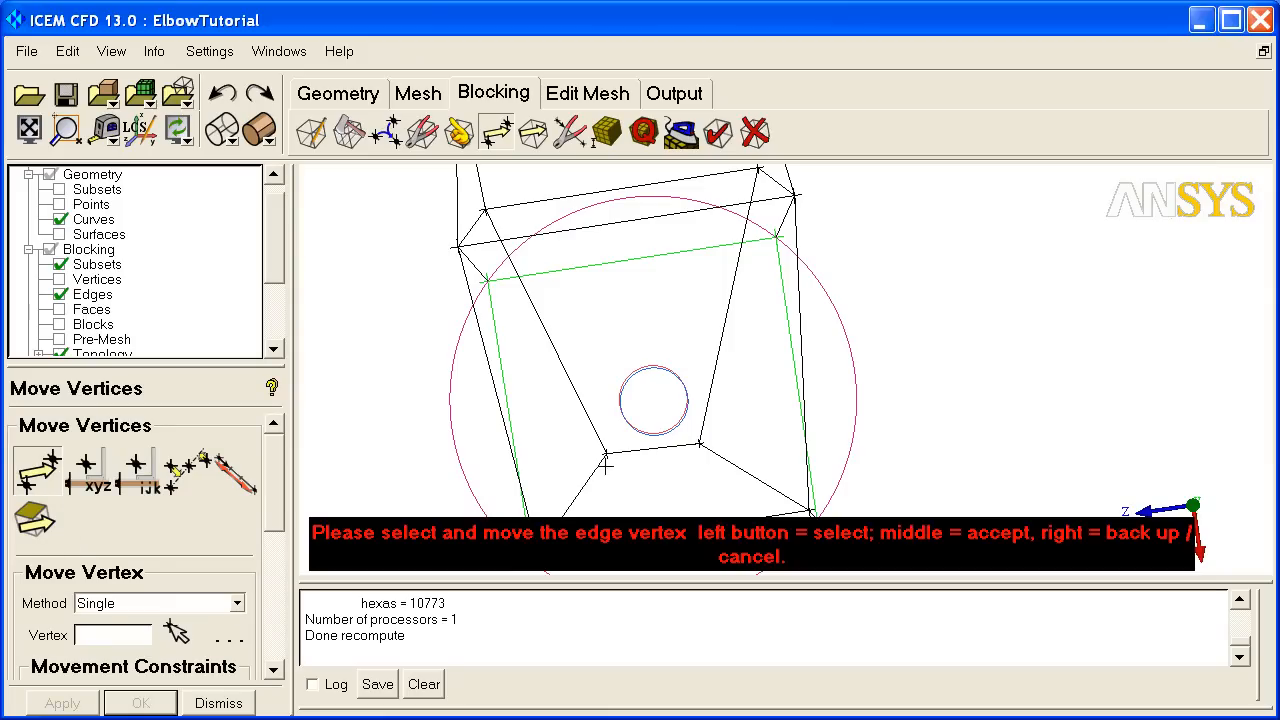
pyautogui.moveTo(604, 464); pyautogui.dragTo(700, 450)
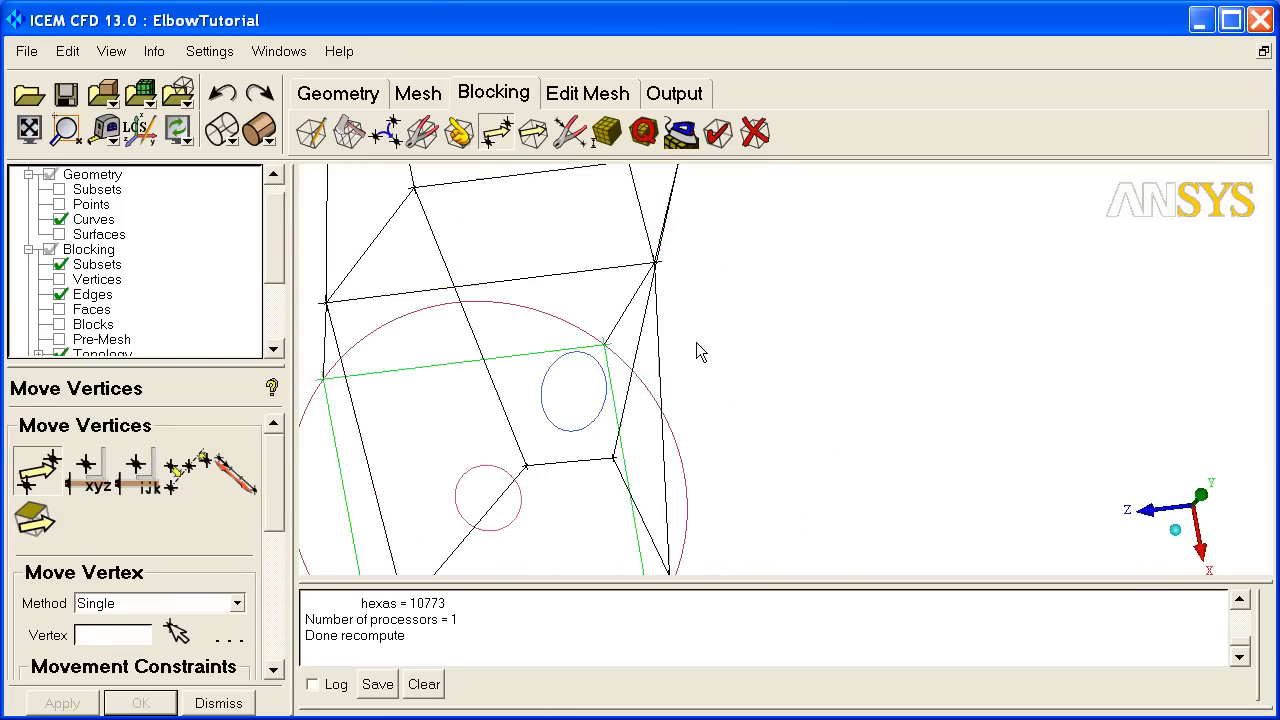
pyautogui.moveTo(700, 352); pyautogui.dragTo(916, 312)
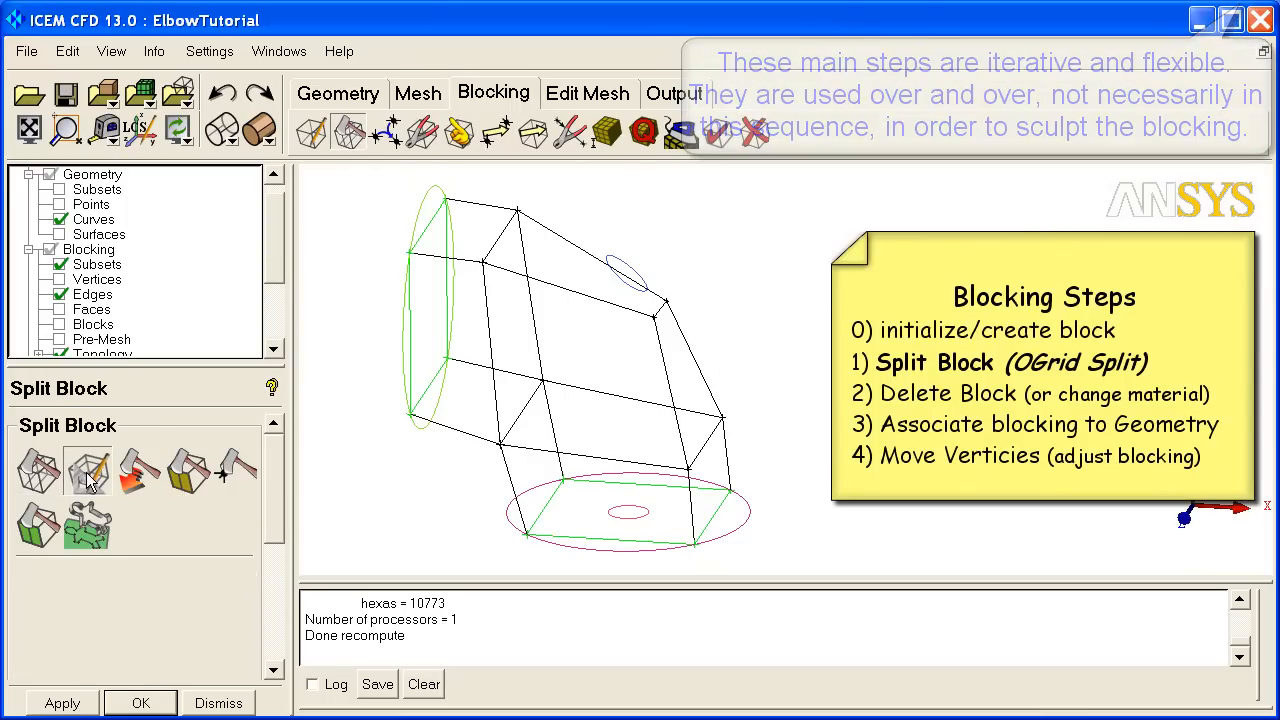
# Create an O-grid split on the elbow blocks, leaving one face open.
pyautogui.click(88, 470)
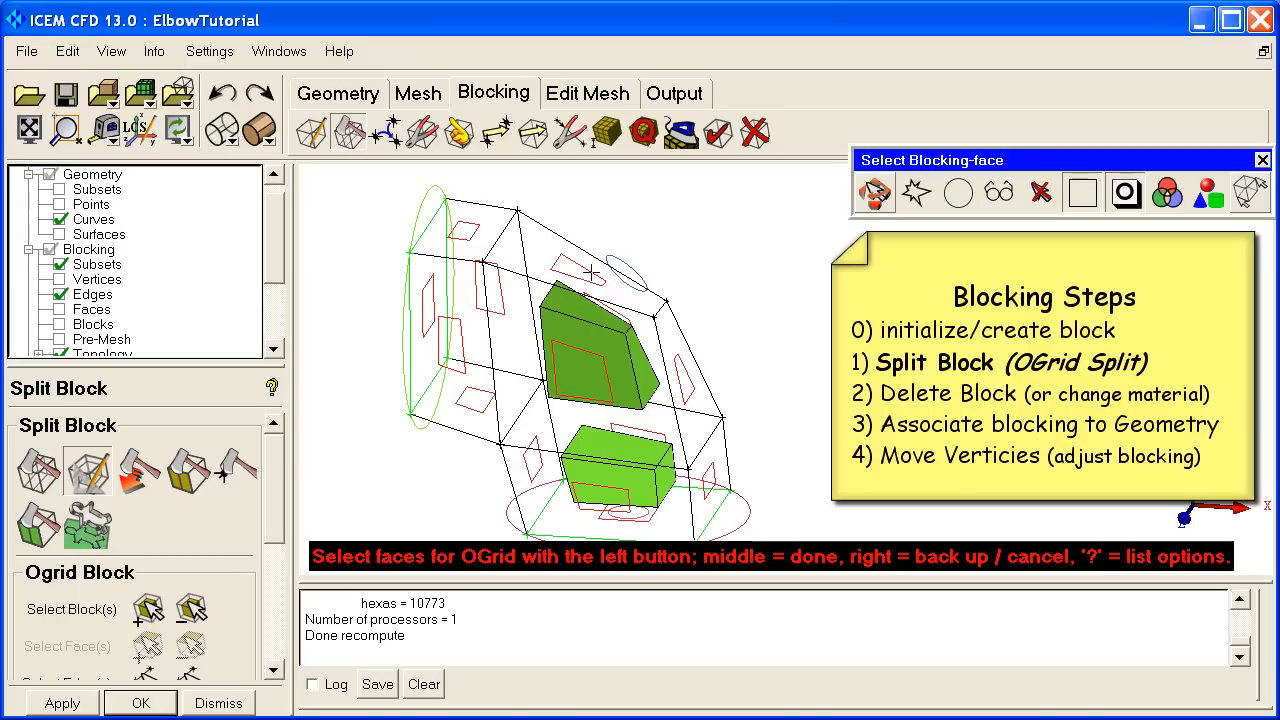
pyautogui.click(584, 270)
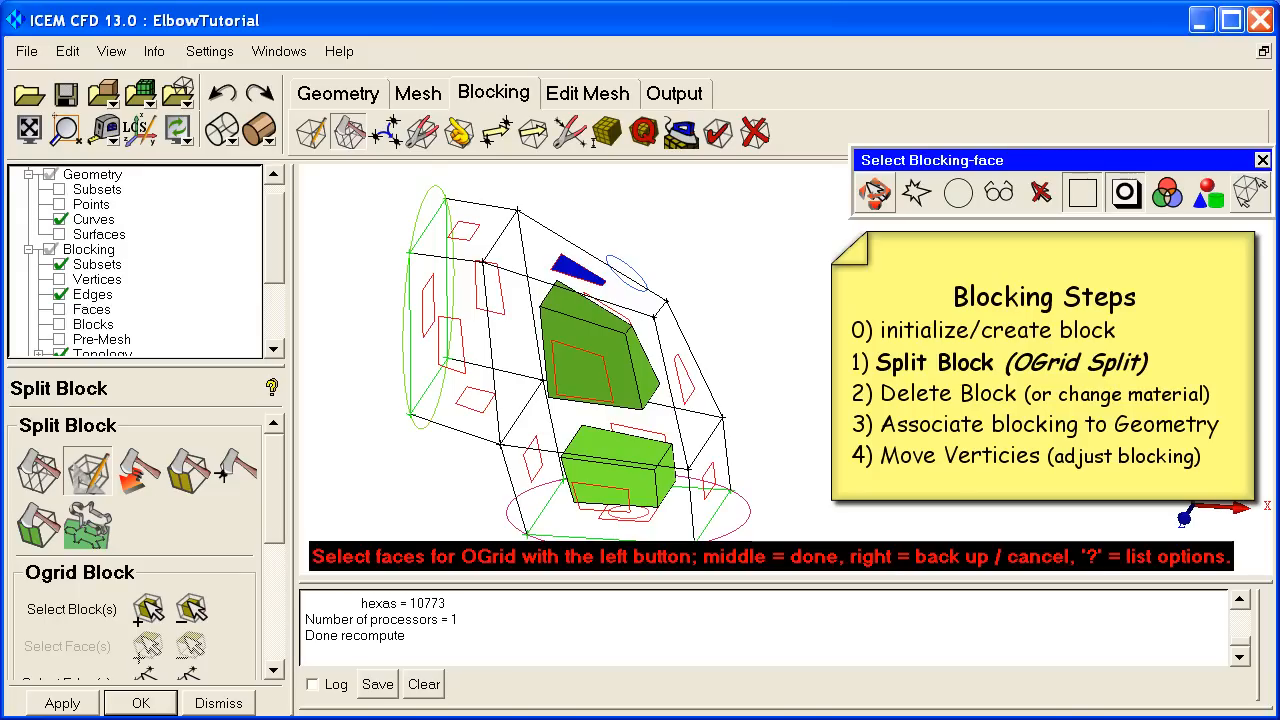
pyautogui.click(628, 510)
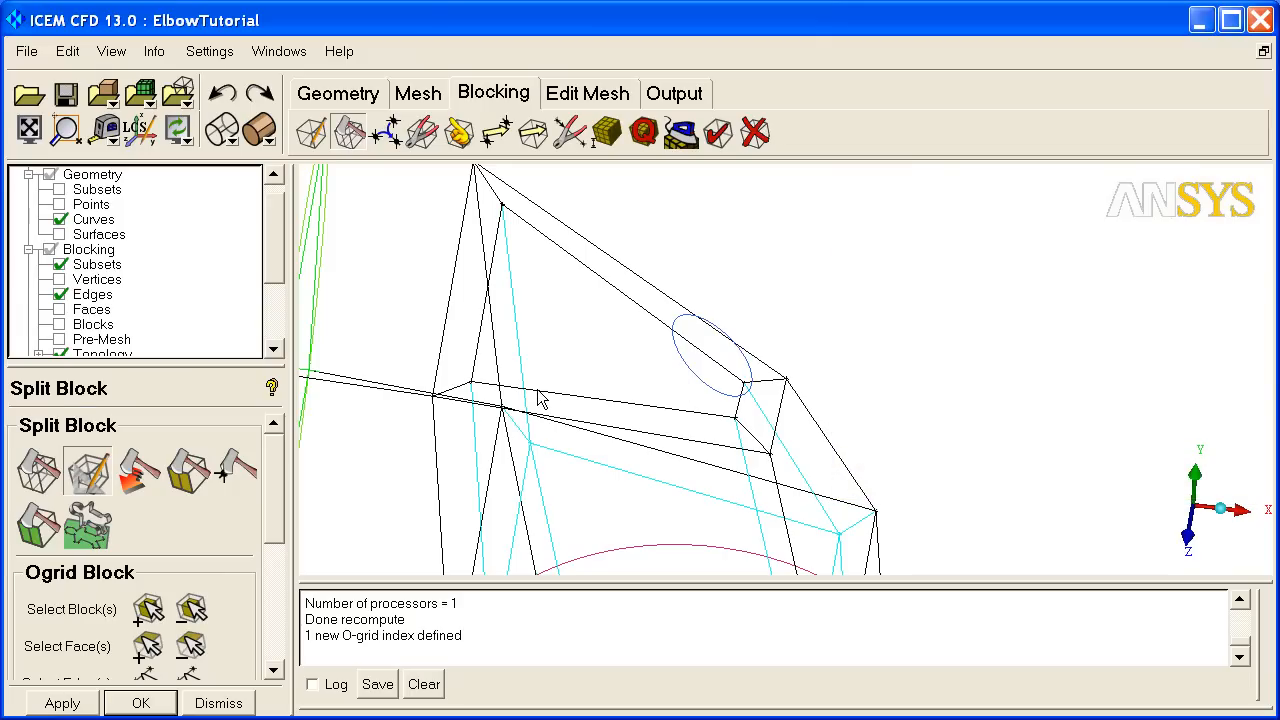
pyautogui.moveTo(140, 270)
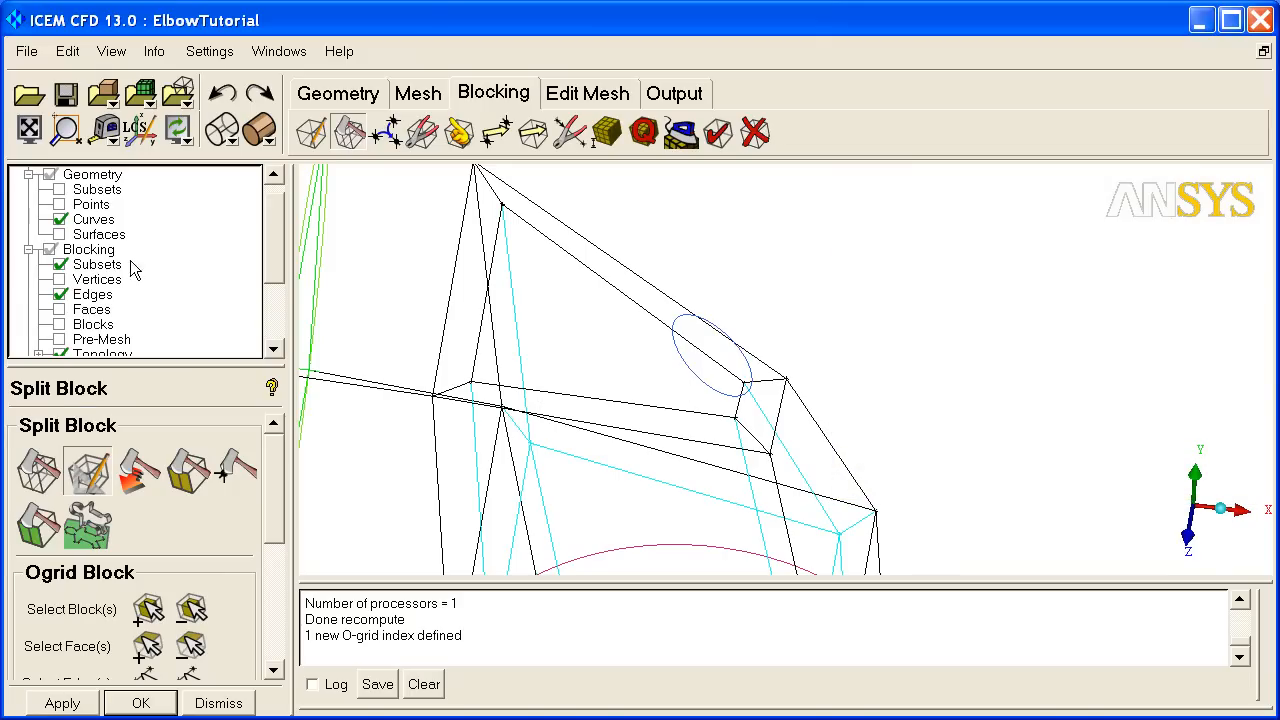
# Limit the visible block index range and delete stem blocks 29 and 27 to VORFN.
pyautogui.rightClick(90, 248)
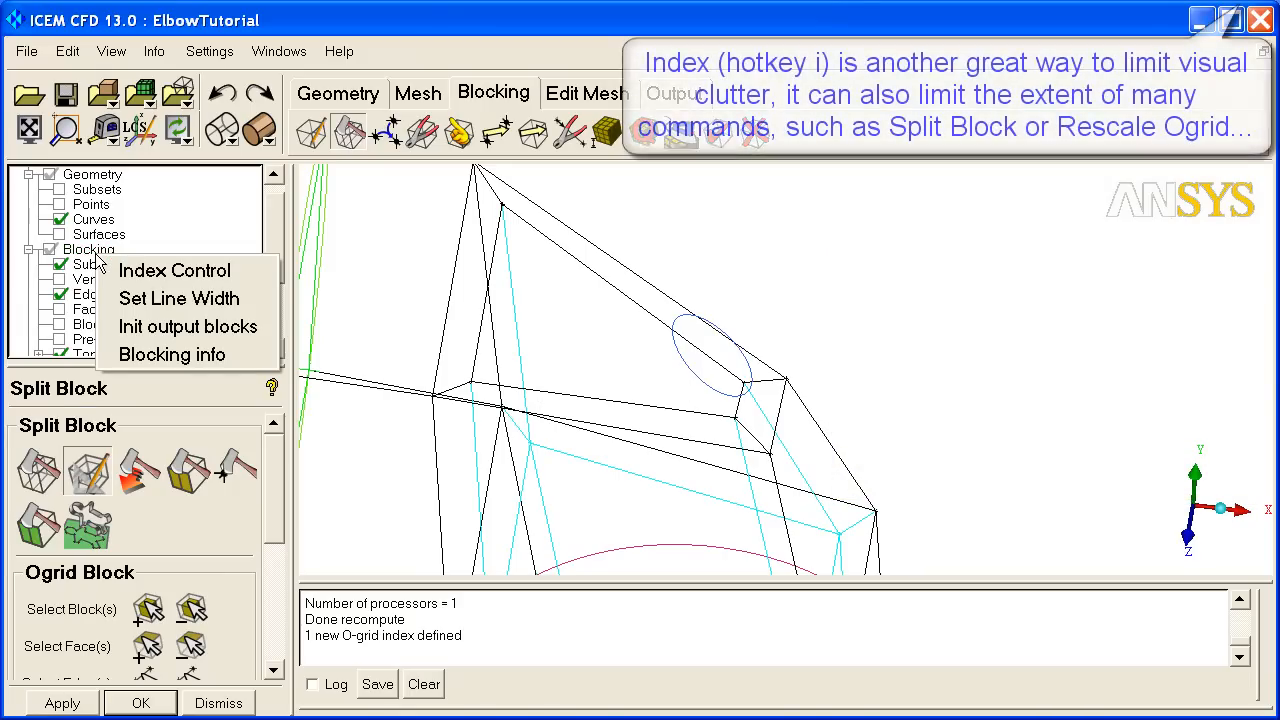
pyautogui.click(174, 270)
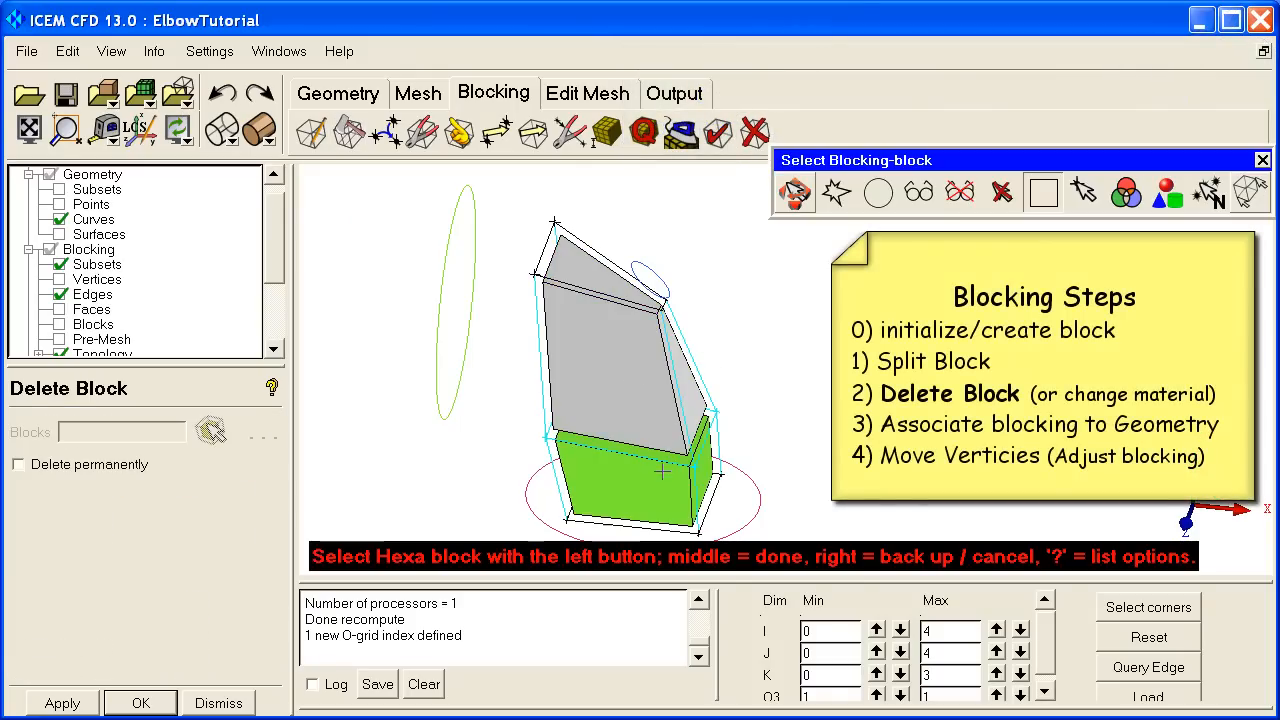
pyautogui.click(644, 480)
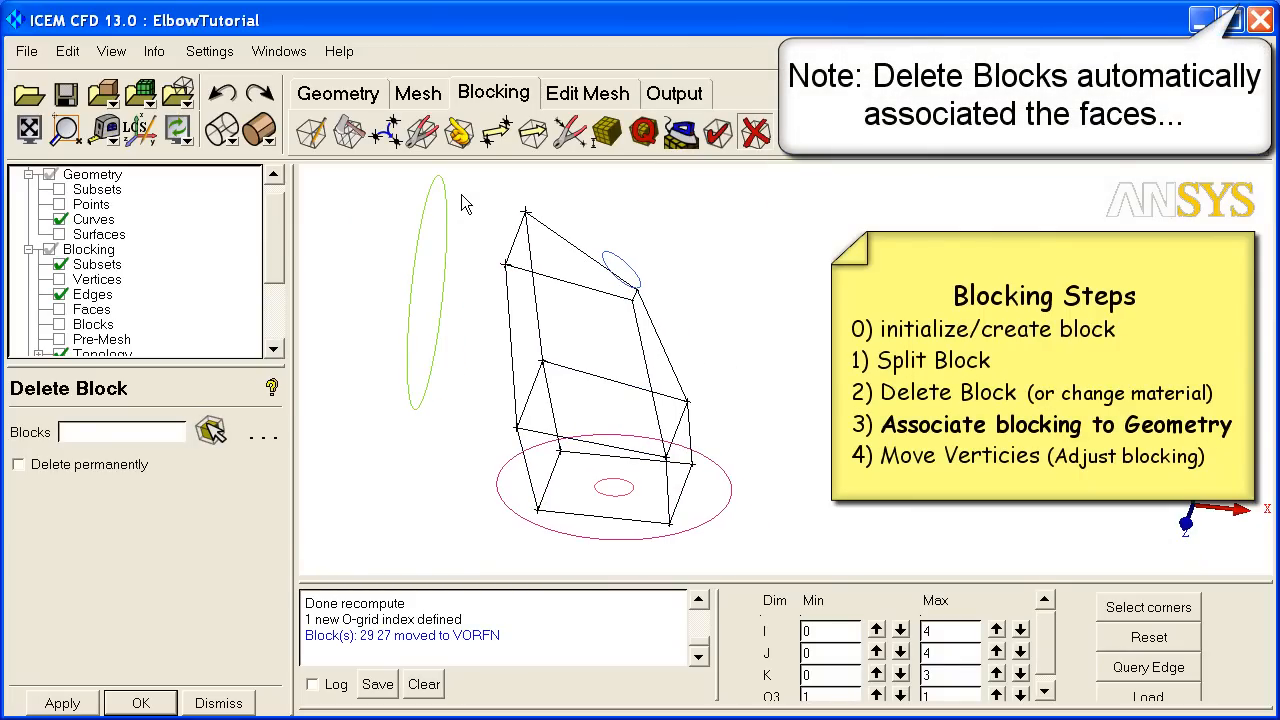
pyautogui.click(458, 132)
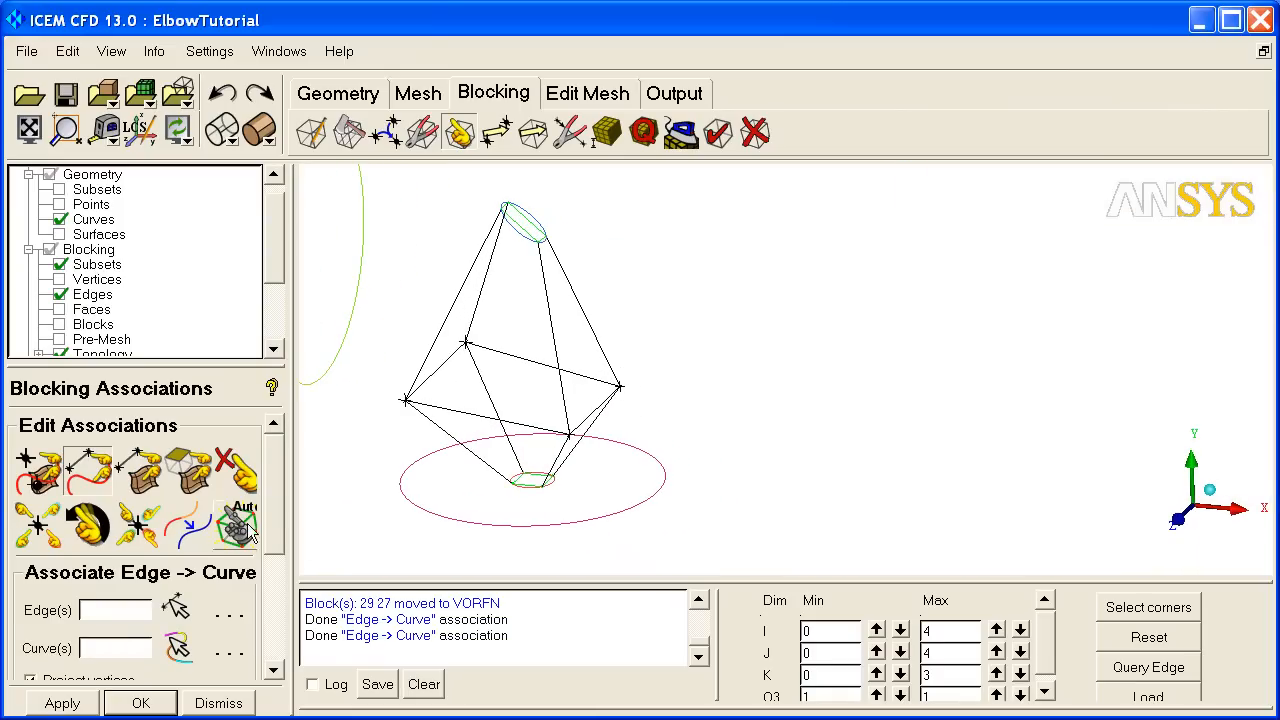
pyautogui.moveTo(470, 444)
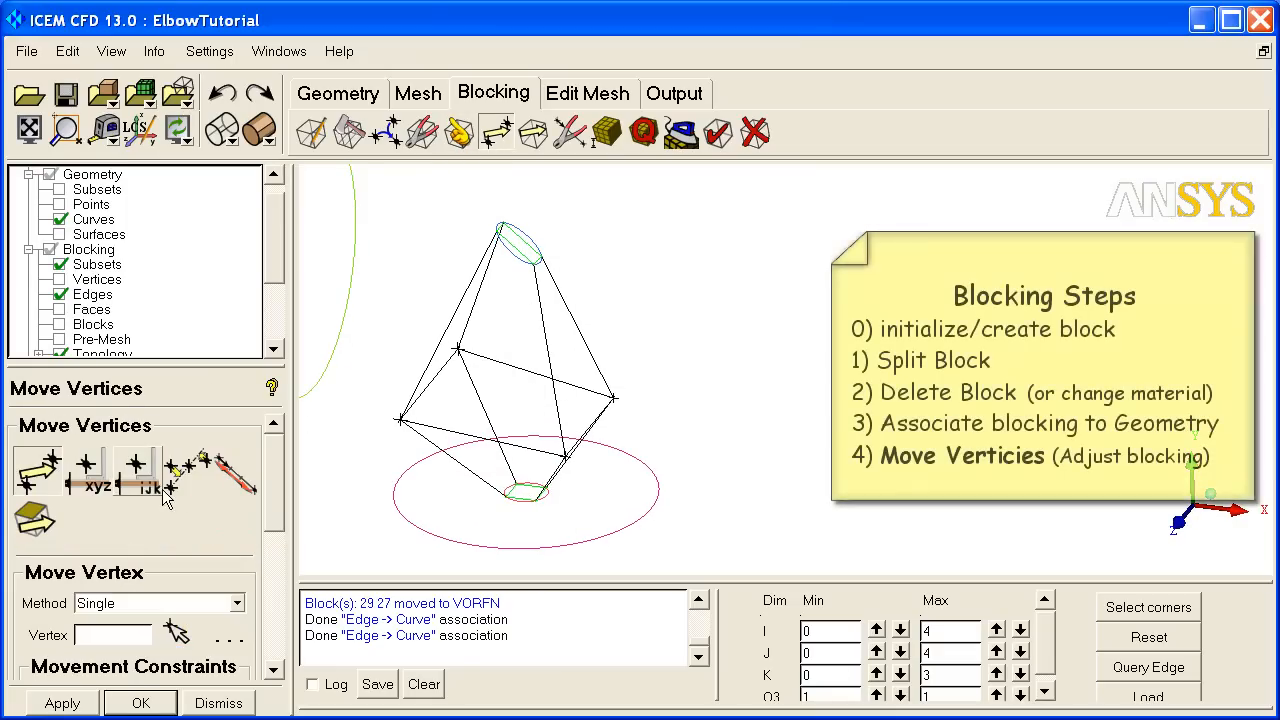
# Set up Move Vertices constrained to the XZ plane for the stem blocking.
pyautogui.click(134, 430)
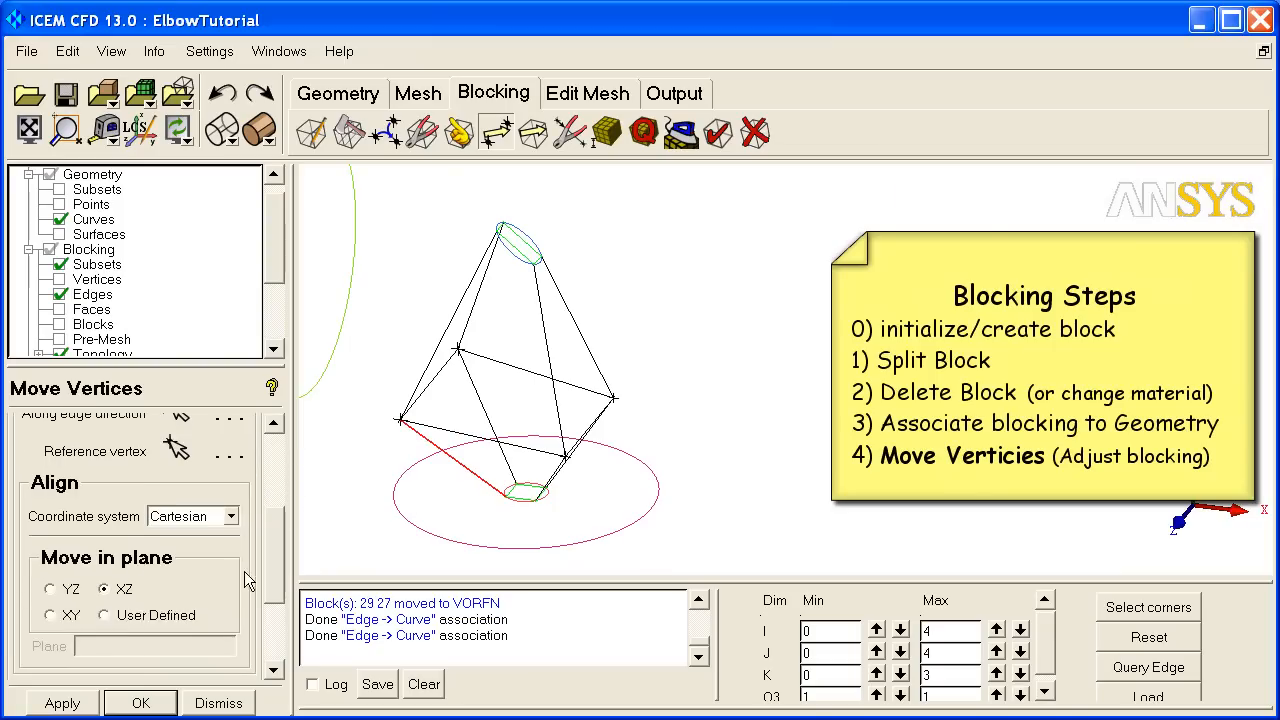
pyautogui.moveTo(140, 600)
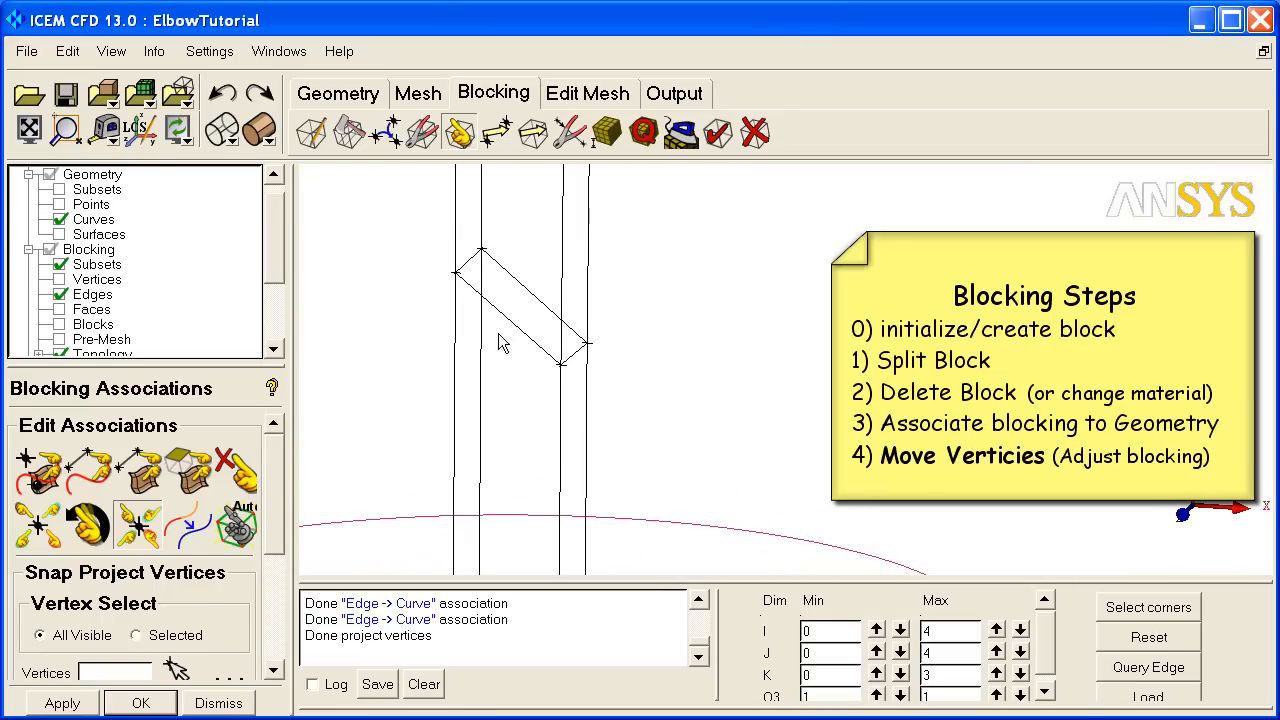
pyautogui.moveTo(508, 350)
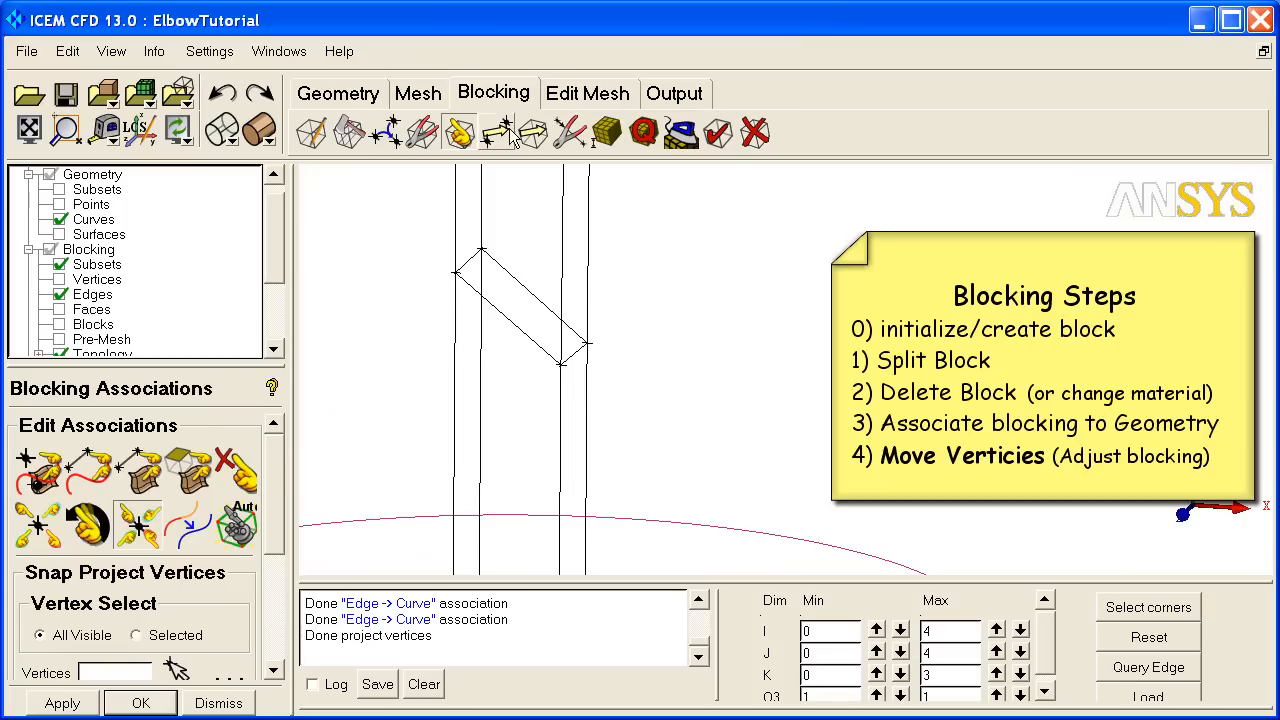
# Set Location to modify Y only, with vertex 114 as the vertex to set.
pyautogui.click(496, 132)
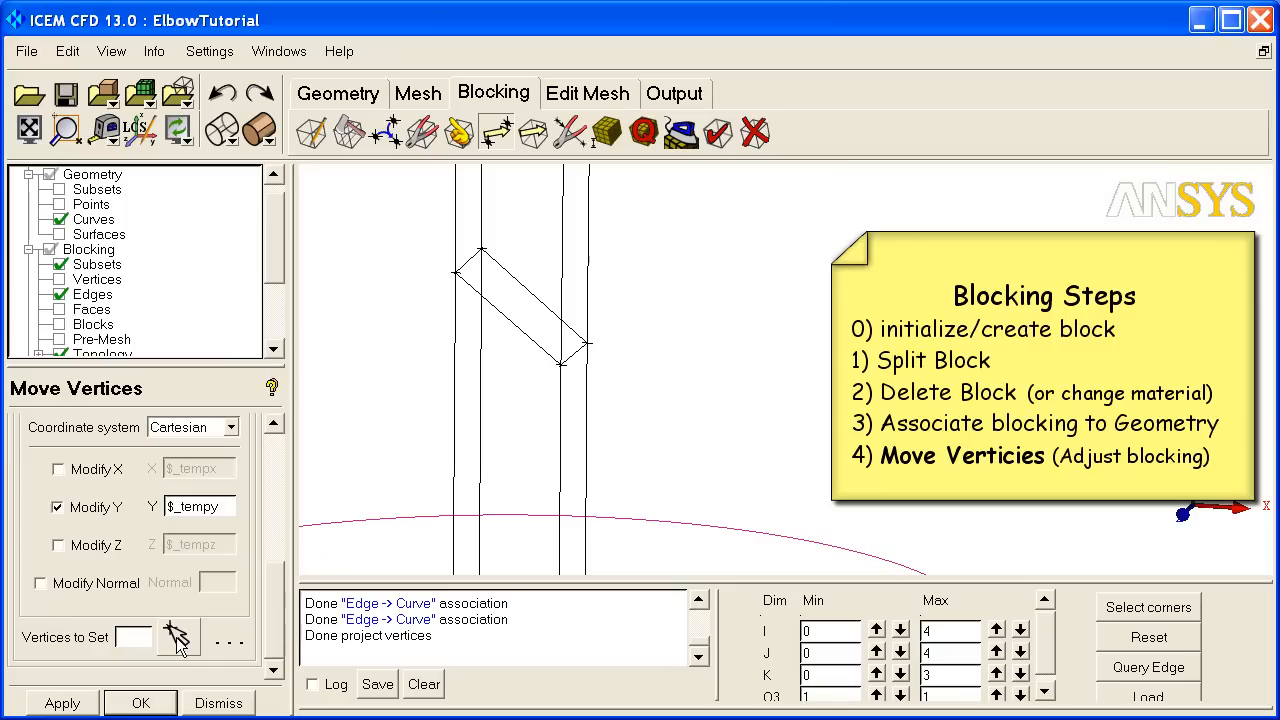
pyautogui.write('114')
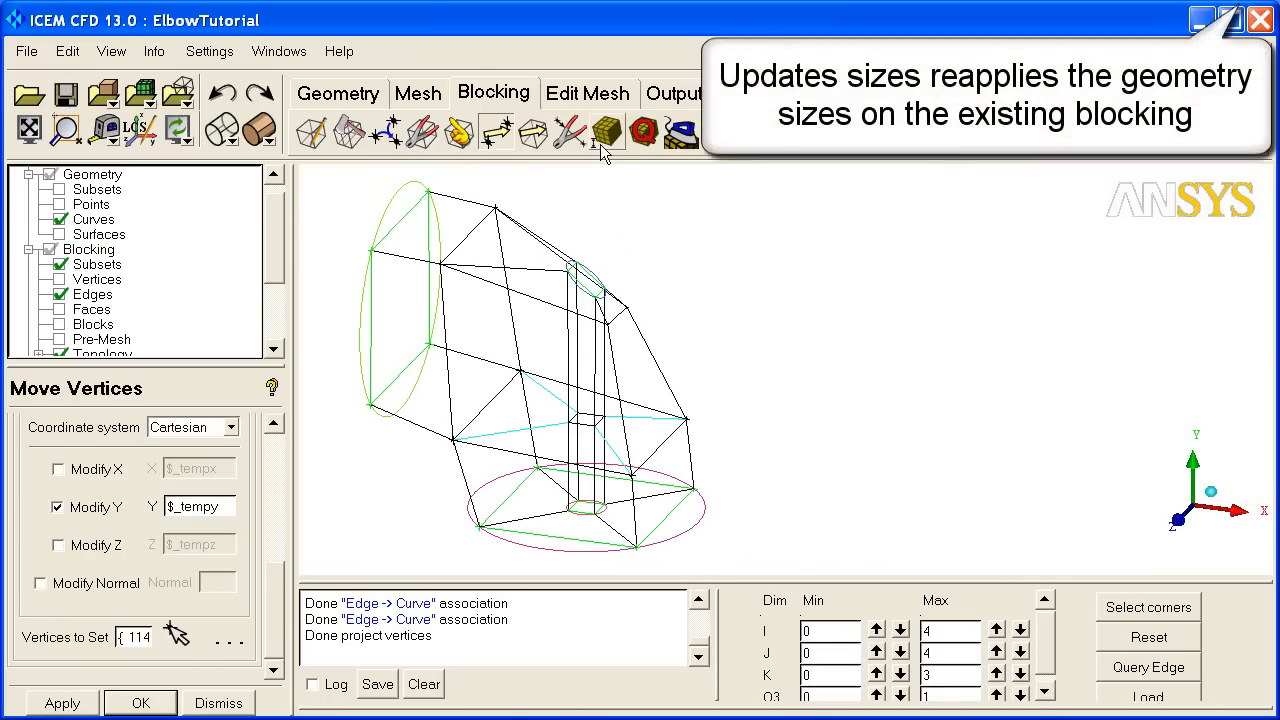
# Apply the Y location to vertex 114 and show the recomputed 26834-hexa solid pre-mesh.
pyautogui.click(608, 130)
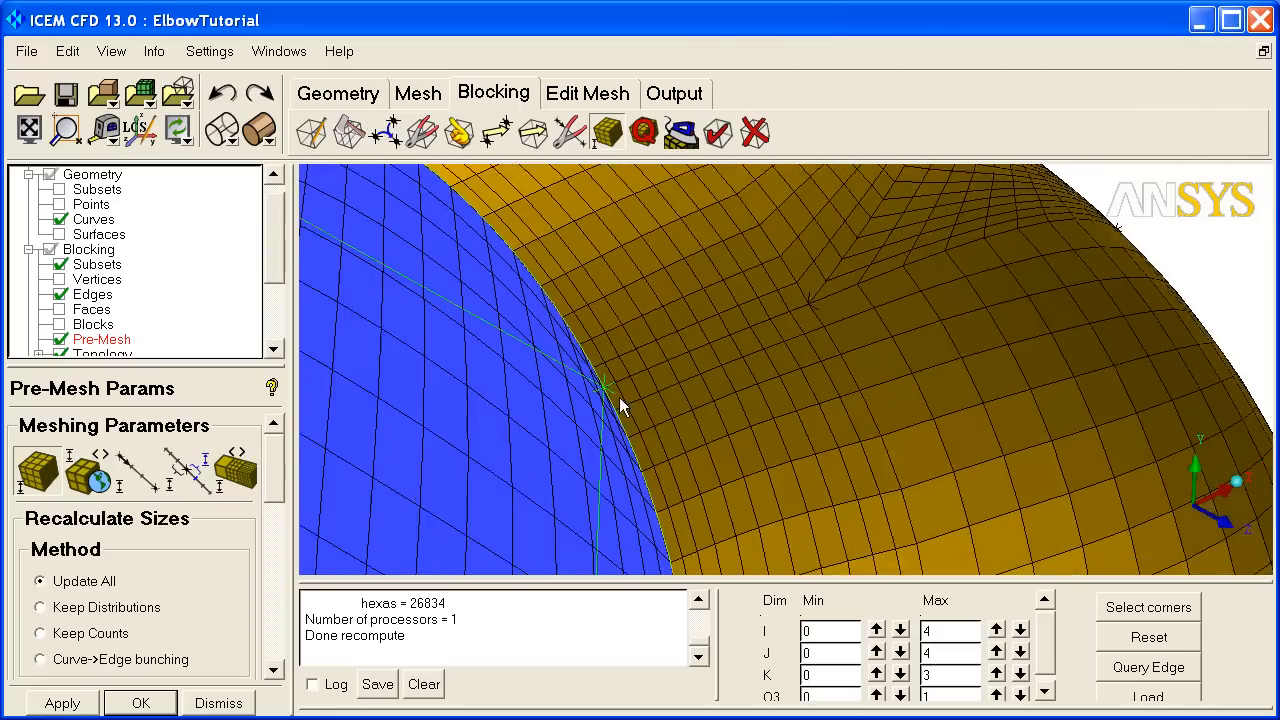
pyautogui.moveTo(620, 404); pyautogui.dragTo(710, 344)
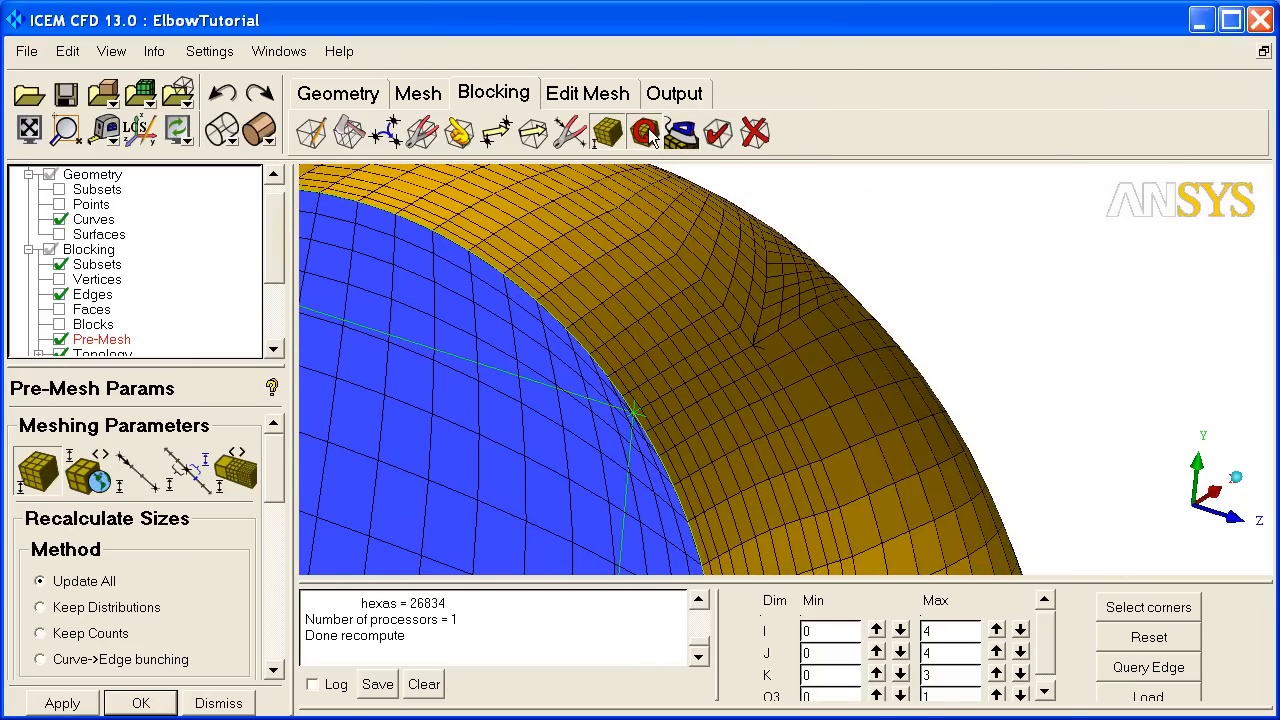
pyautogui.click(644, 132)
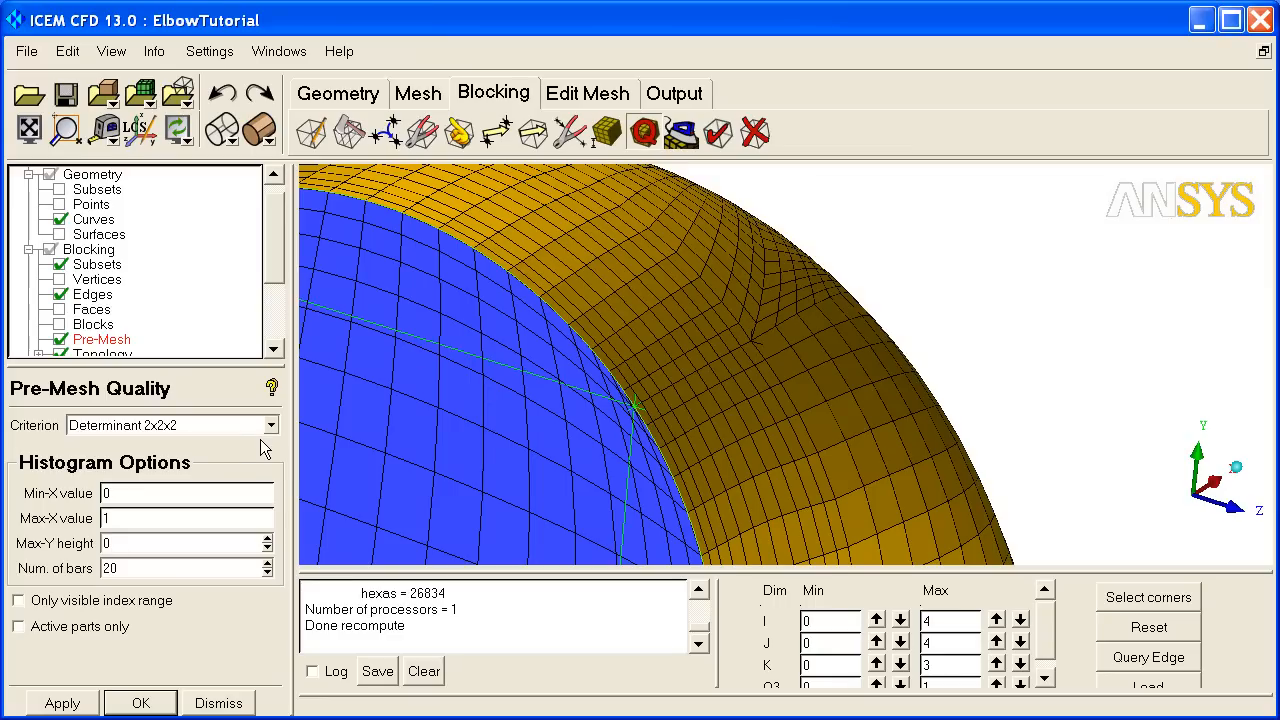
# Compute a Determinant 2x2x2 histogram (min -0.323, max 0.996) and display the 167 low elements.
pyautogui.click(268, 424)
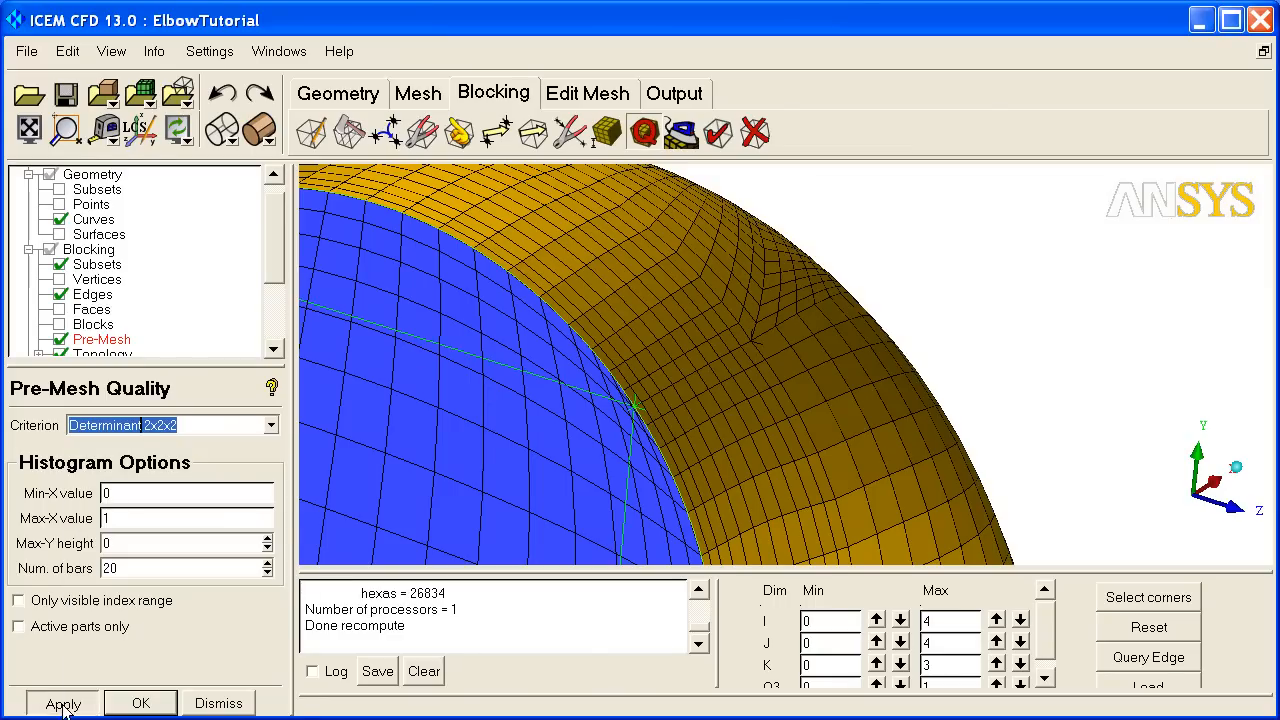
pyautogui.click(62, 704)
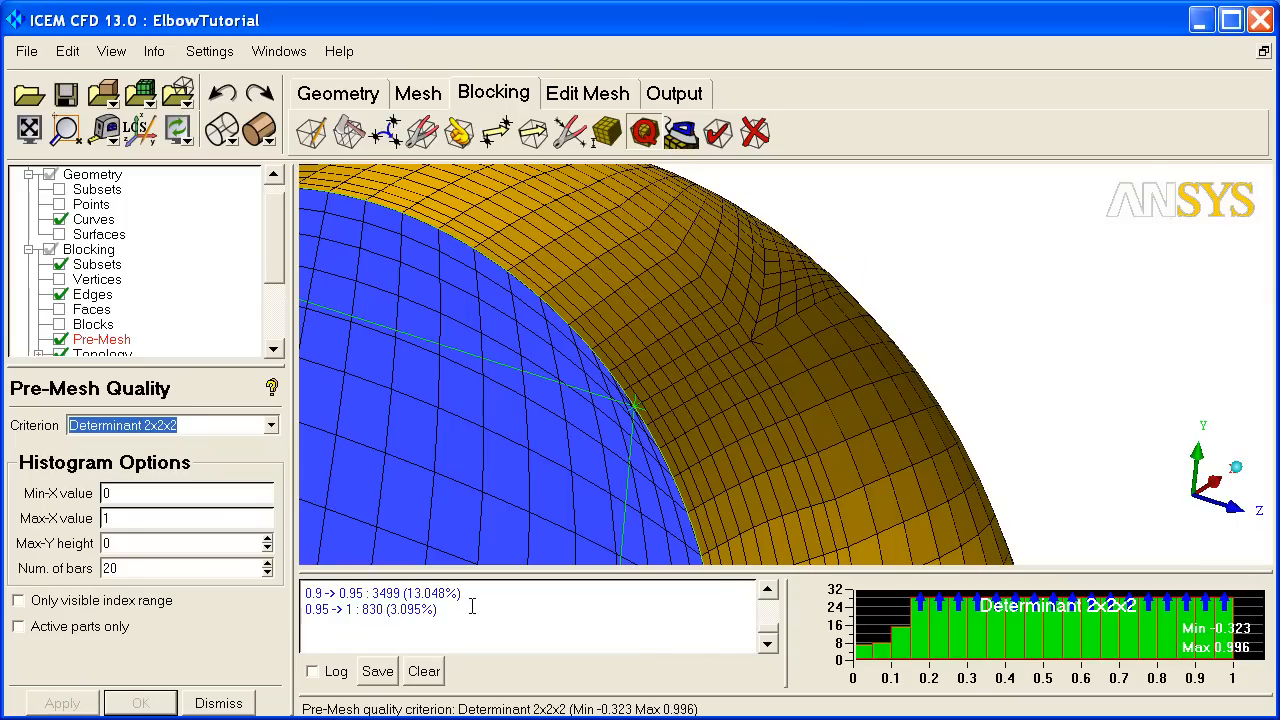
pyautogui.click(970, 640)
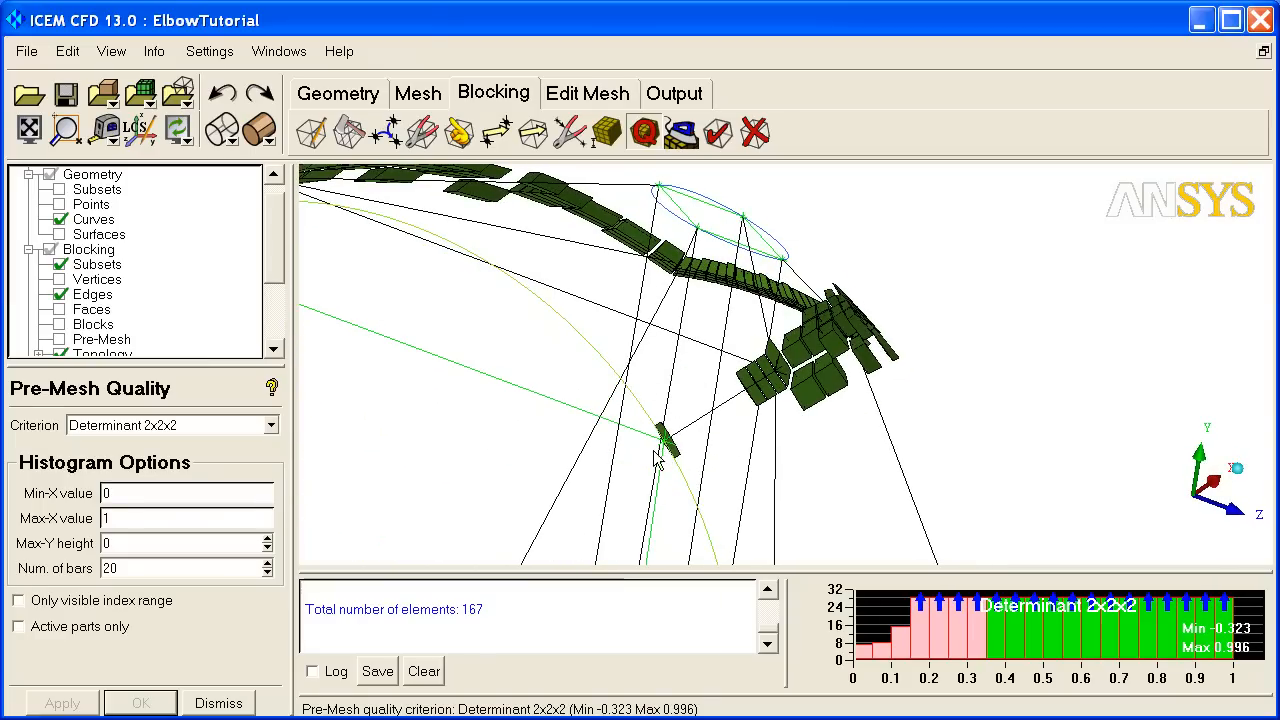
pyautogui.moveTo(676, 450)
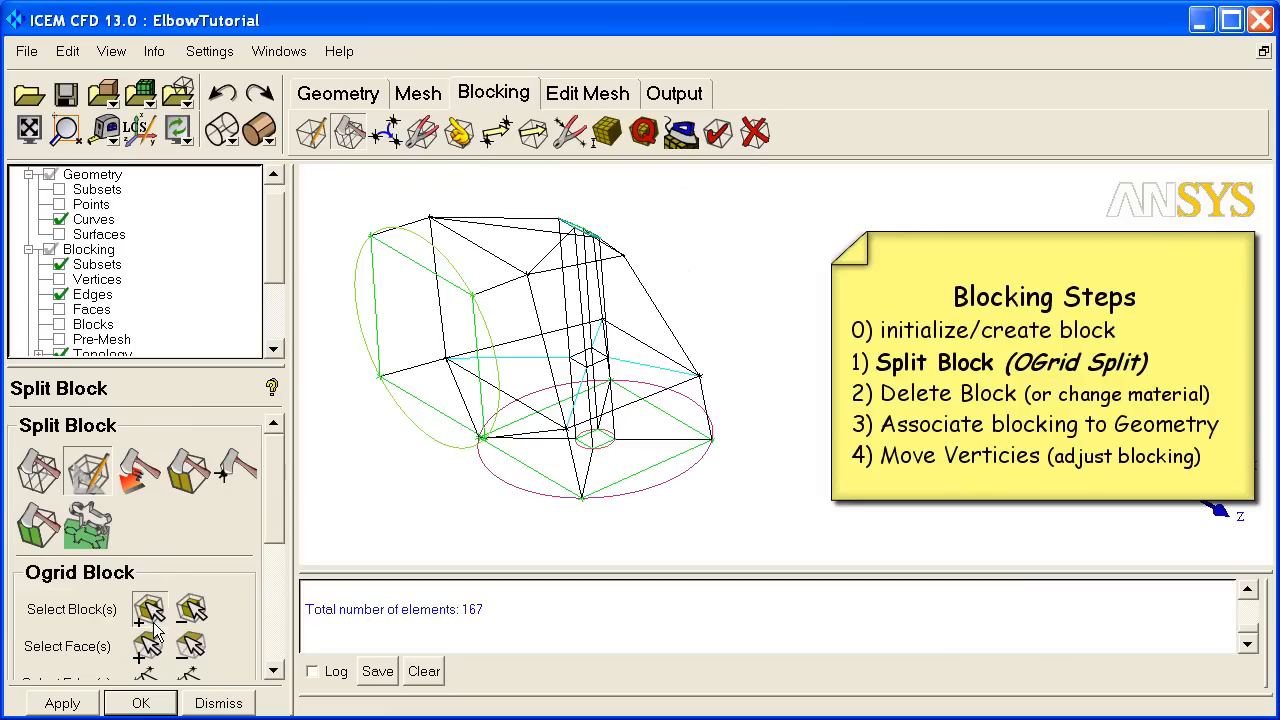
# Define another O-grid on the selected blocks with open faces and inspect the valve stem blocking.
pyautogui.click(148, 610)
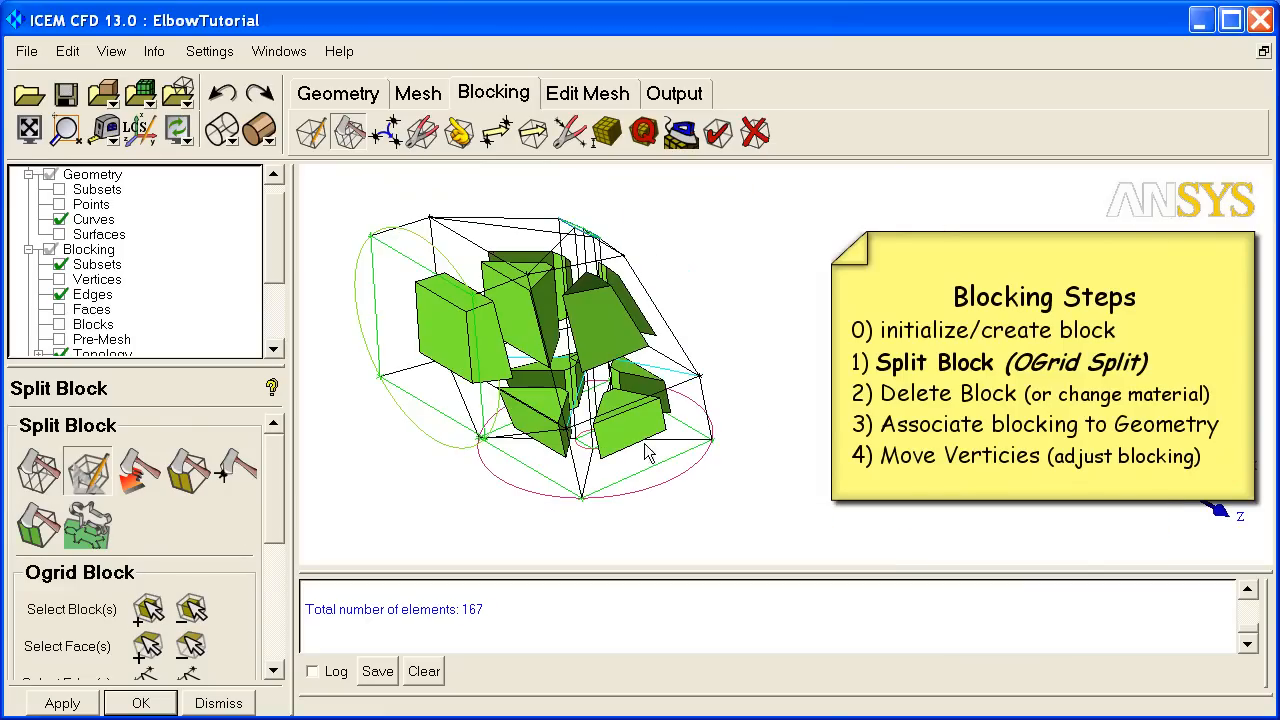
pyautogui.click(148, 644)
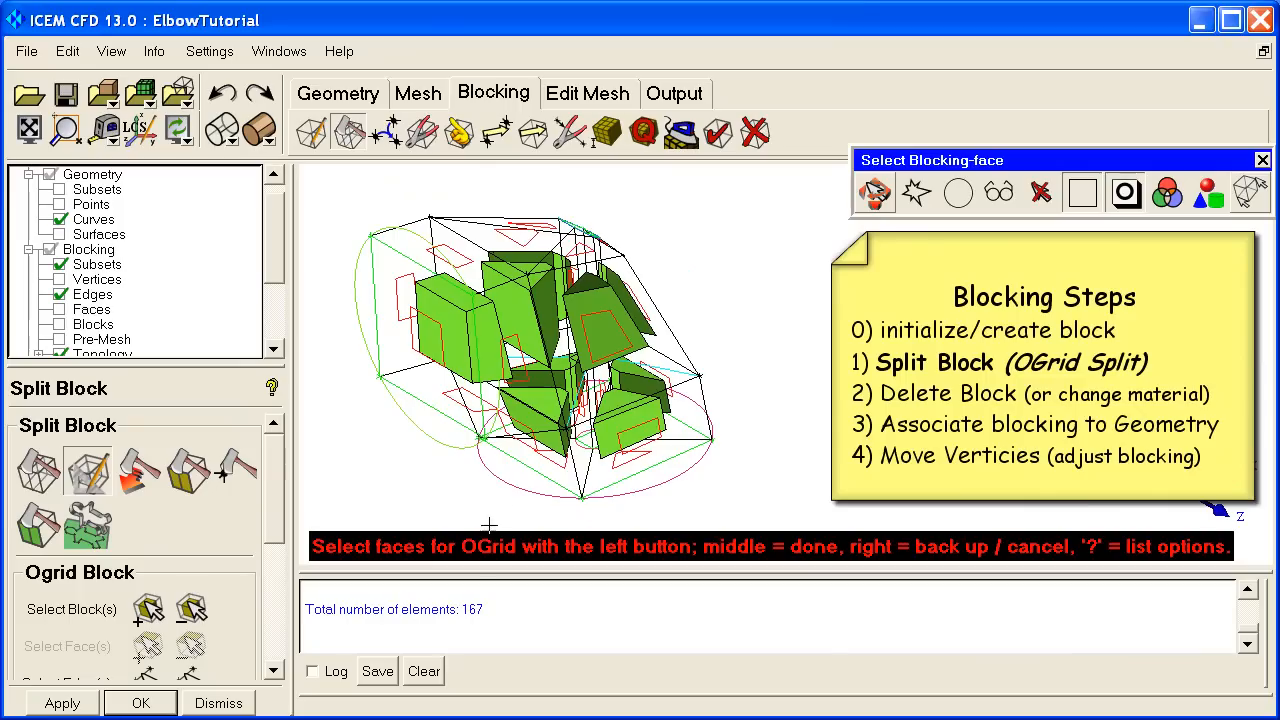
pyautogui.click(424, 336)
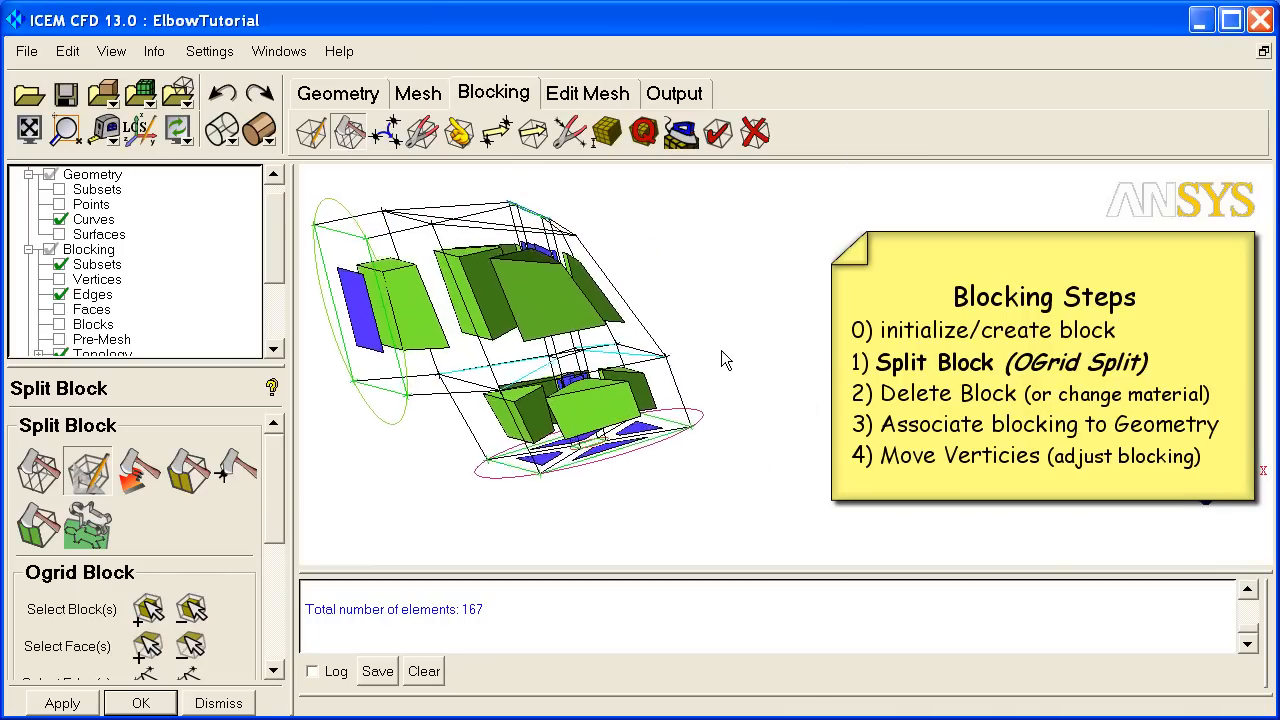
pyautogui.moveTo(724, 360); pyautogui.dragTo(510, 458)
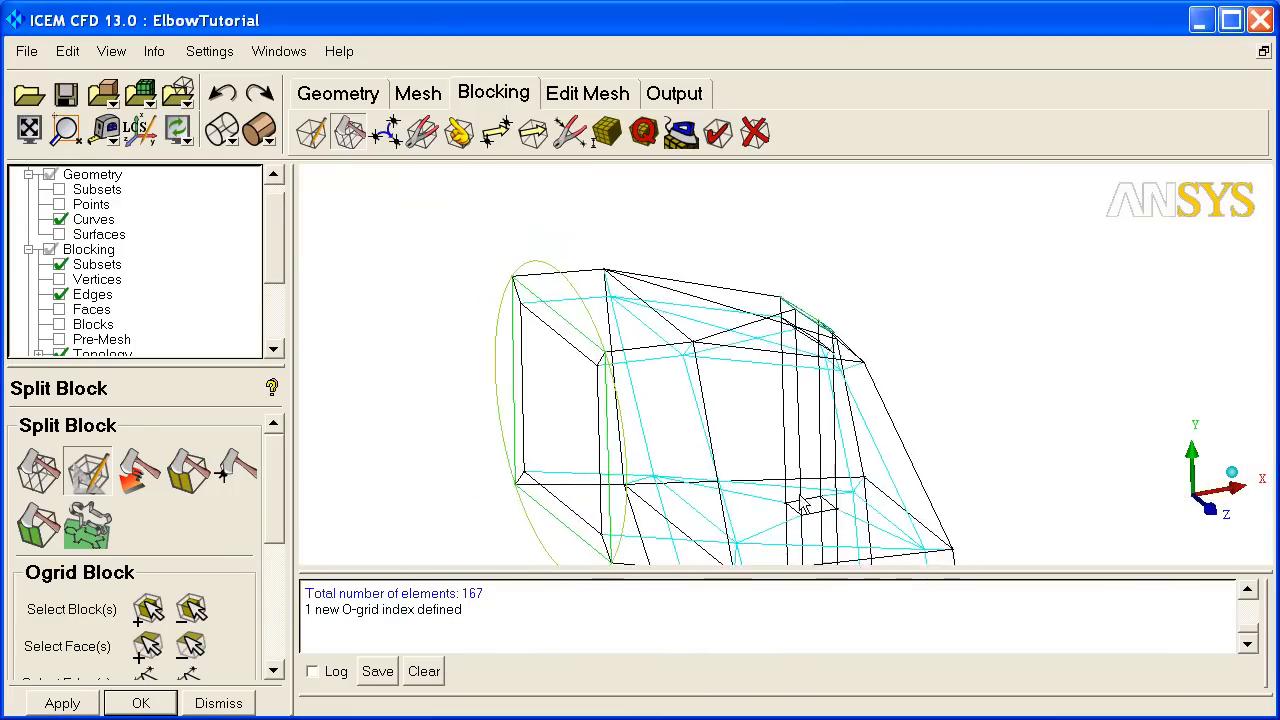
pyautogui.moveTo(800, 500); pyautogui.dragTo(580, 376)
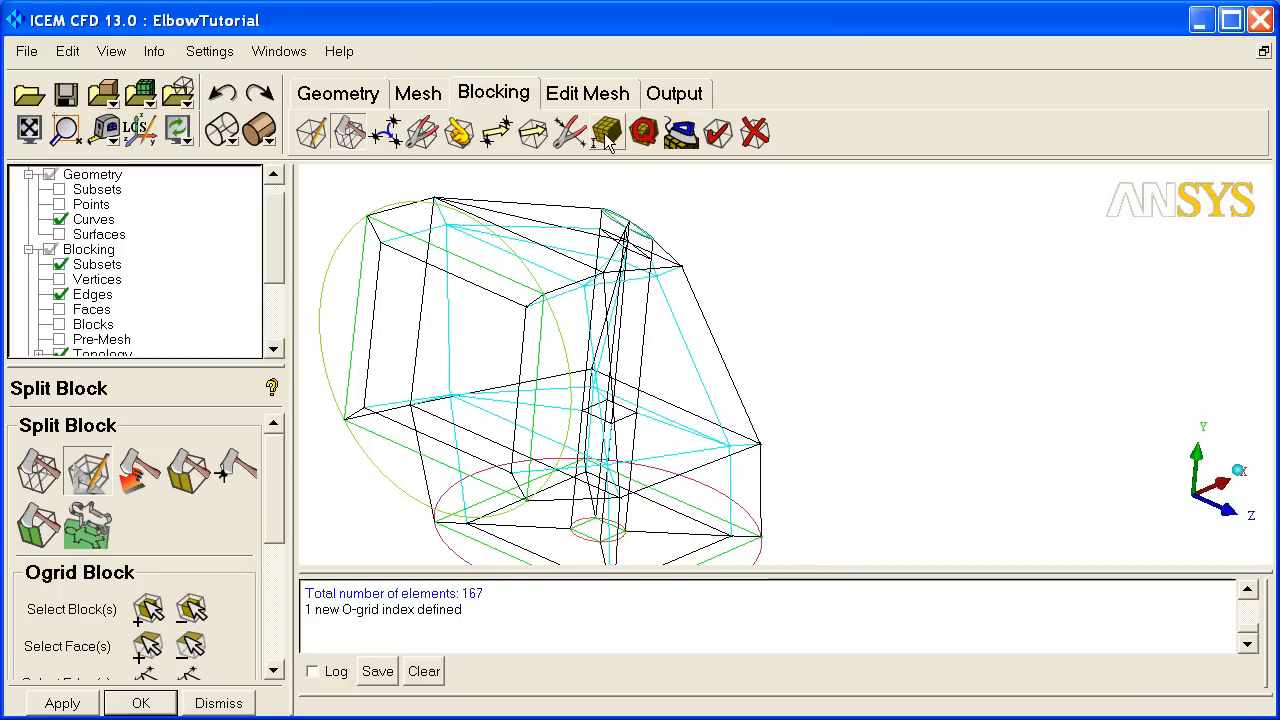
# Display the pre-mesh and recompute the out-of-date mesh.
pyautogui.click(608, 132)
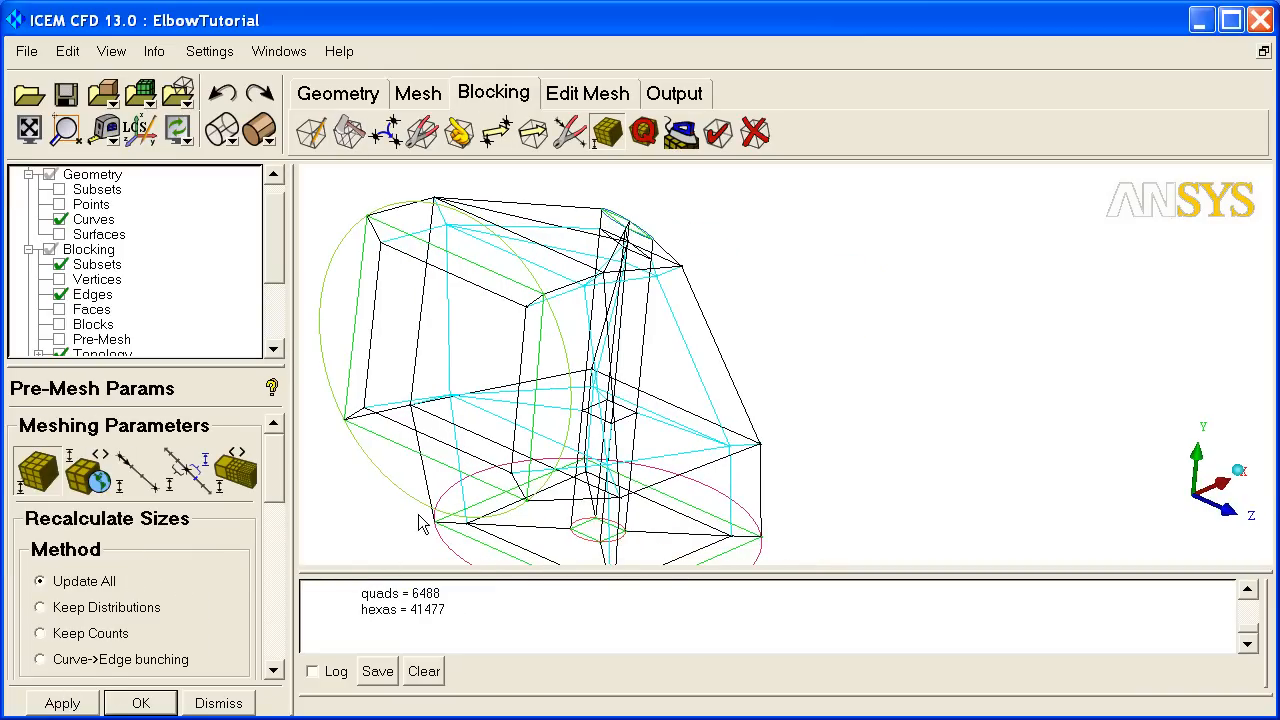
pyautogui.click(60, 338)
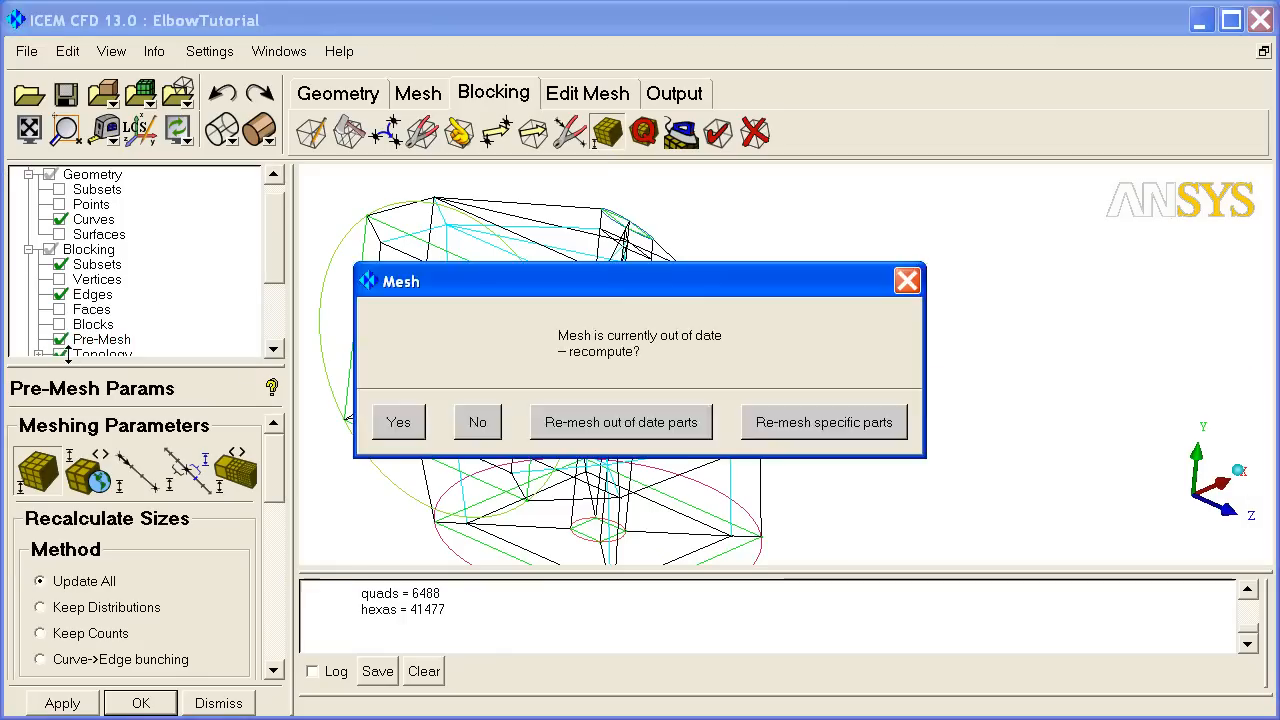
pyautogui.click(396, 420)
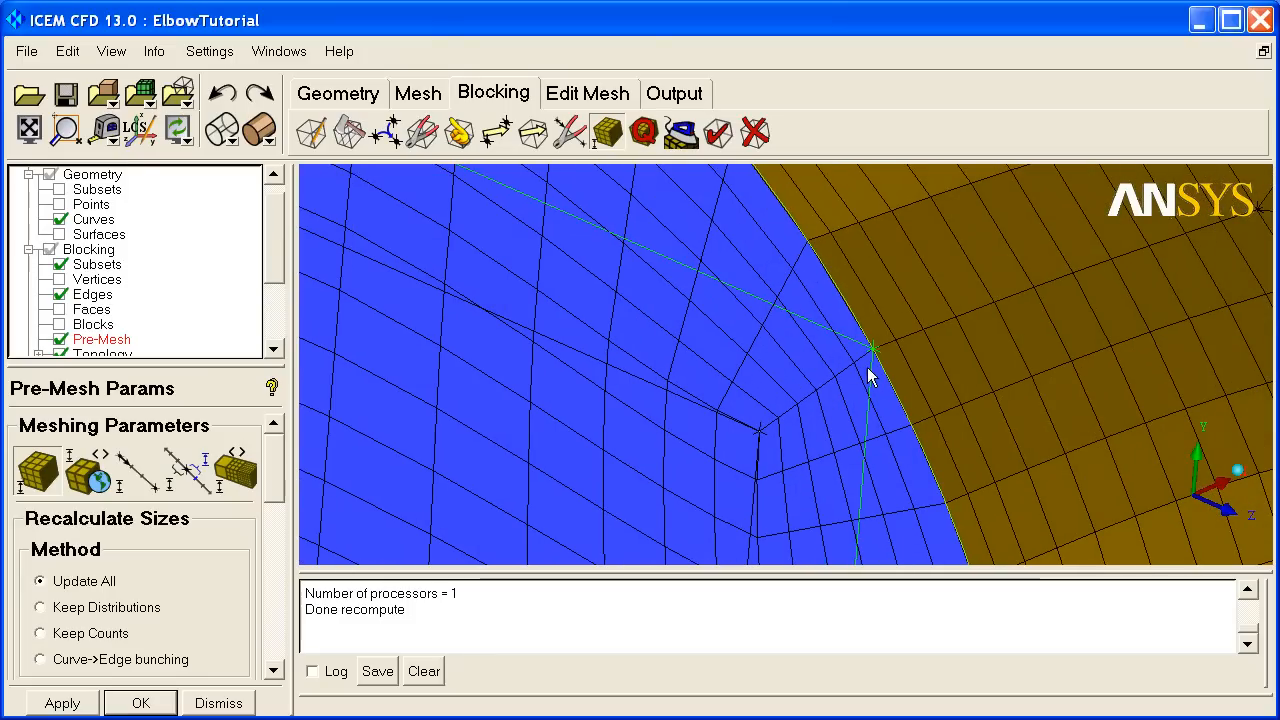
pyautogui.moveTo(802, 418)
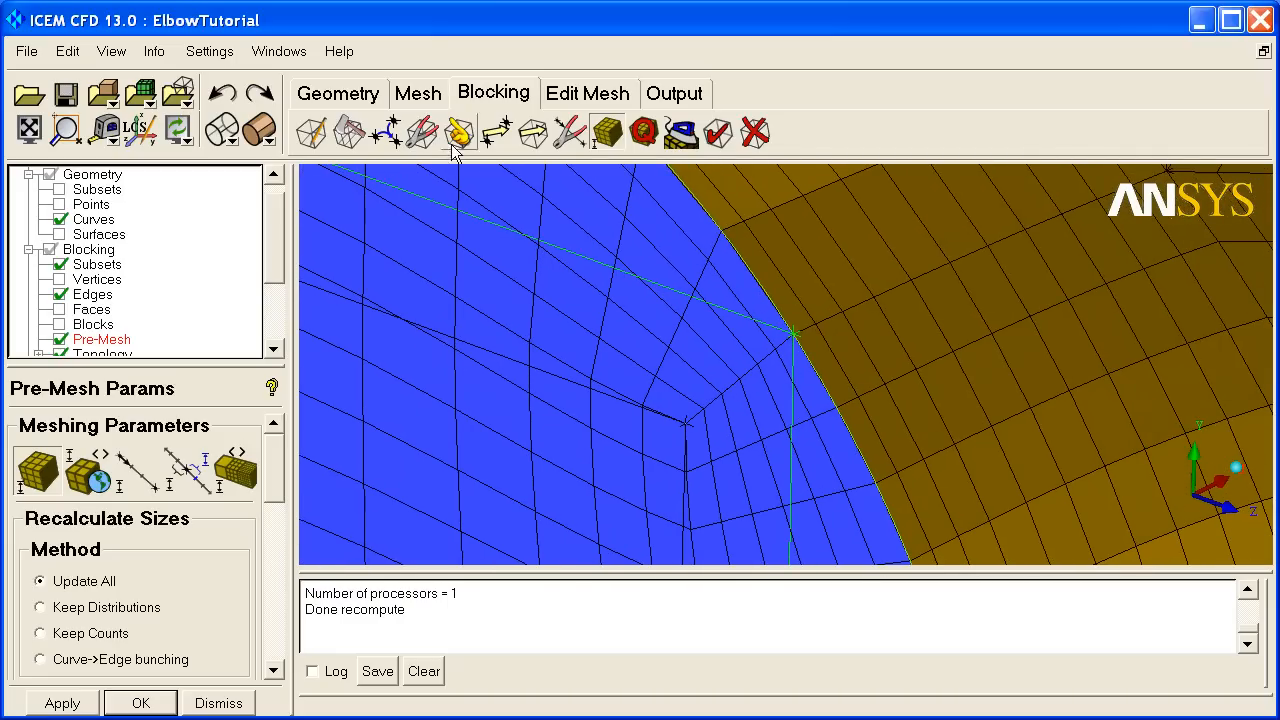
pyautogui.moveTo(140, 470)
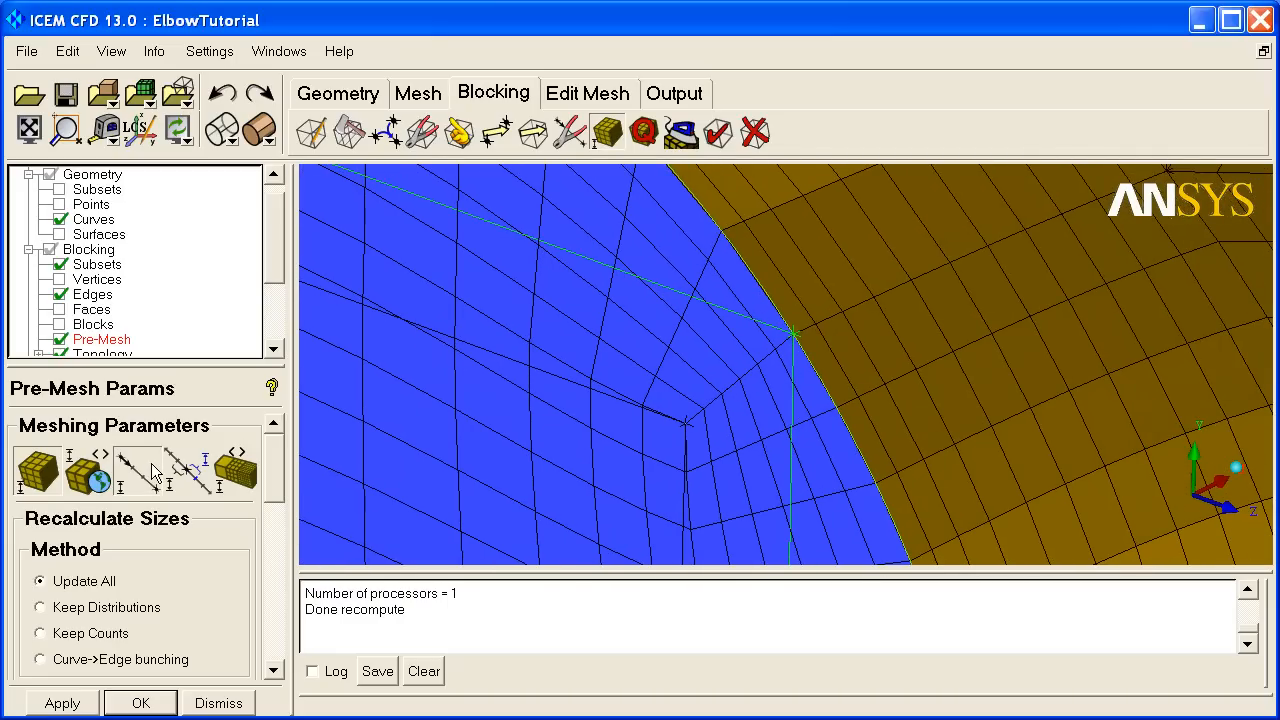
# Give the O-grid radial edge 12 nodes with spacing 1, copied to all parallel edges.
pyautogui.click(138, 470)
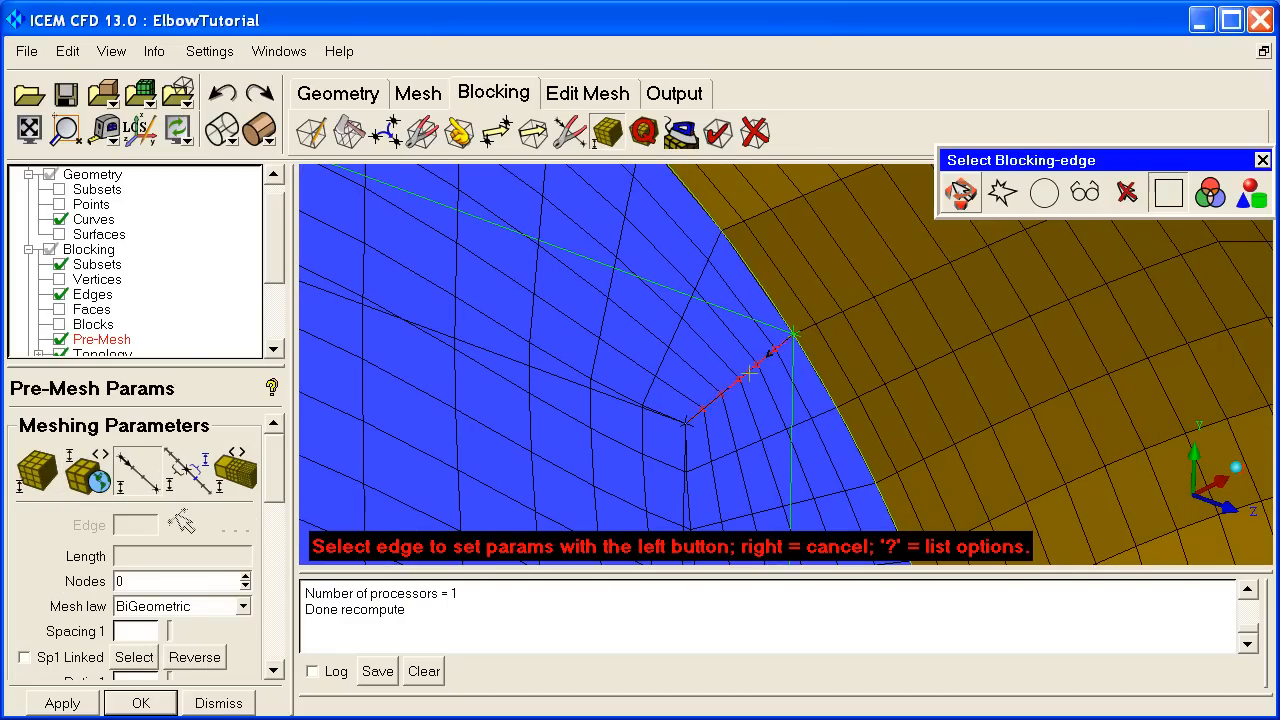
pyautogui.click(748, 378)
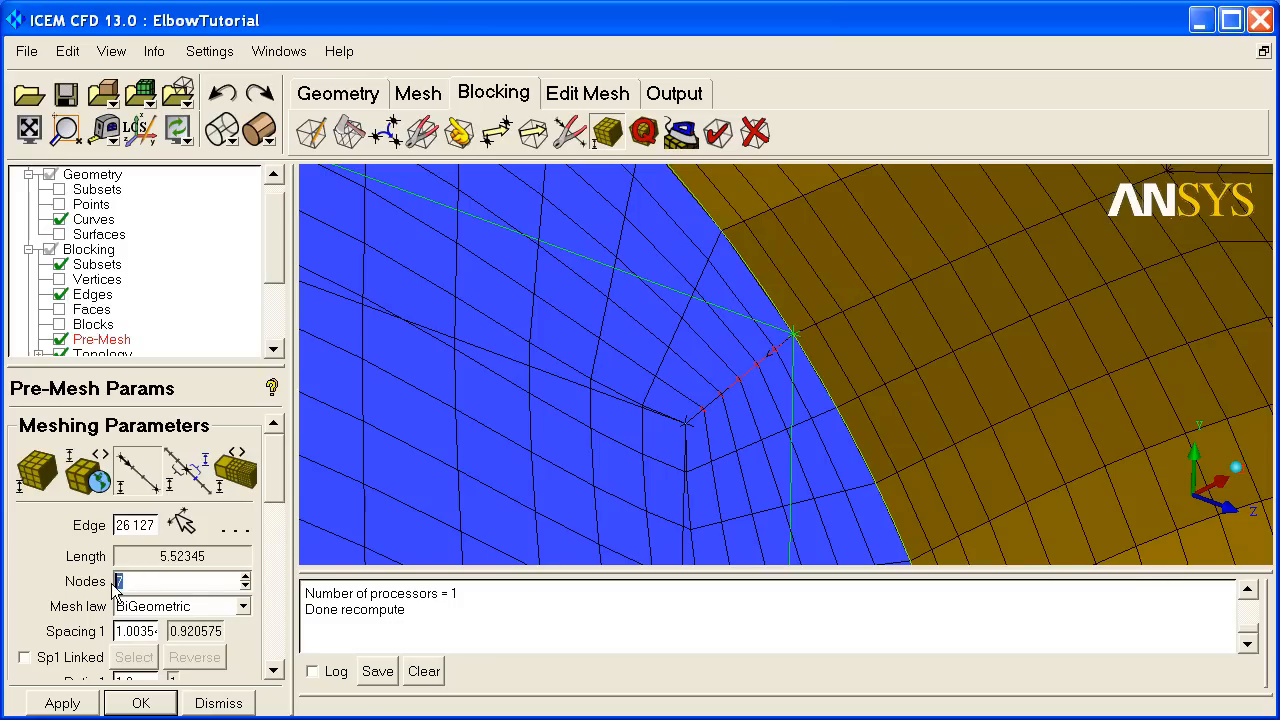
pyautogui.write('12')
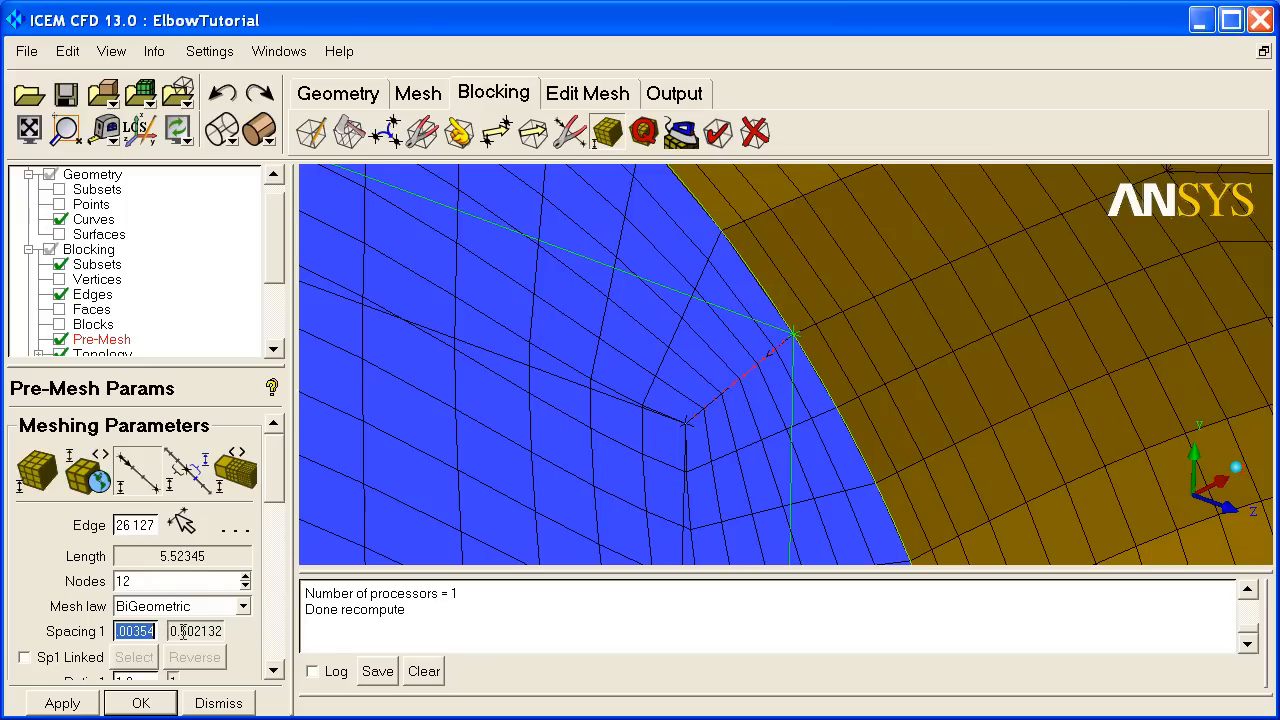
pyautogui.write('1')
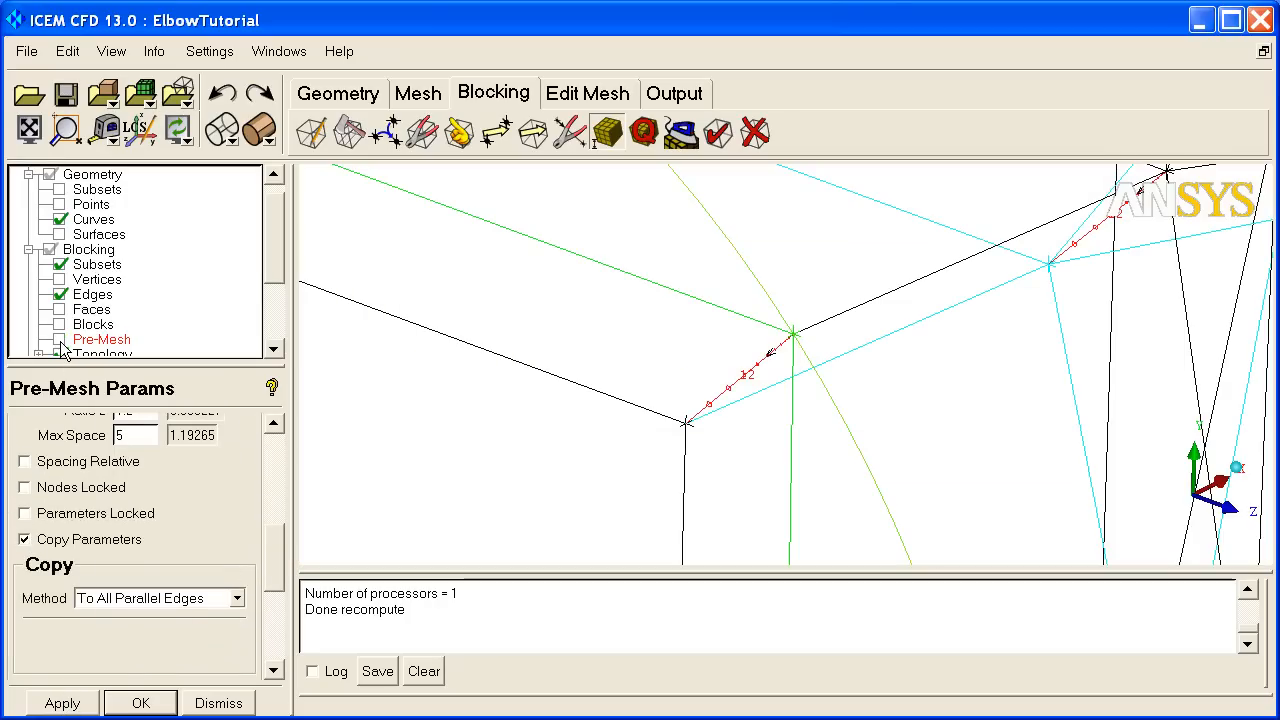
pyautogui.click(60, 340)
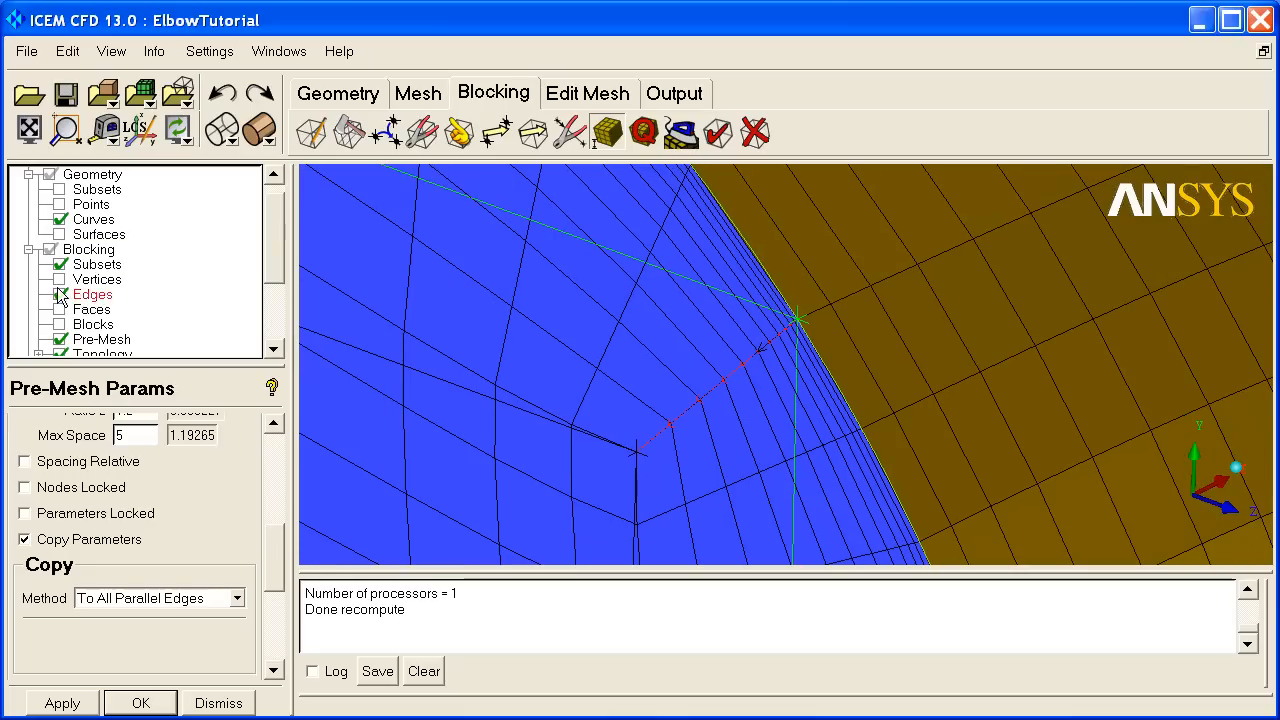
pyautogui.click(58, 294)
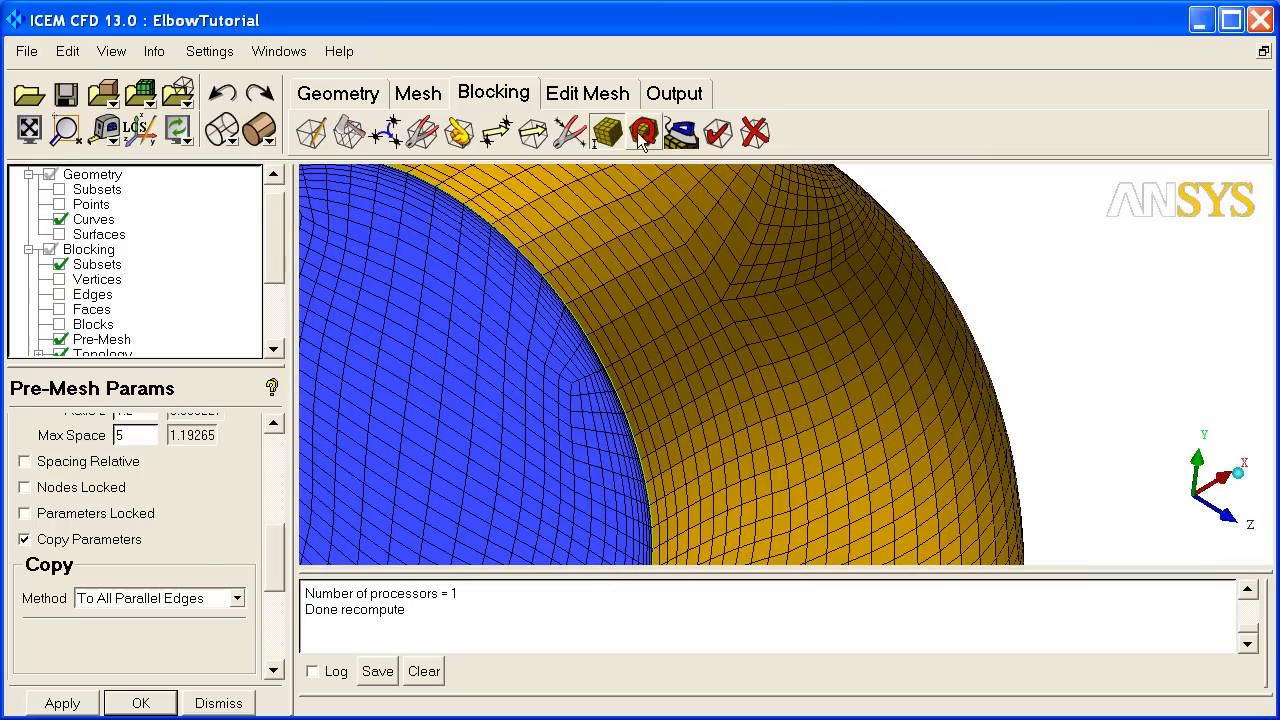
# Rerun the Determinant 2x2x2 check (min -0.988) and show the 154 poor cells with blocking edges.
pyautogui.click(644, 132)
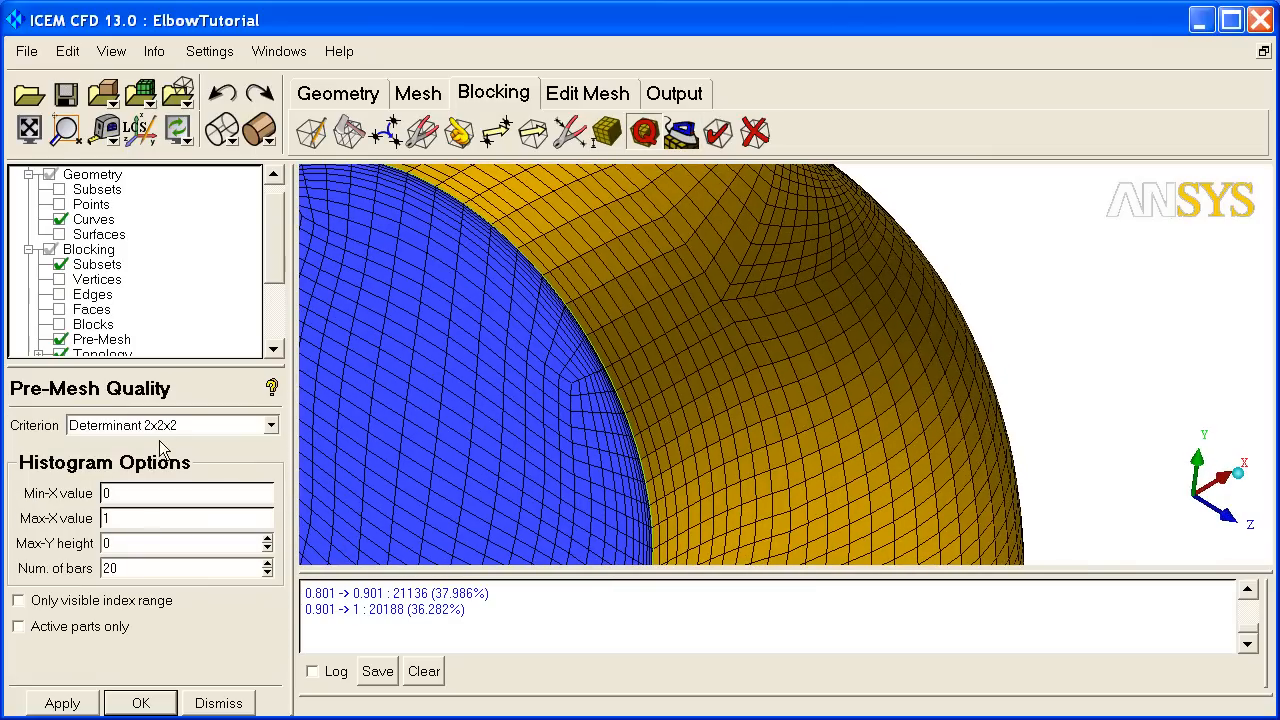
pyautogui.click(60, 702)
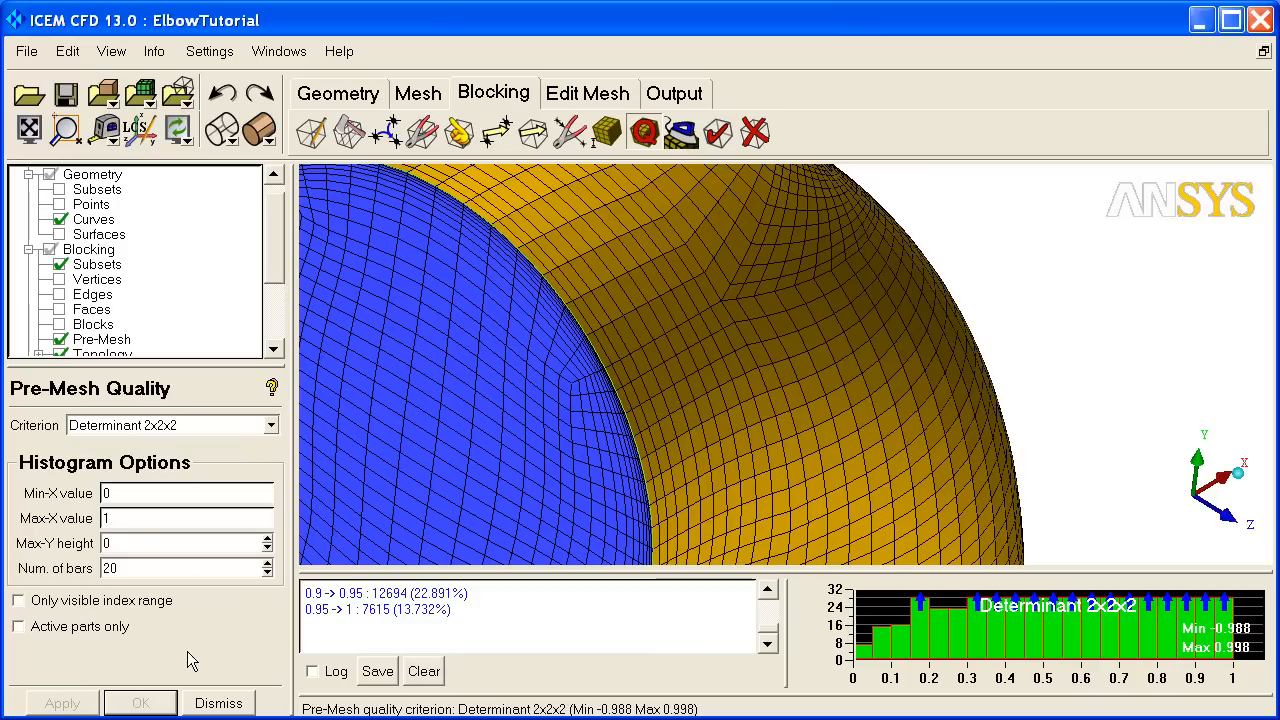
pyautogui.click(896, 636)
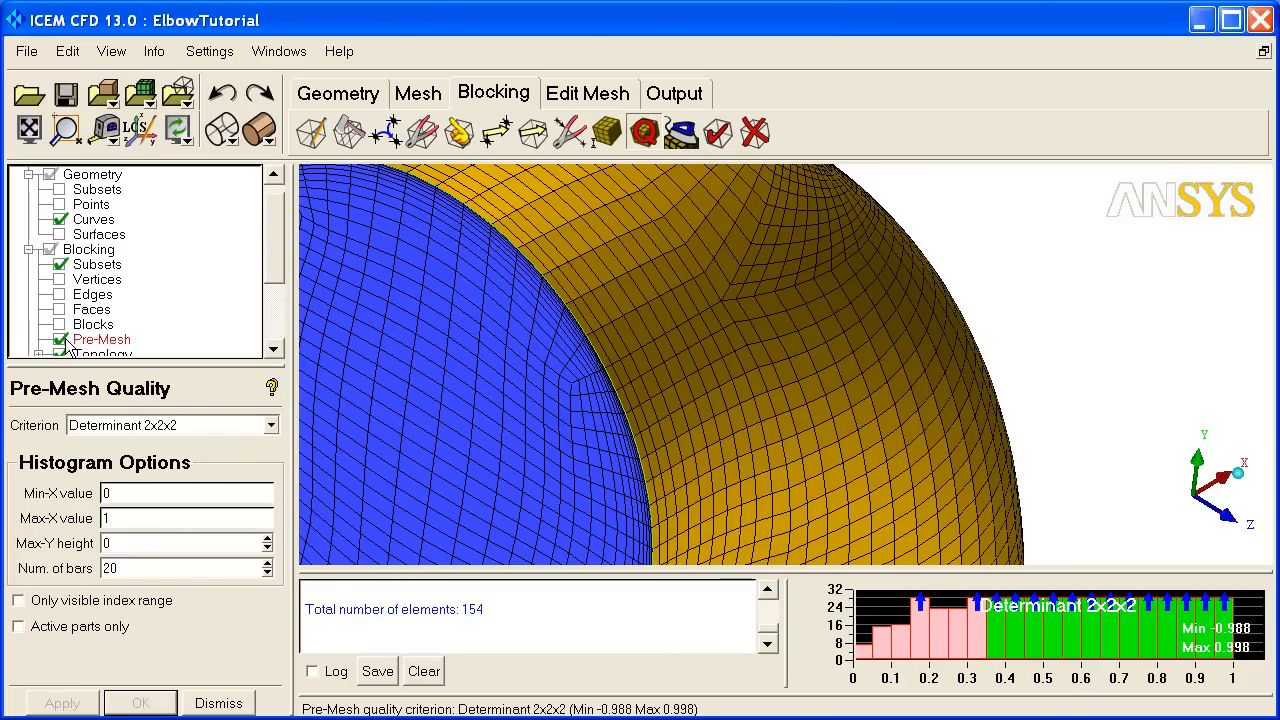
pyautogui.click(56, 340)
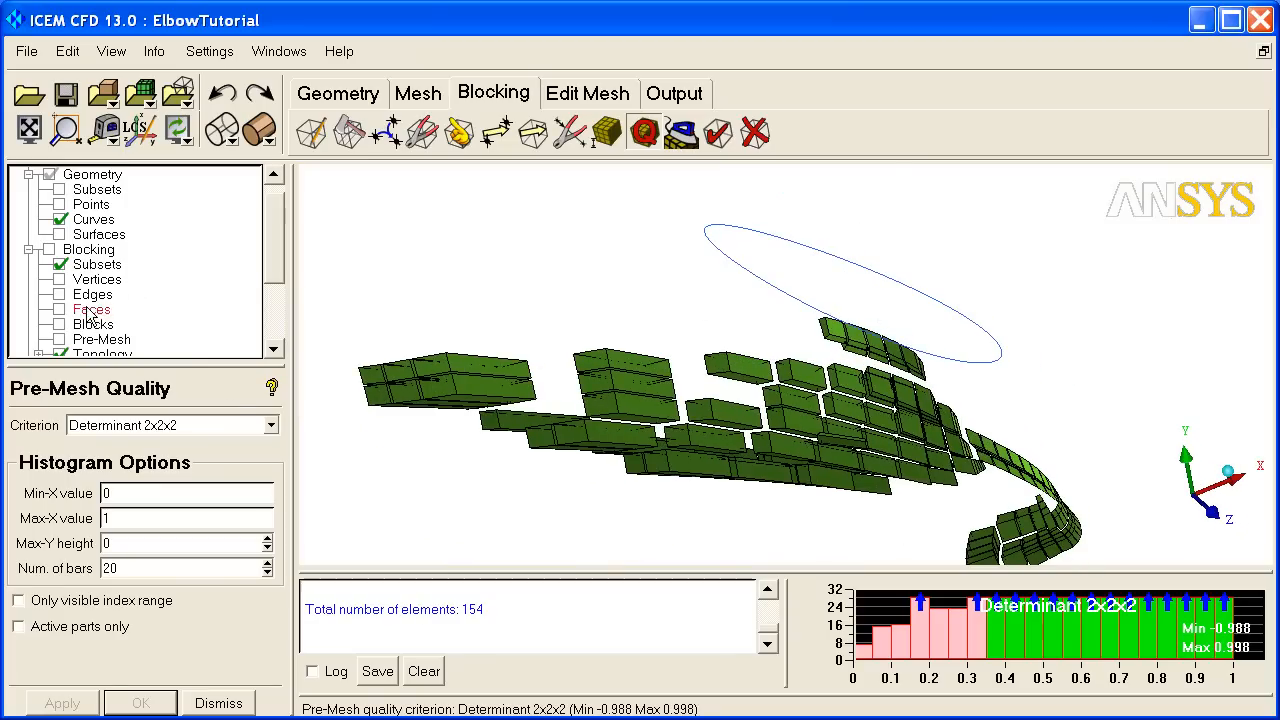
pyautogui.click(56, 294)
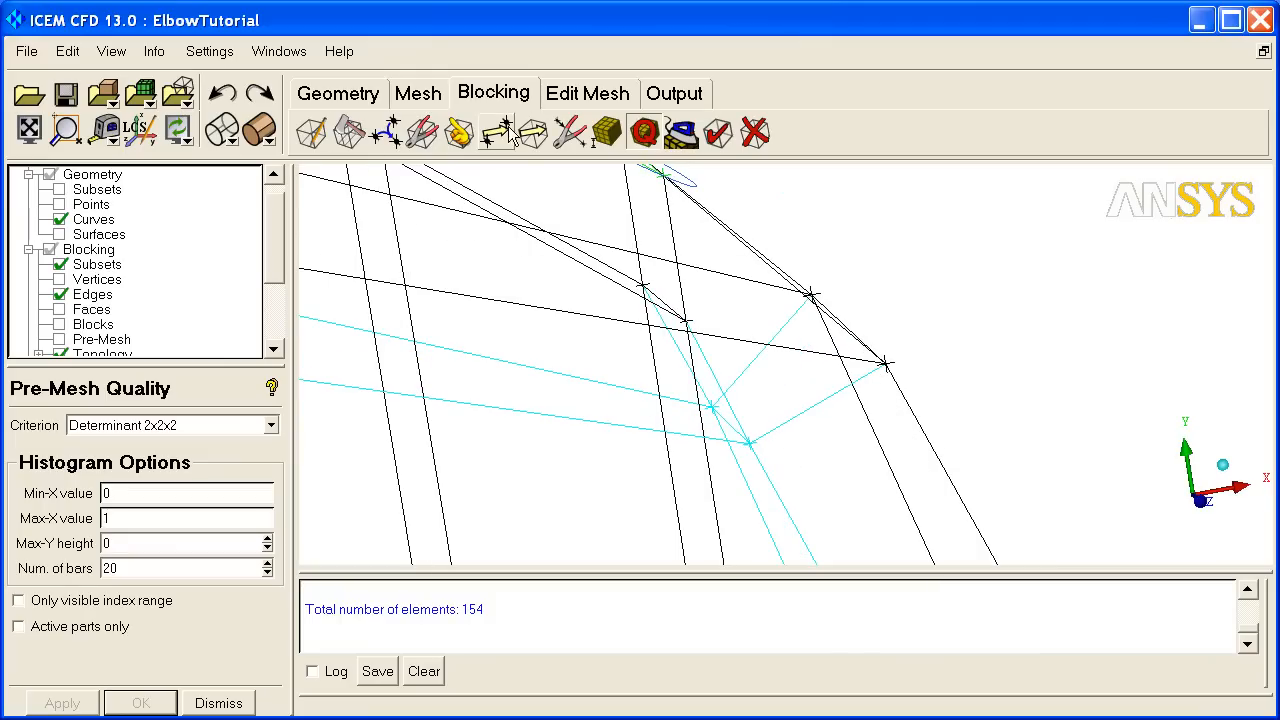
# Set the stem O-grid edge lengths to 2 and show the updated pre-mesh around the stem.
pyautogui.click(494, 132)
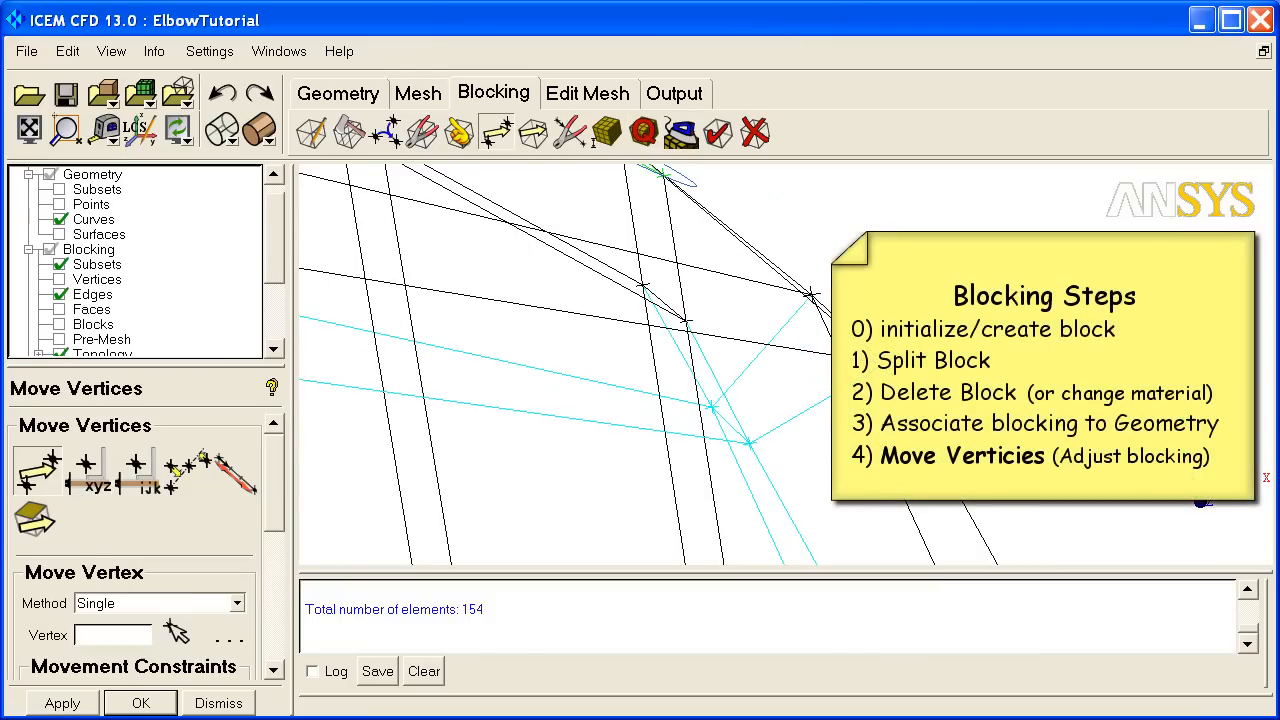
pyautogui.click(36, 470)
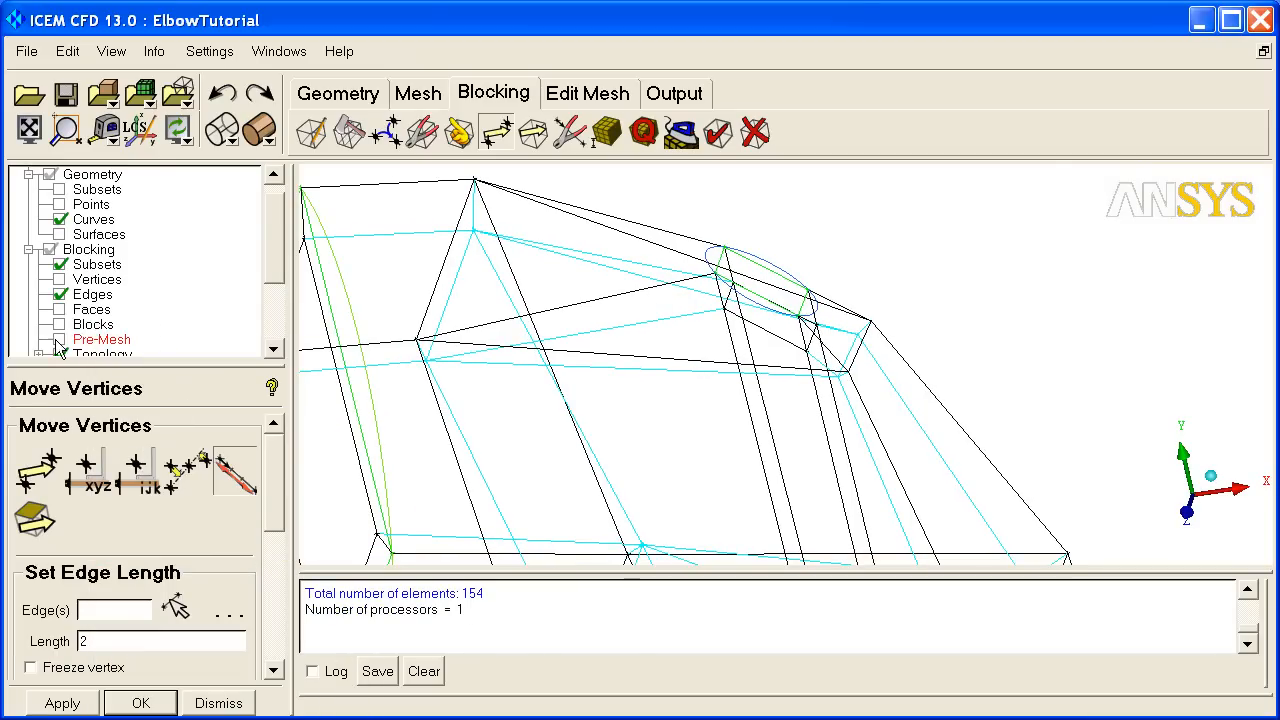
pyautogui.click(58, 340)
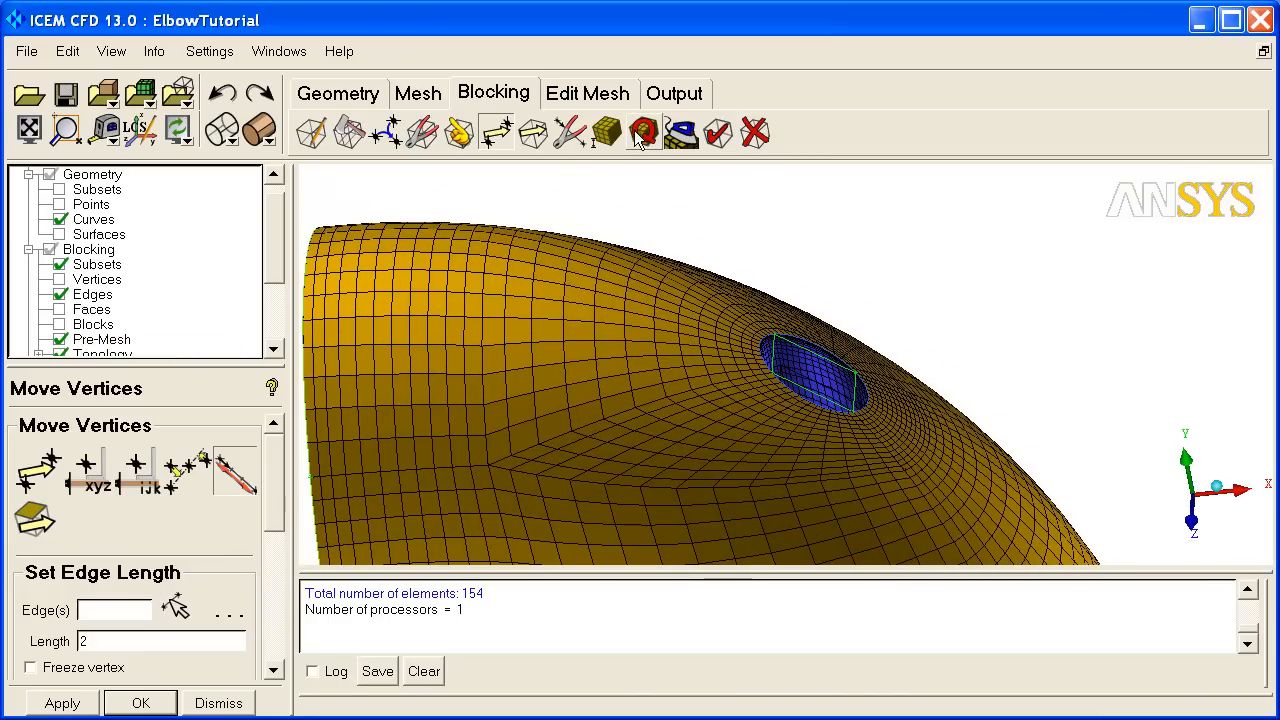
# Recheck pre-mesh quality, confirming a minimum 2x2x2 determinant of 0.504.
pyautogui.click(644, 132)
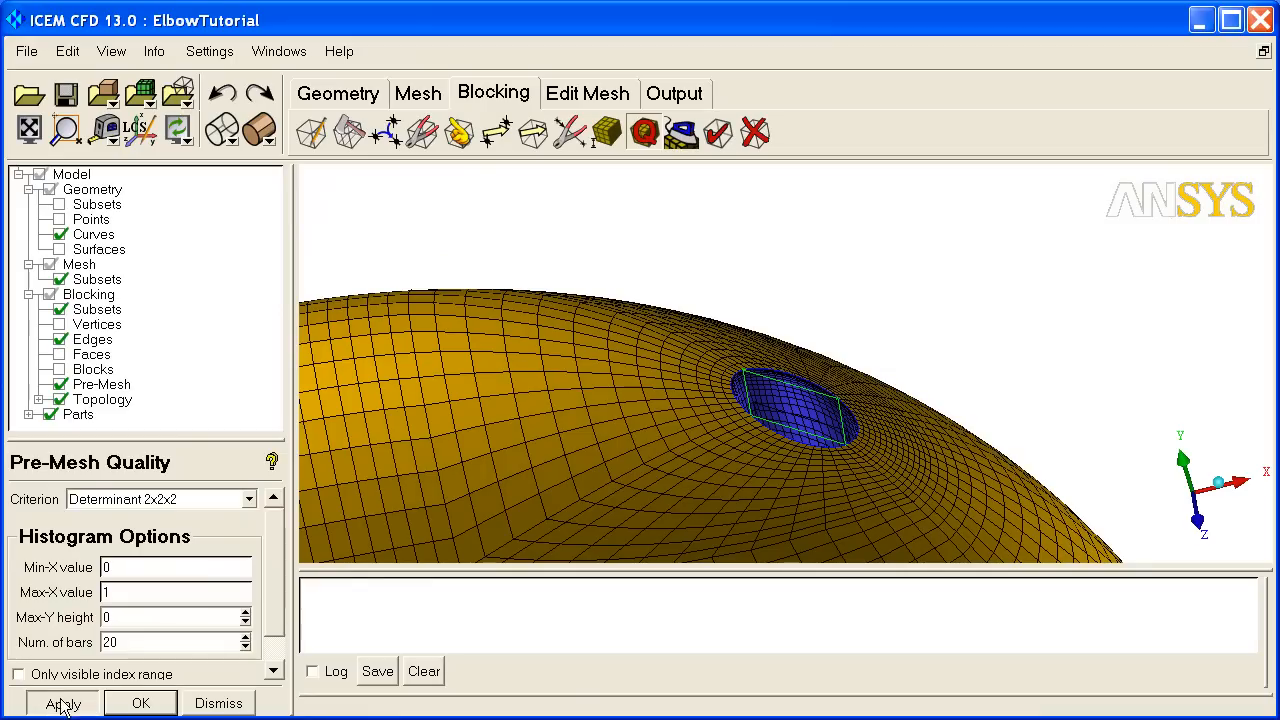
pyautogui.click(62, 704)
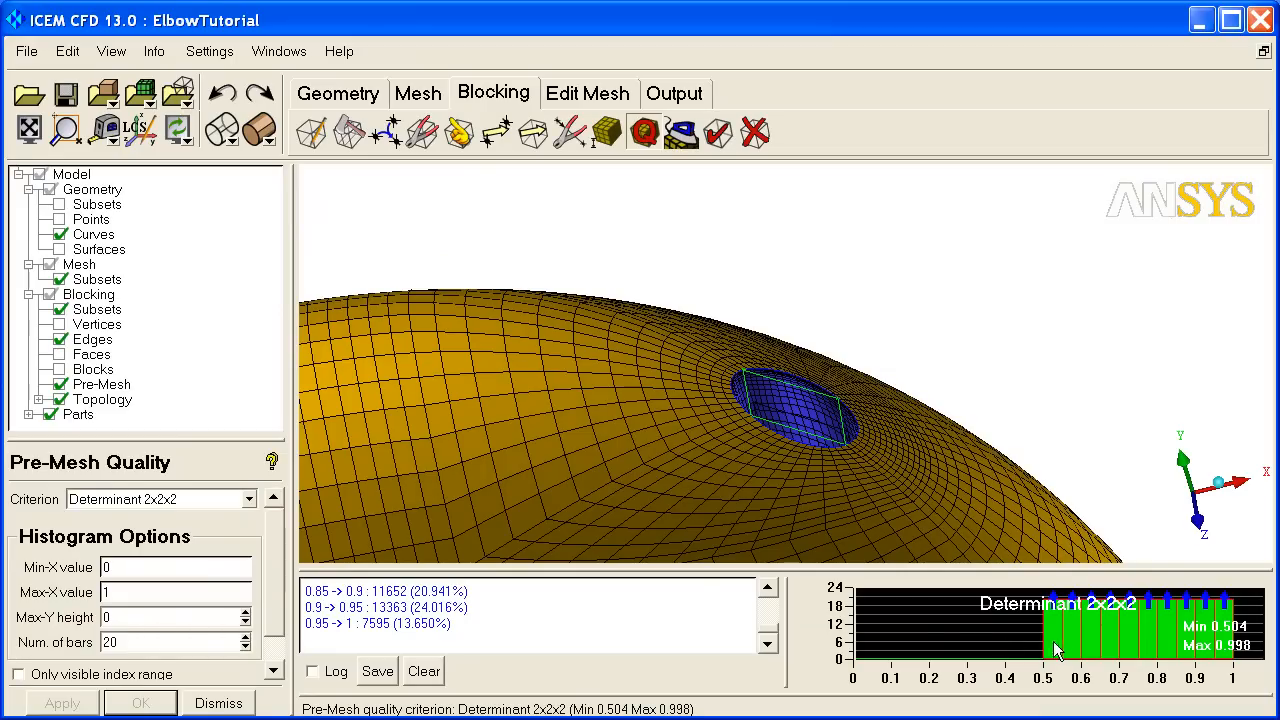
pyautogui.moveTo(1158, 644)
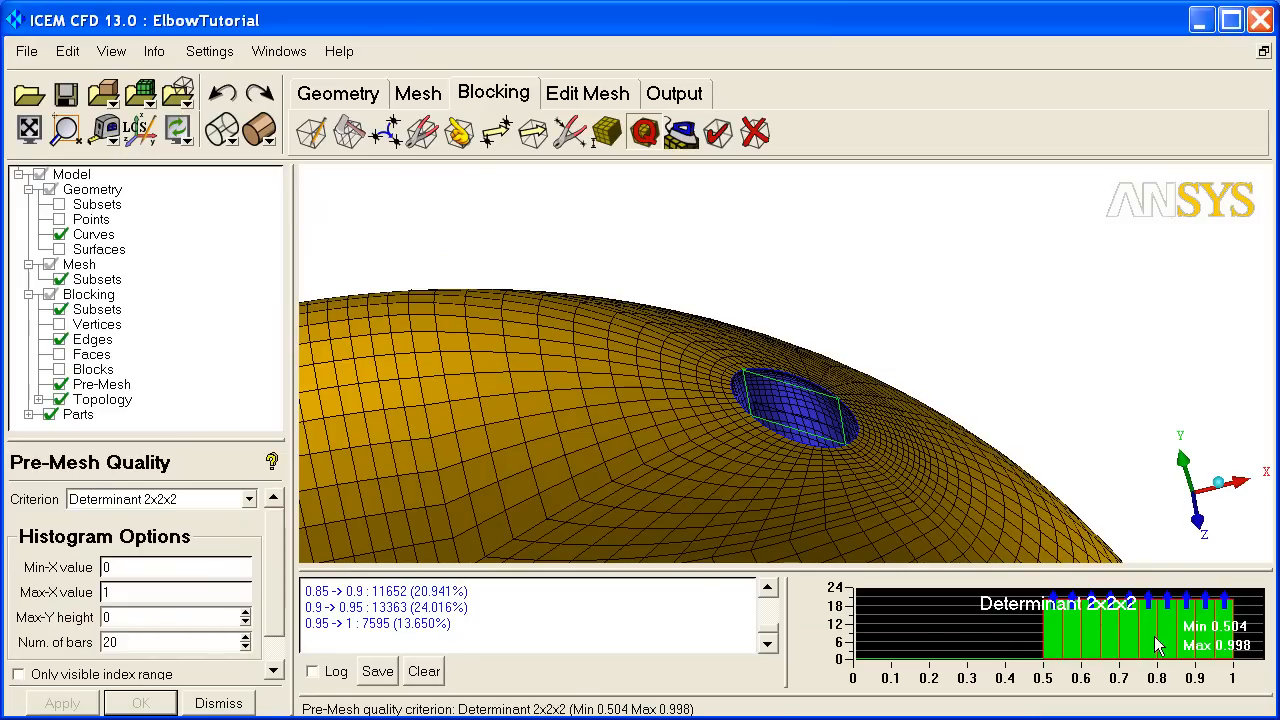
pyautogui.moveTo(576, 422)
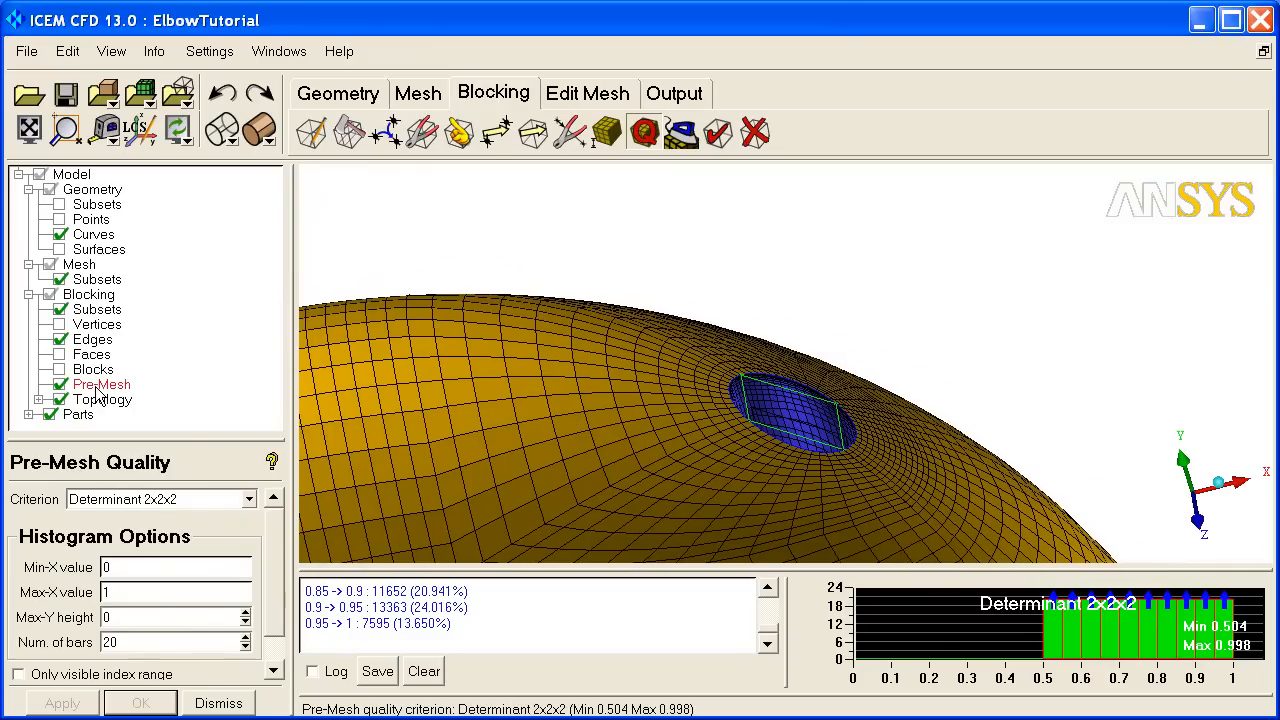
# Convert the pre-mesh to a multiblock mesh and display its shells as solid with wires, blocking hidden.
pyautogui.rightClick(100, 384)
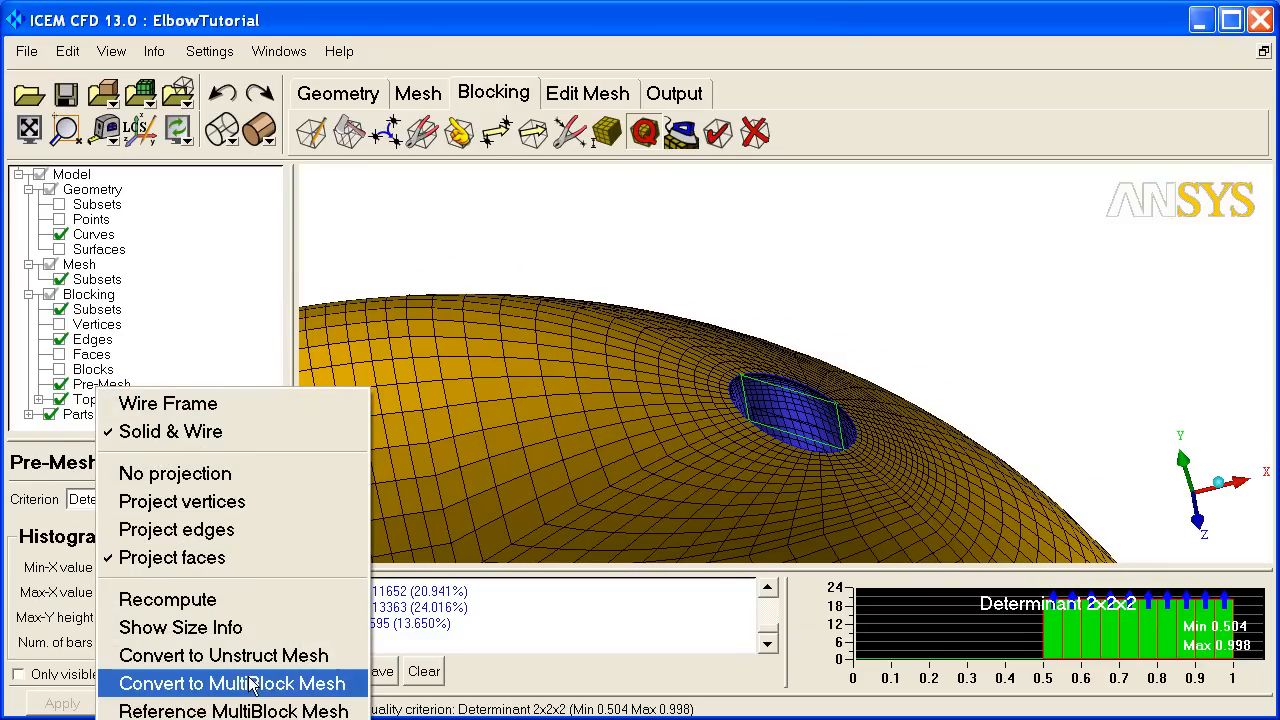
pyautogui.click(232, 684)
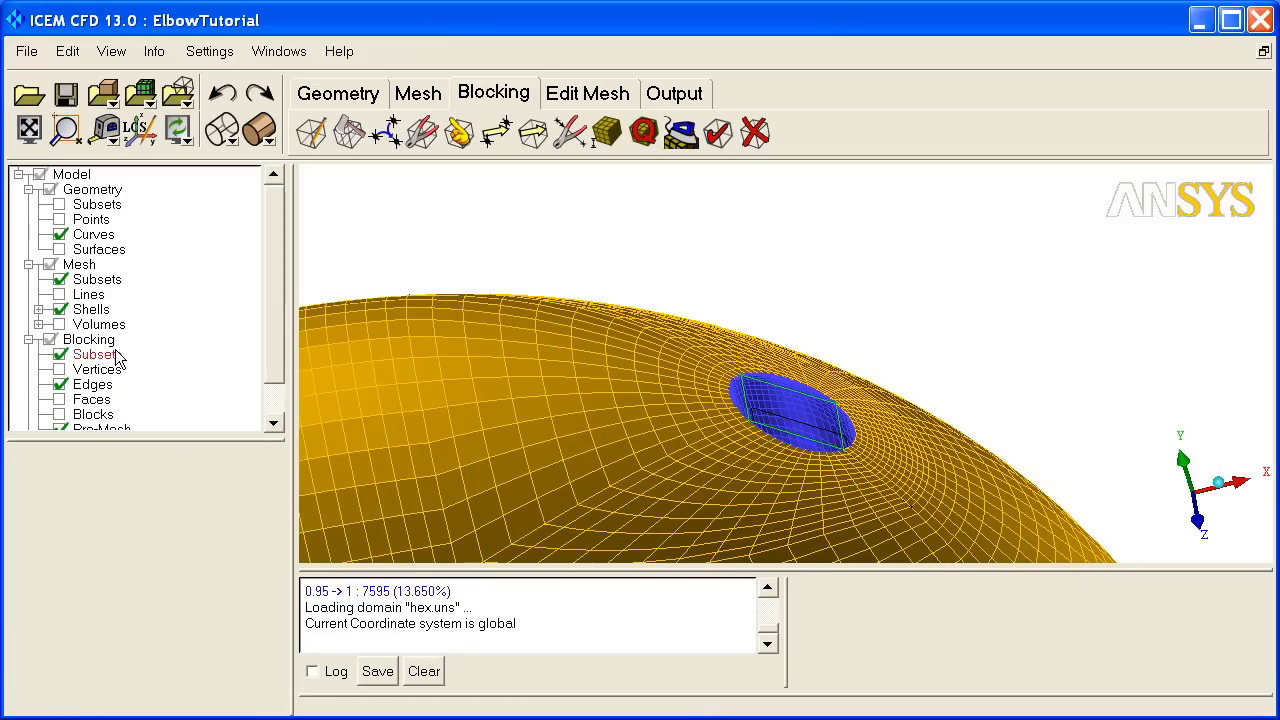
pyautogui.click(88, 340)
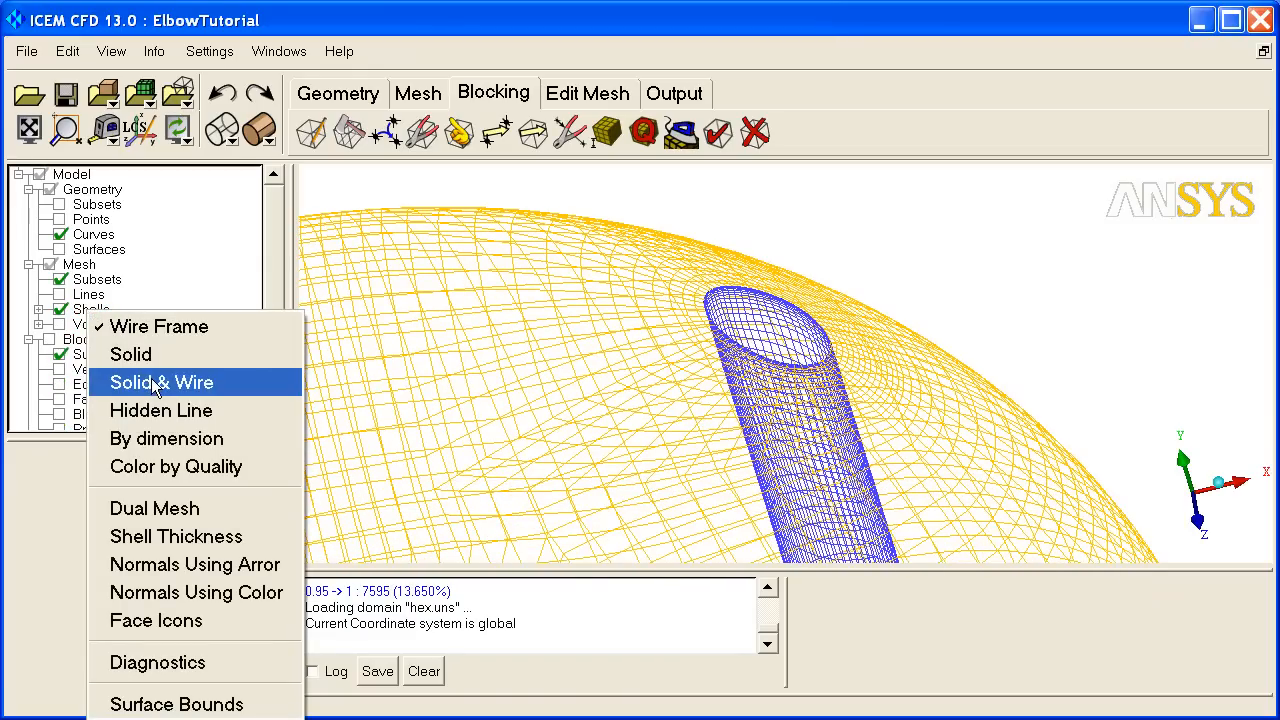
pyautogui.click(160, 382)
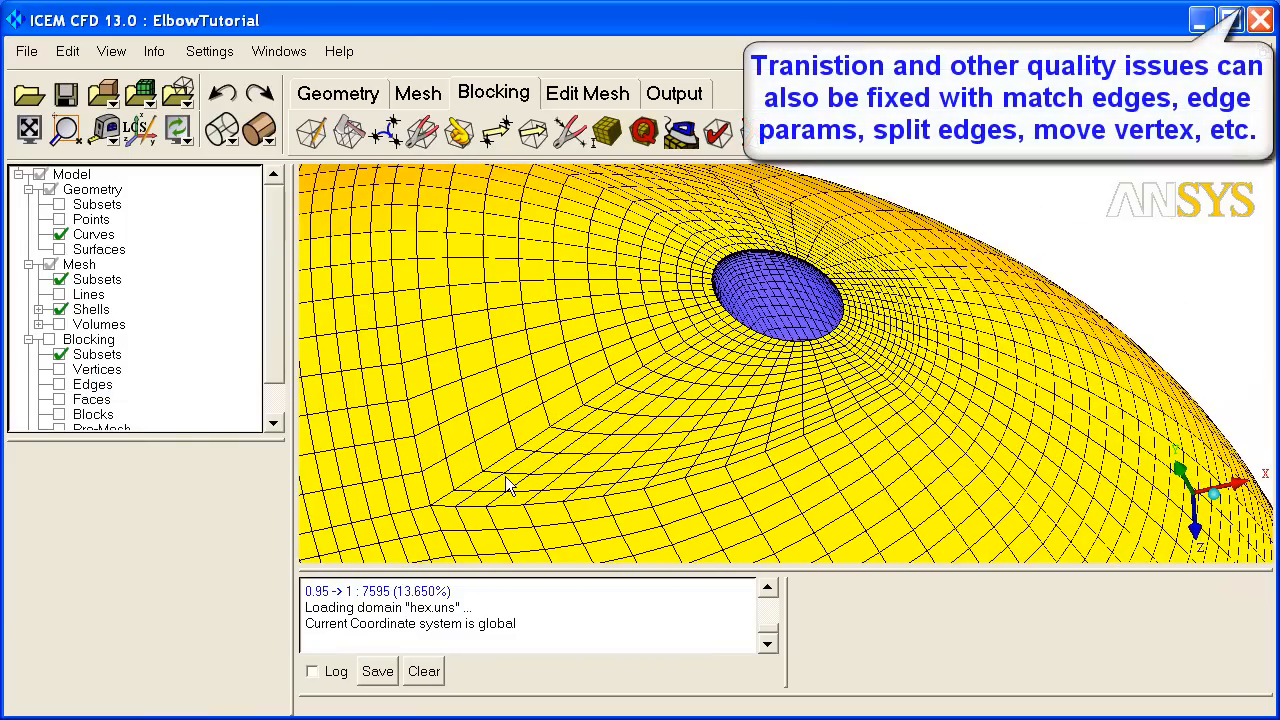
pyautogui.moveTo(940, 410)
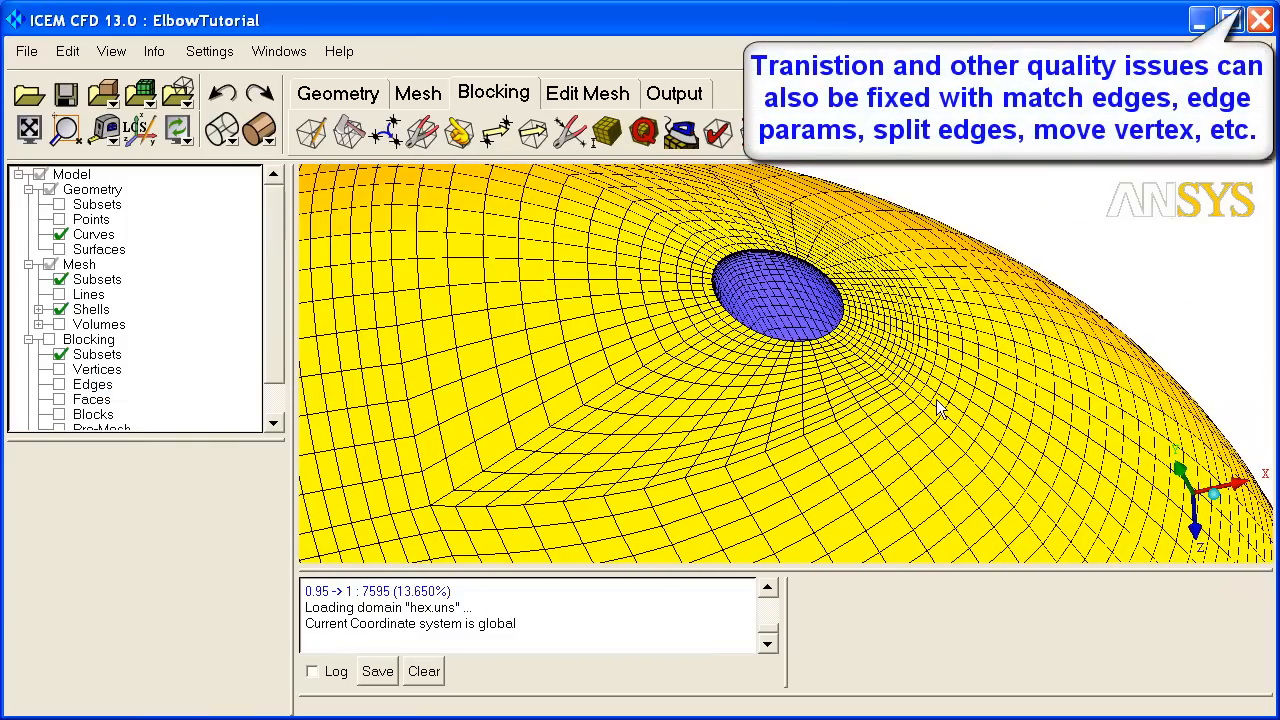